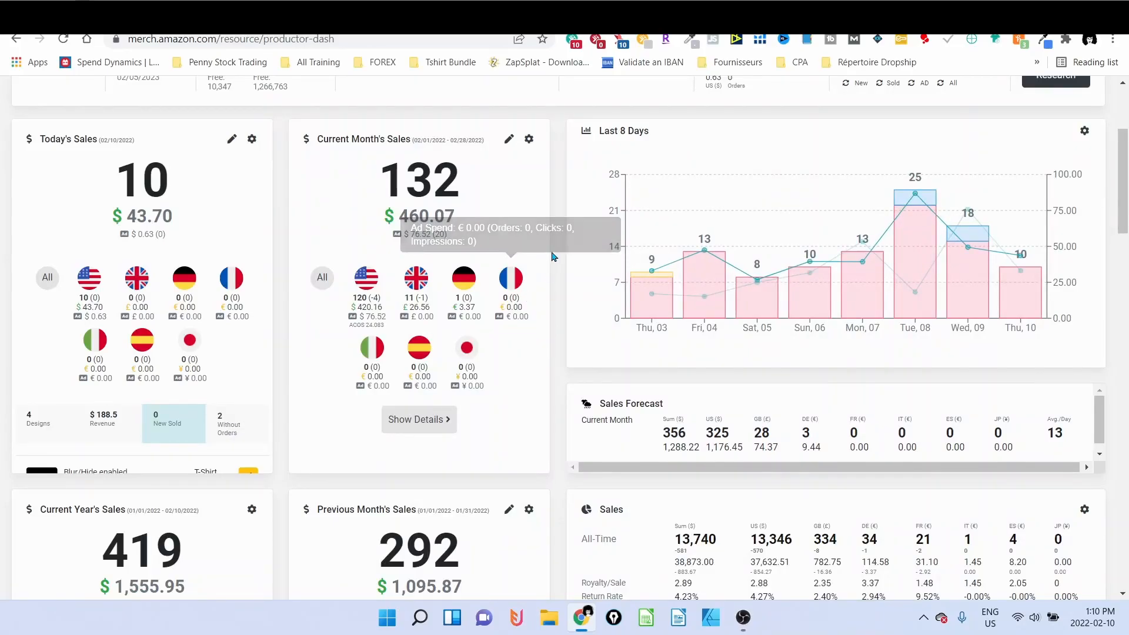
pyautogui.moveTo(551, 189)
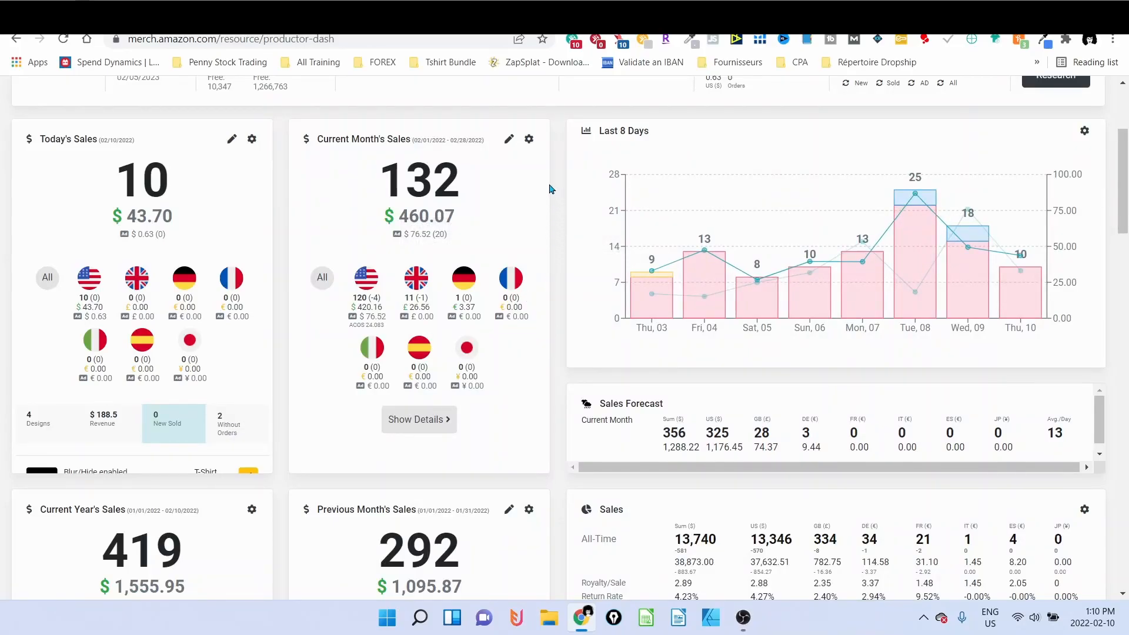
pyautogui.moveTo(561, 191)
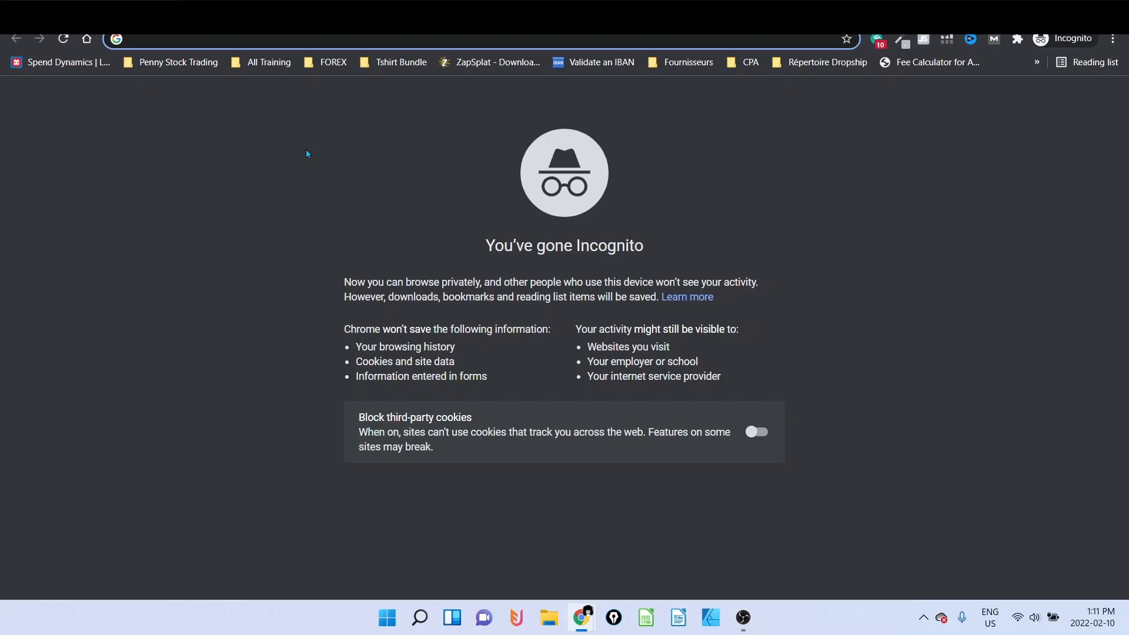
pyautogui.moveTo(245, 163)
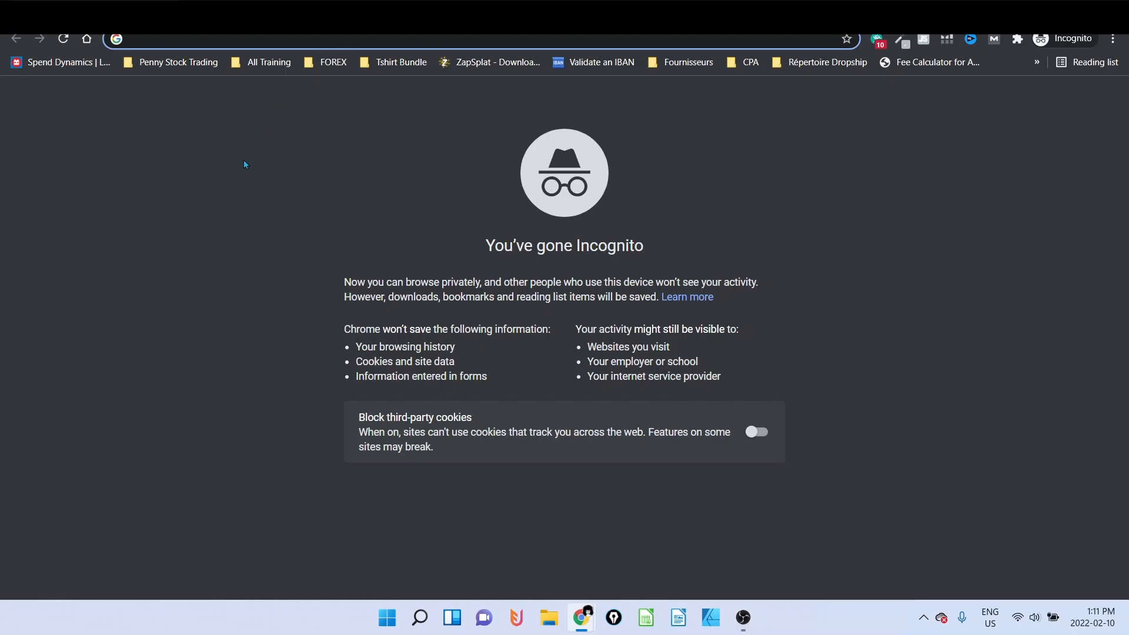
pyautogui.moveTo(249, 158)
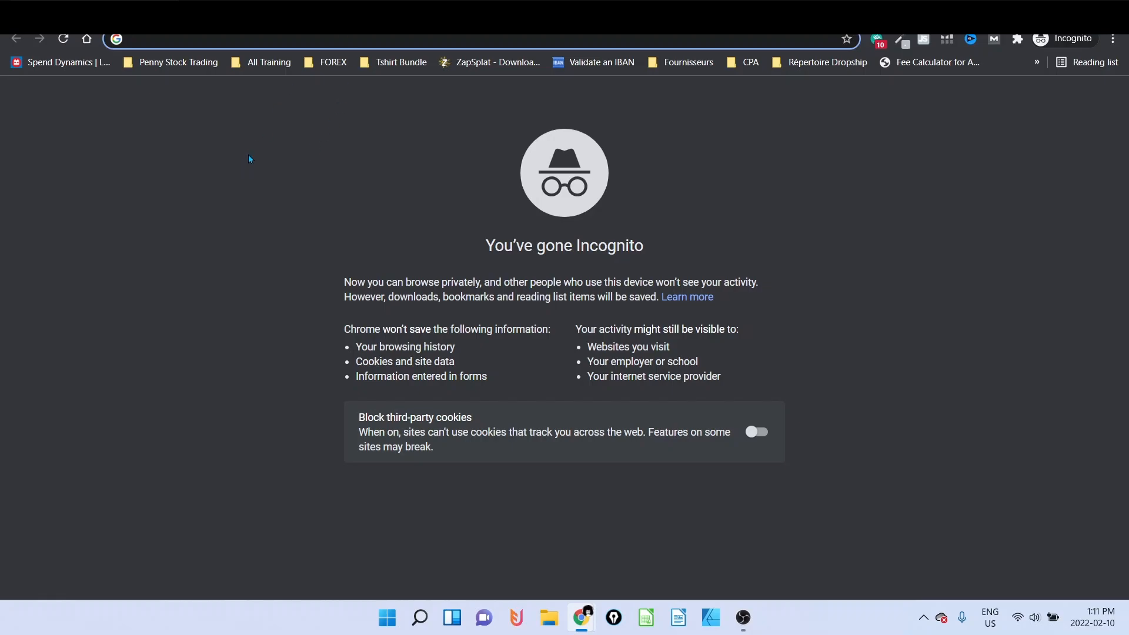
# - Go to the Google Trends site from the incognito window's address bar
pyautogui.write('google.com/trends/?geo=CA')
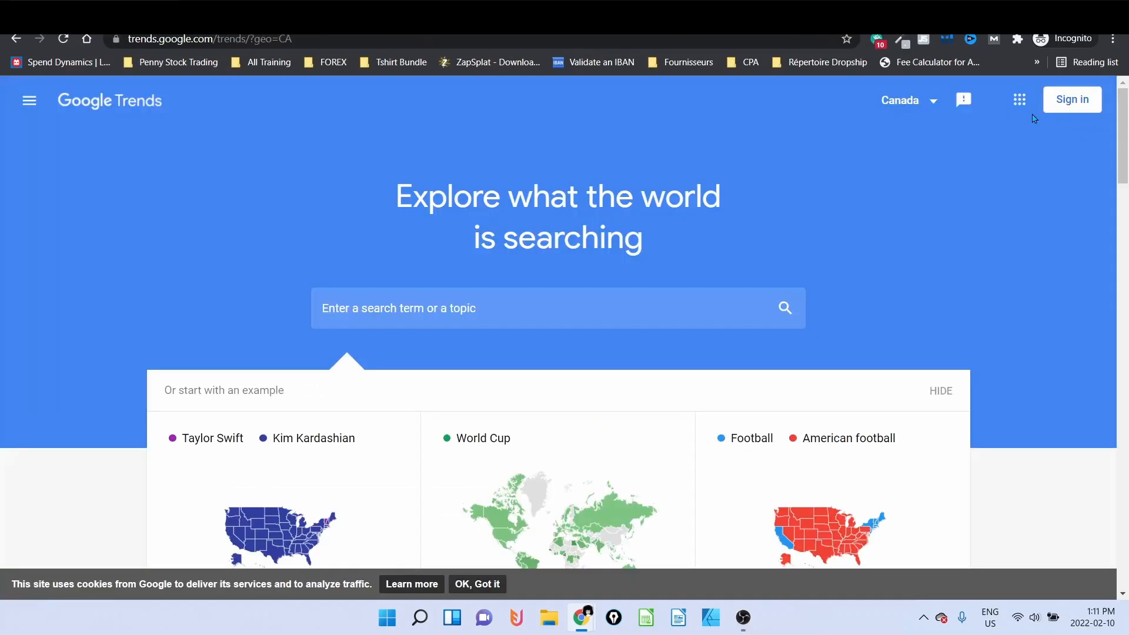
# - Set the country to United States and search 'dog' compared against 'cat'
pyautogui.click(900, 100)
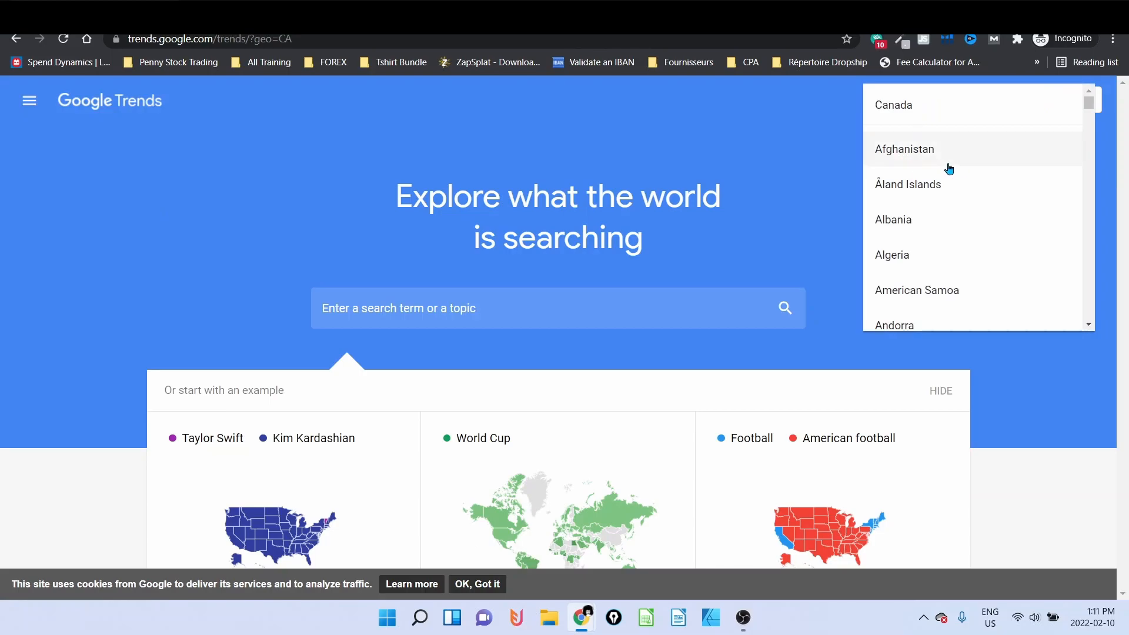
pyautogui.scroll(-3)
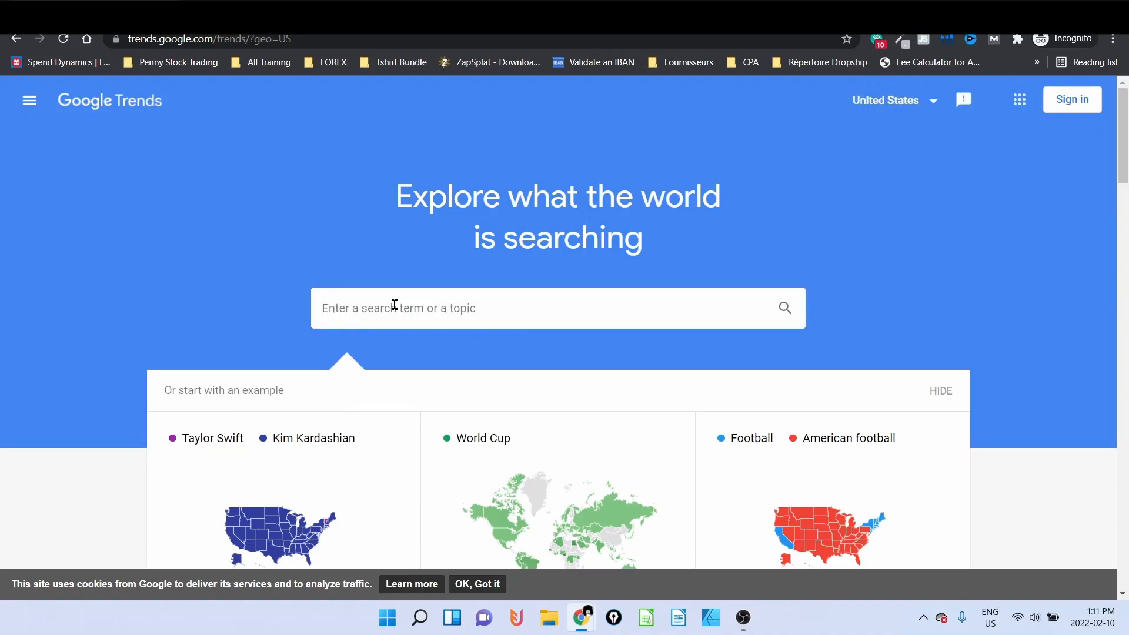
pyautogui.write('dog')
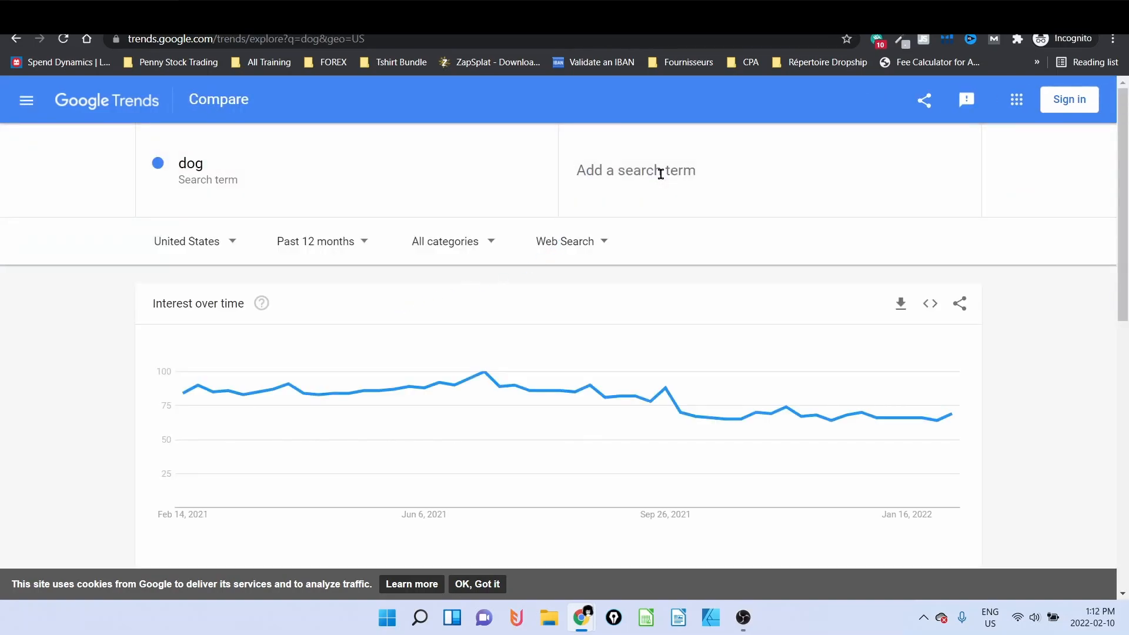
pyautogui.write('cat')
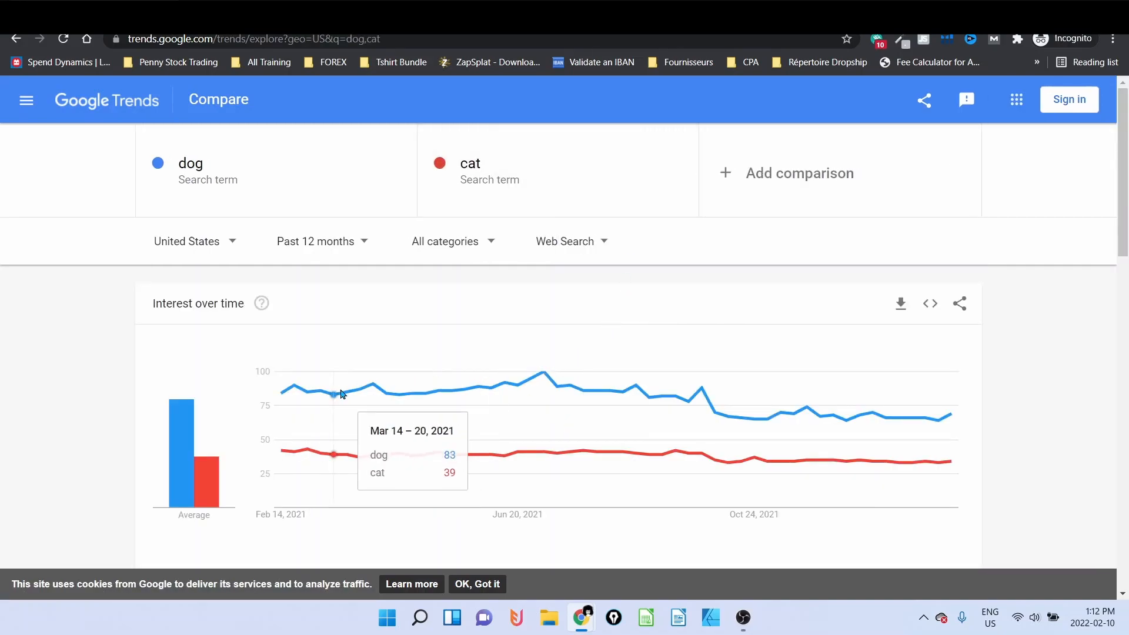
pyautogui.moveTo(498, 329)
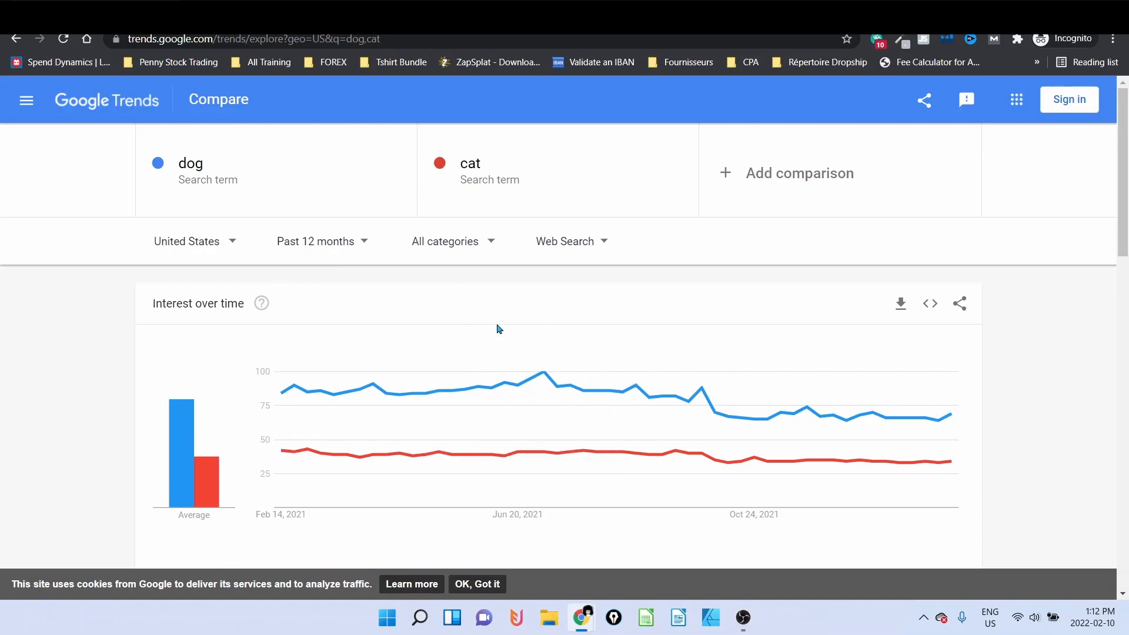
pyautogui.moveTo(141, 258)
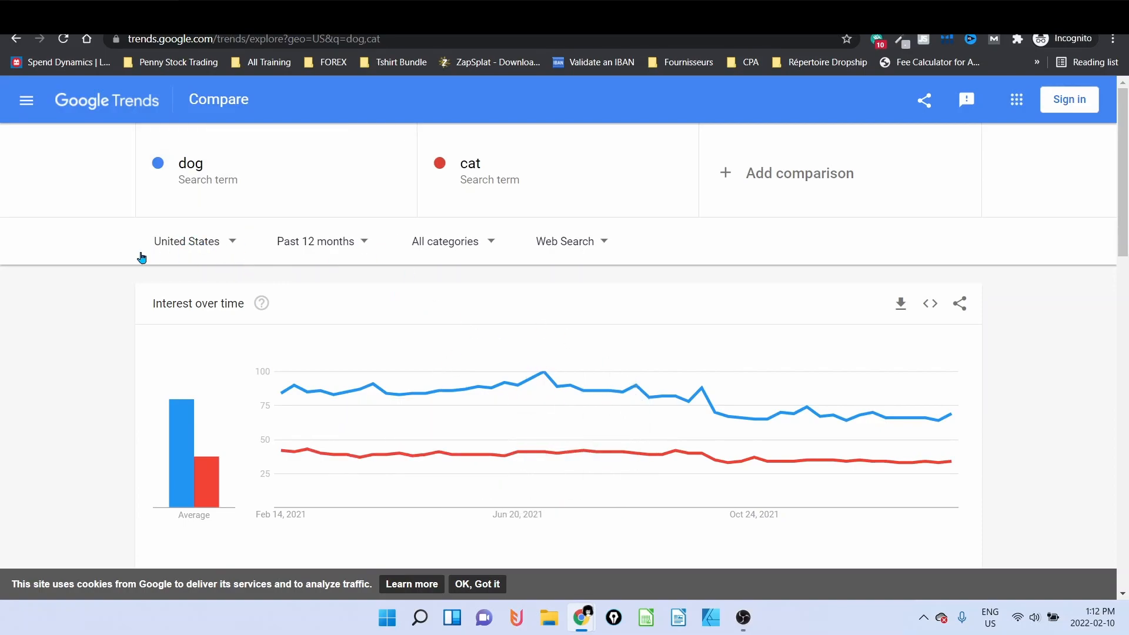
pyautogui.moveTo(119, 286)
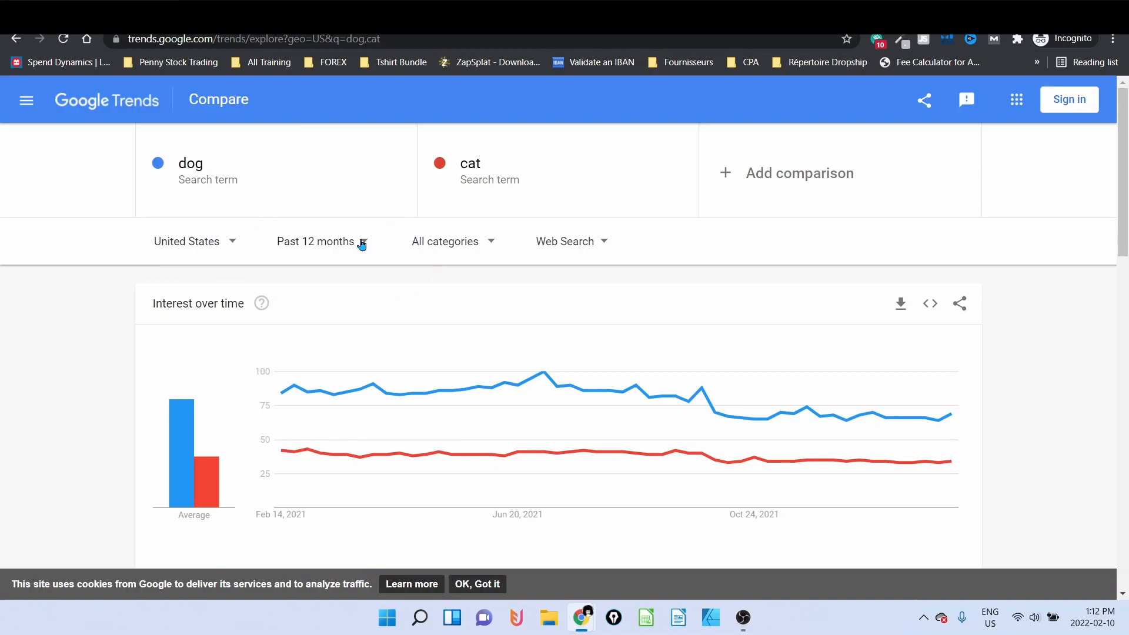
# - Limit the chart to the past 30 days and remove 'cat' from the comparison
pyautogui.click(318, 241)
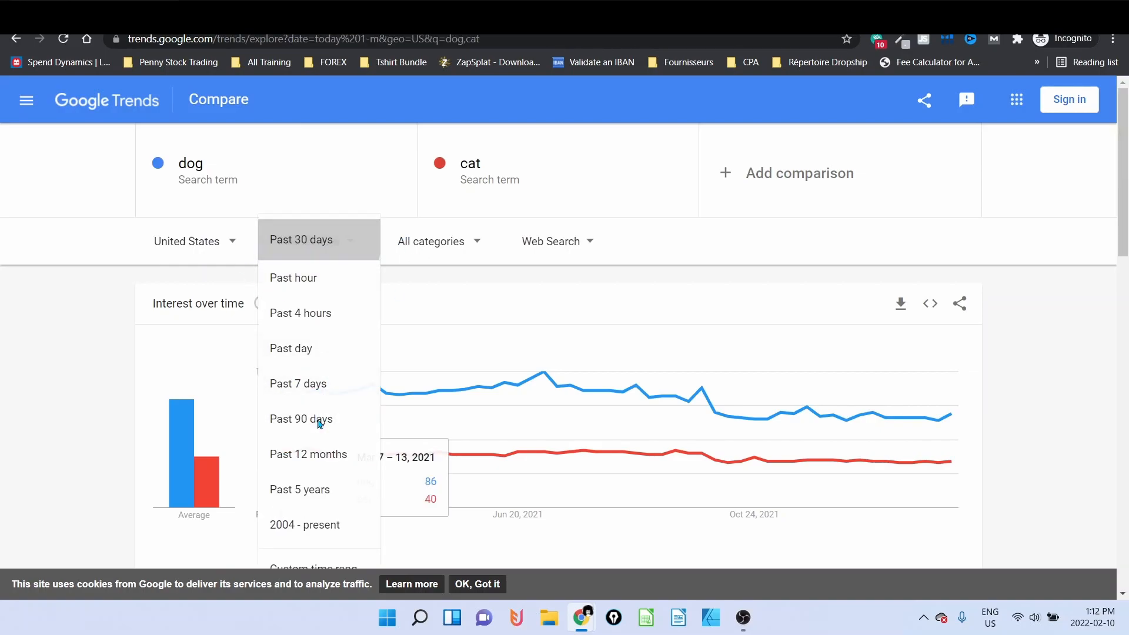
pyautogui.click(309, 240)
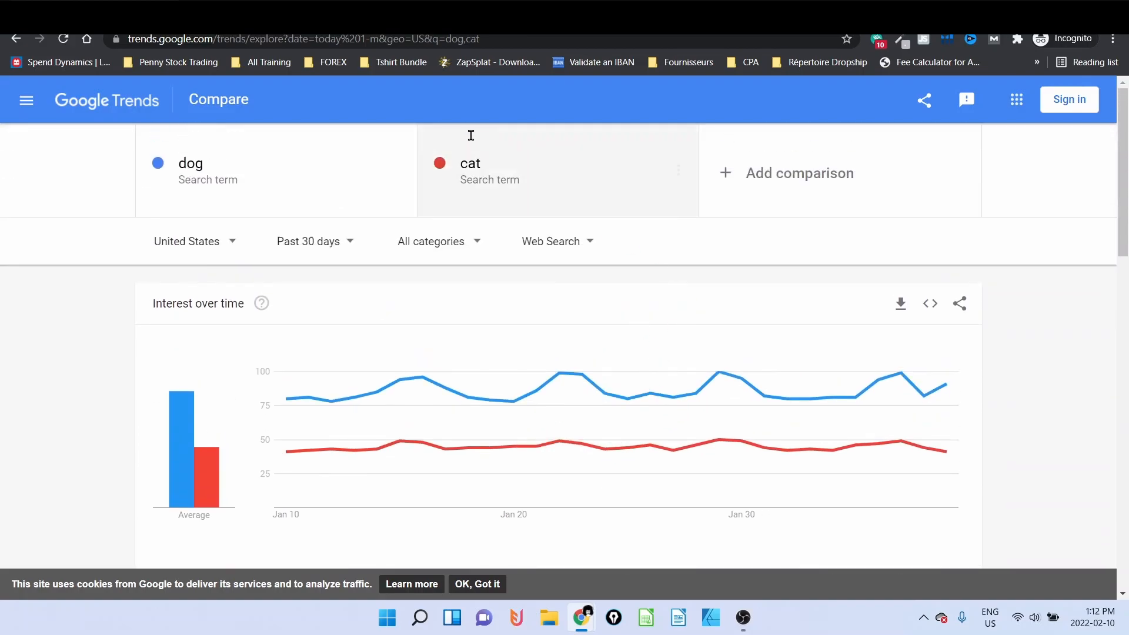
pyautogui.click(678, 169)
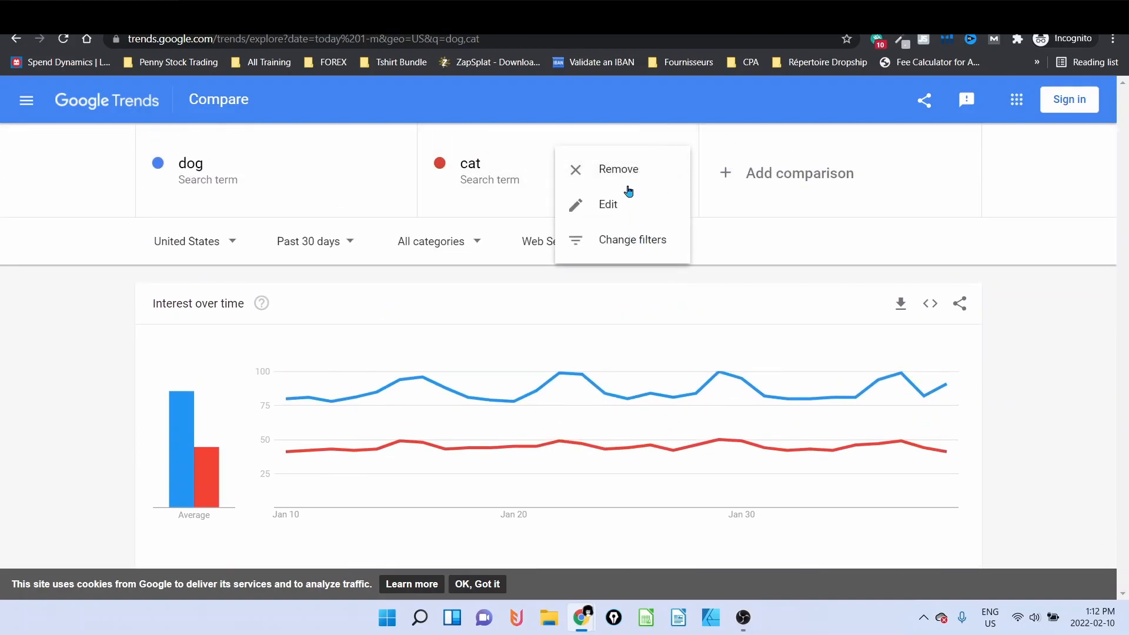
pyautogui.click(619, 169)
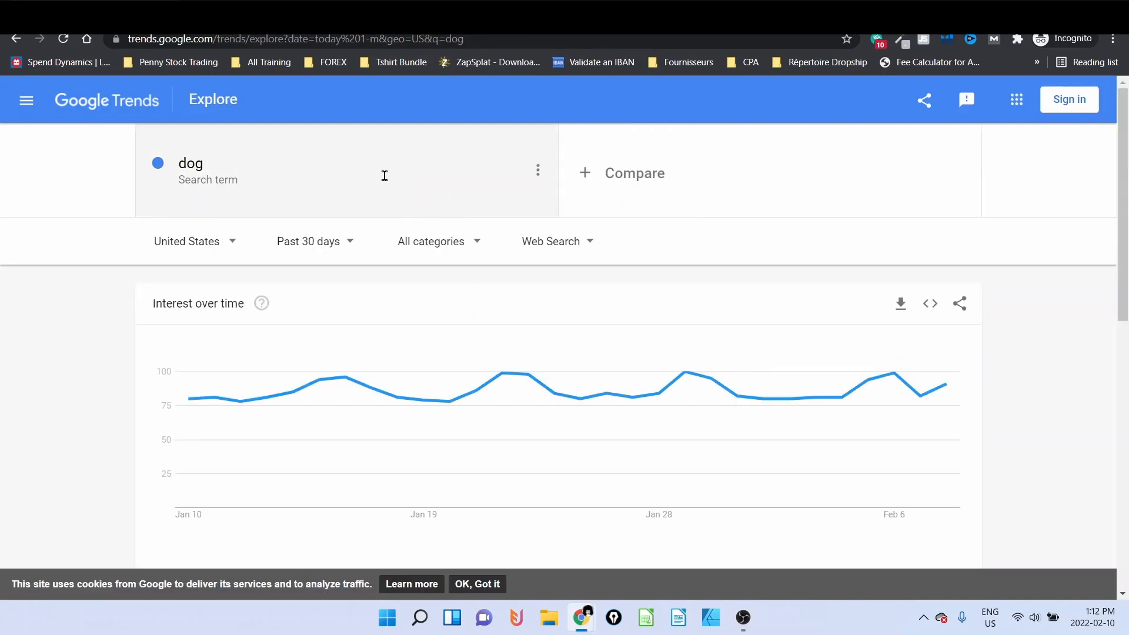
pyautogui.moveTo(538, 172)
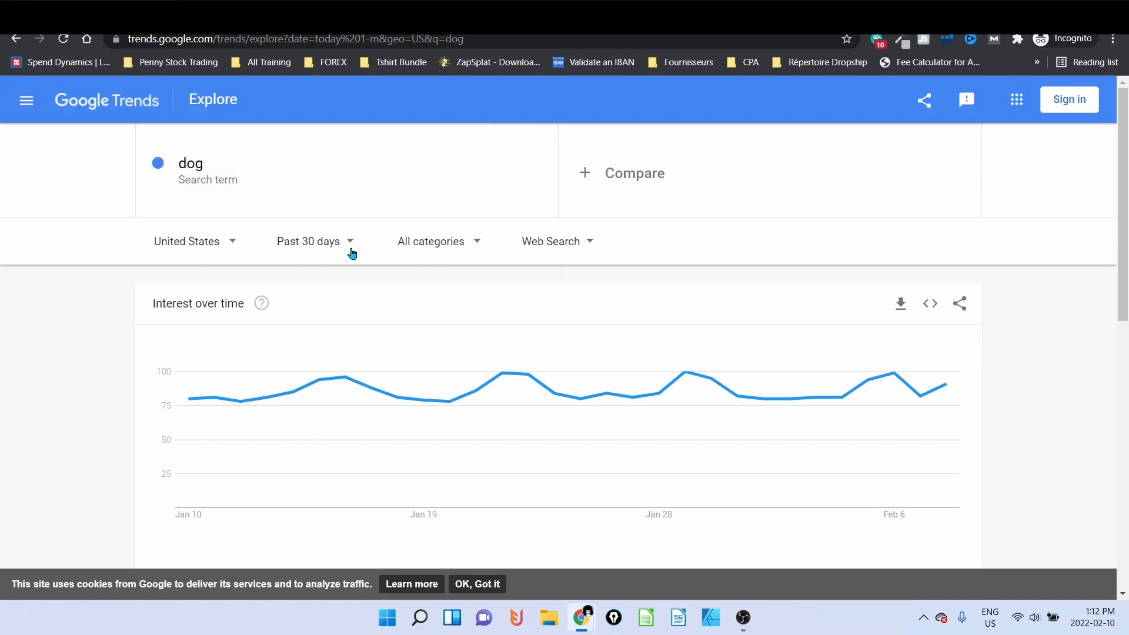
# - Replace the 'dog' search term with 't-shirt' as a plain search term
pyautogui.click(190, 163)
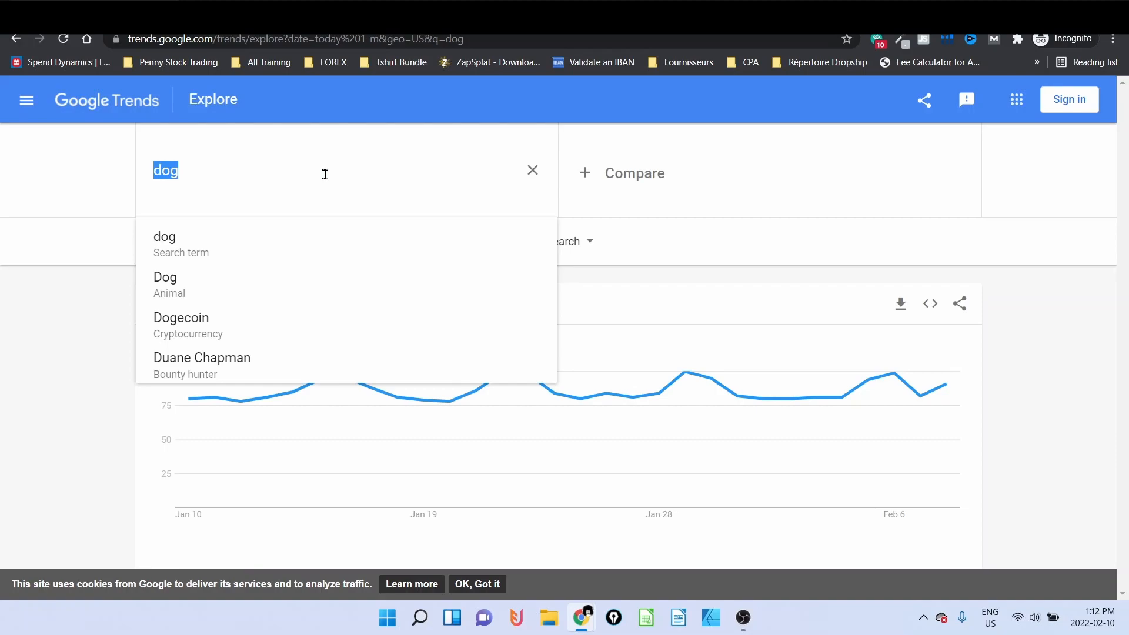
pyautogui.write('t')
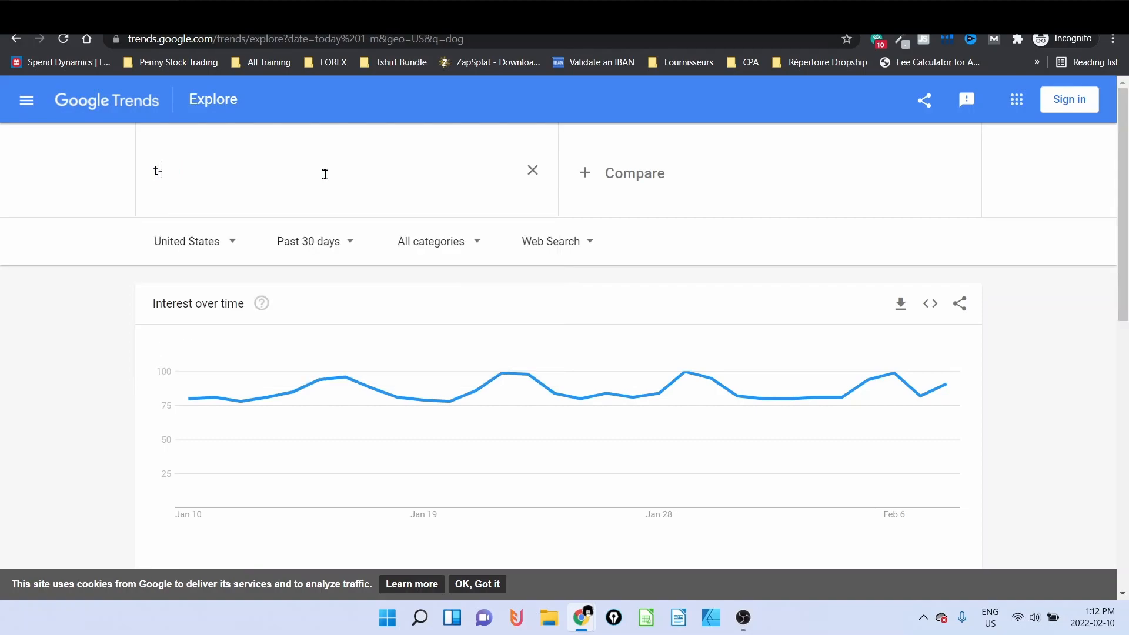
pyautogui.write('-shirt')
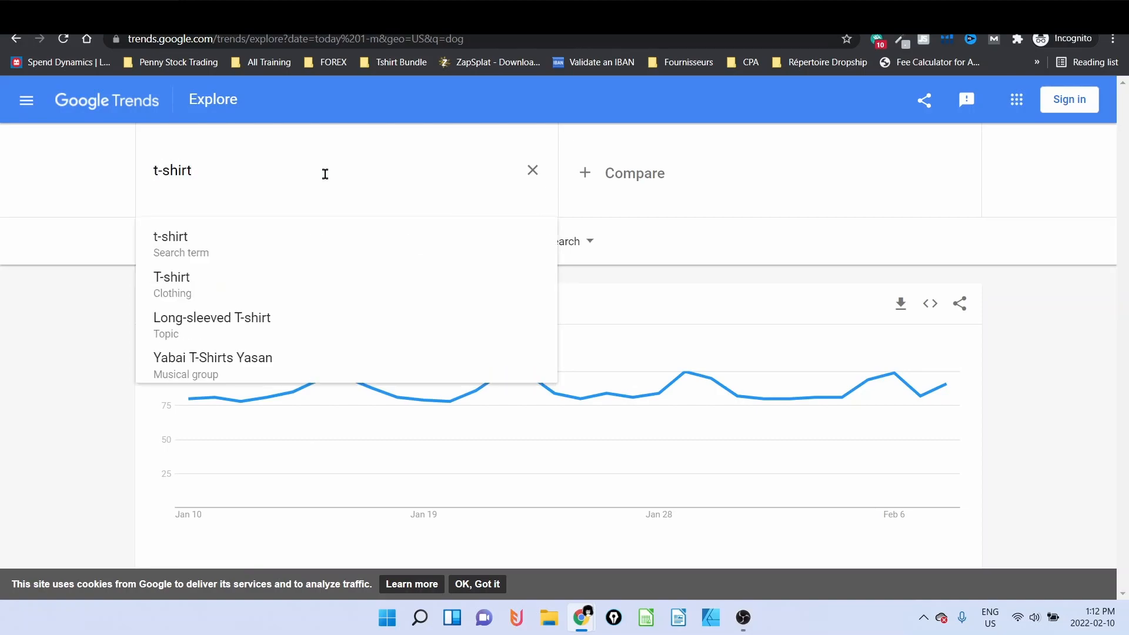
pyautogui.click(169, 237)
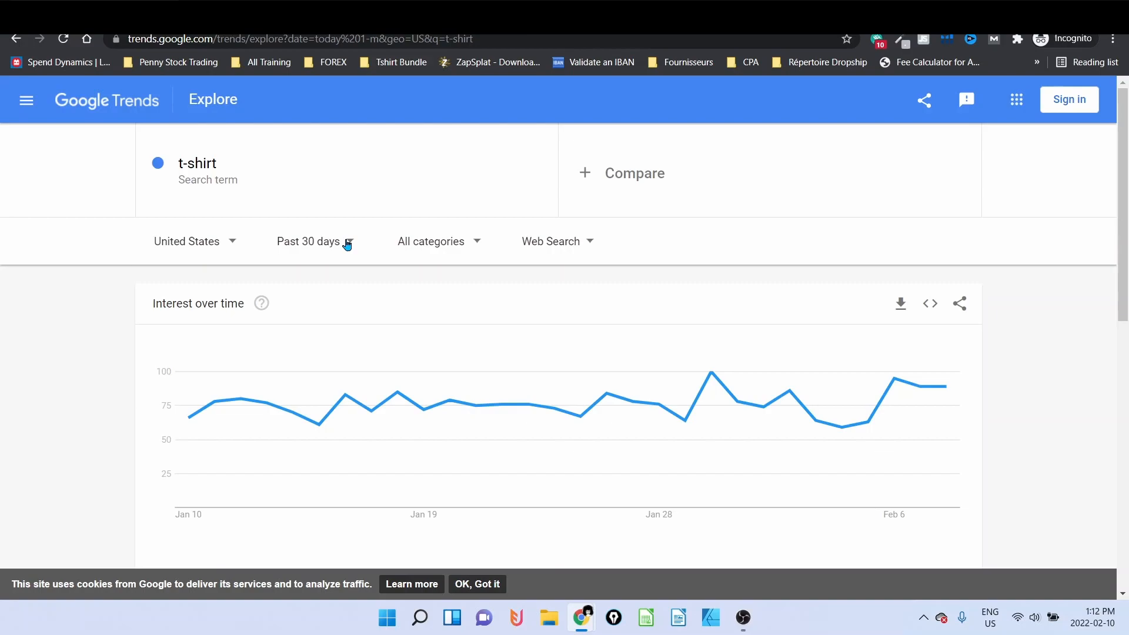
# - Limit the t-shirt chart to the past 7 days
pyautogui.click(308, 242)
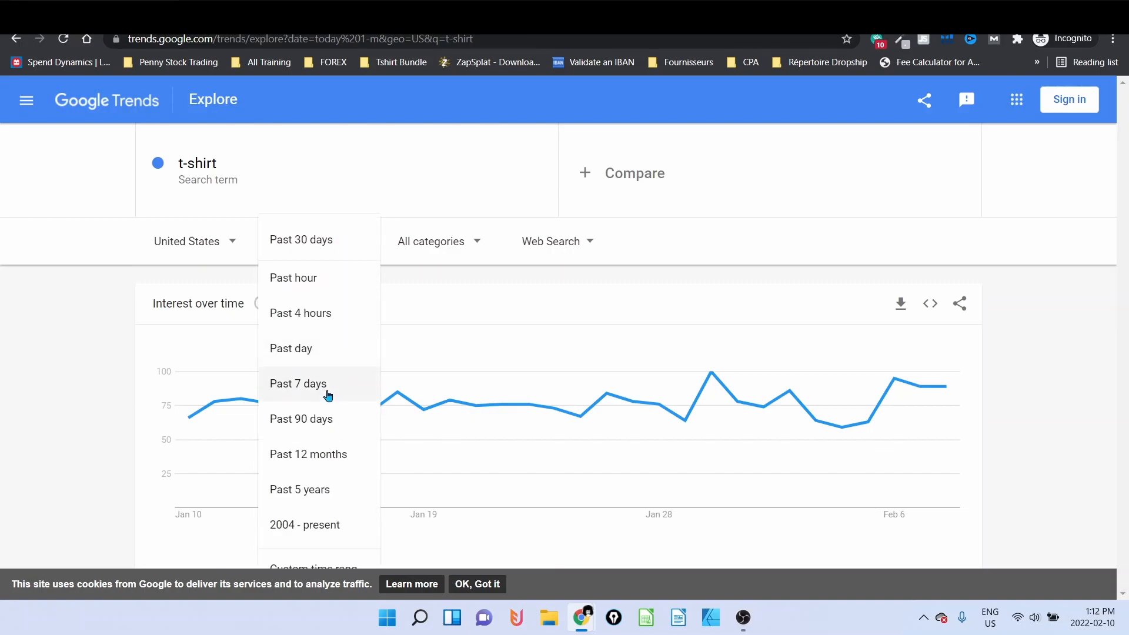
pyautogui.click(299, 384)
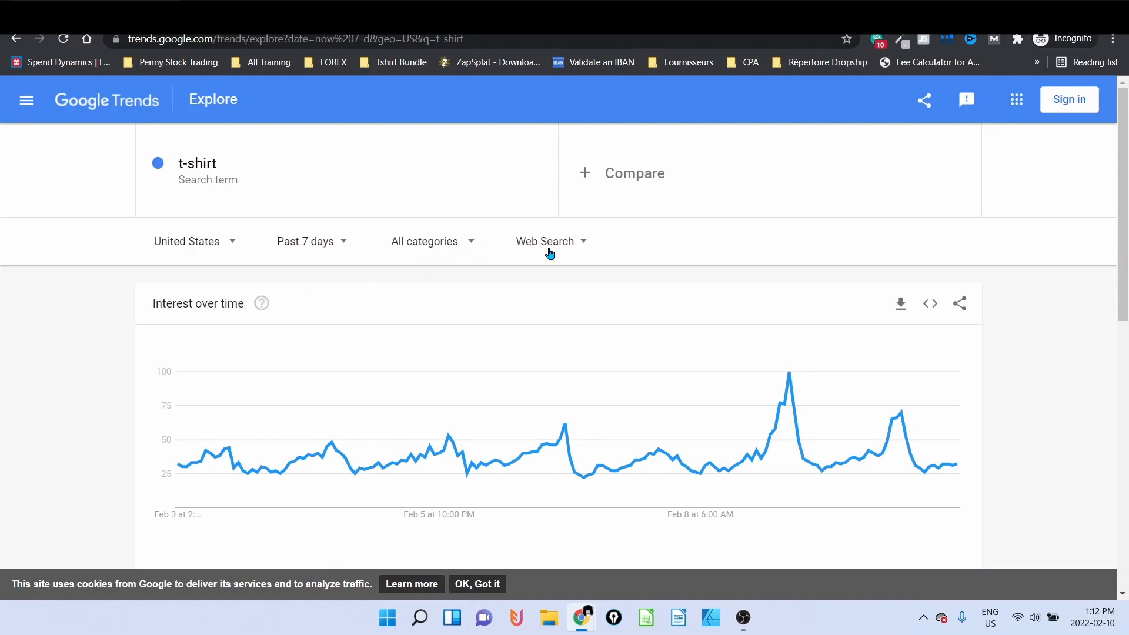
pyautogui.moveTo(607, 292)
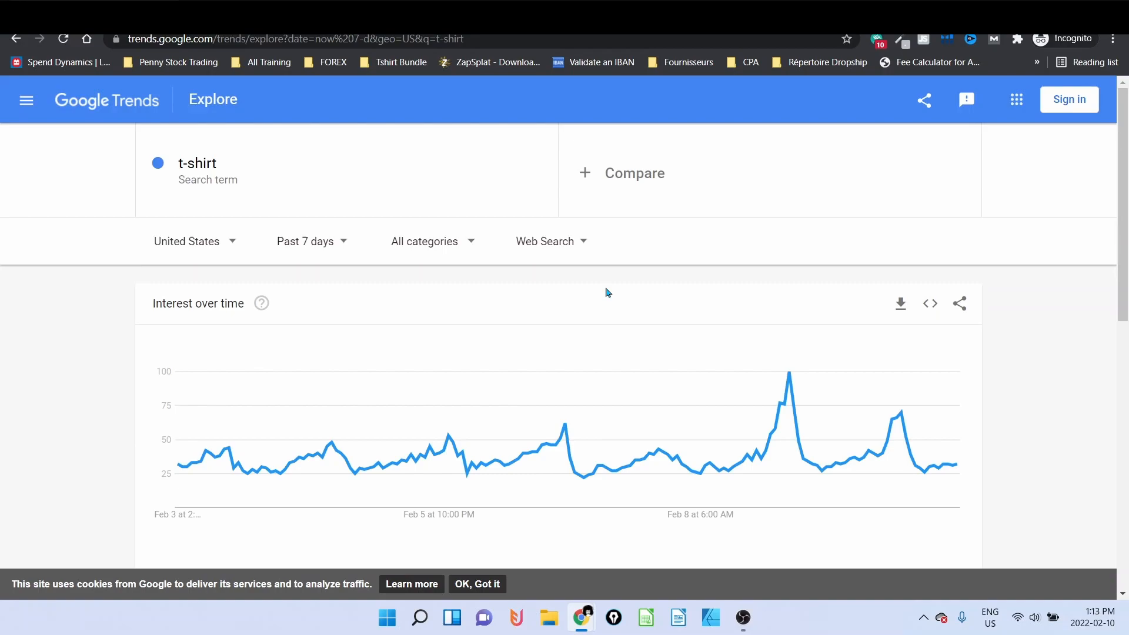
pyautogui.scroll(-3)
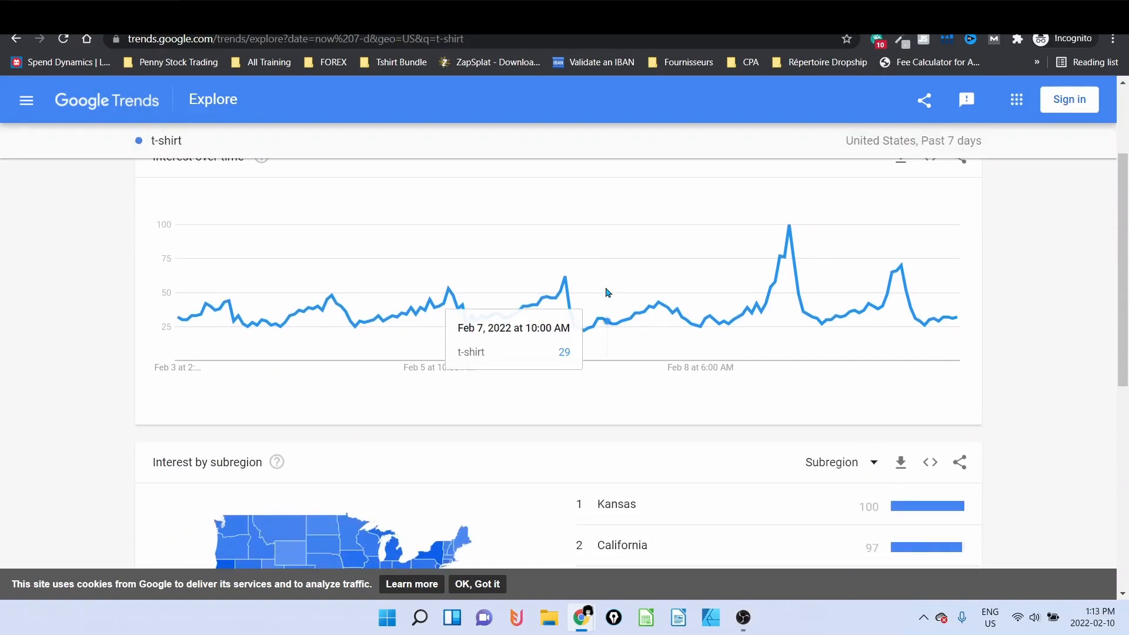
pyautogui.scroll(-3)
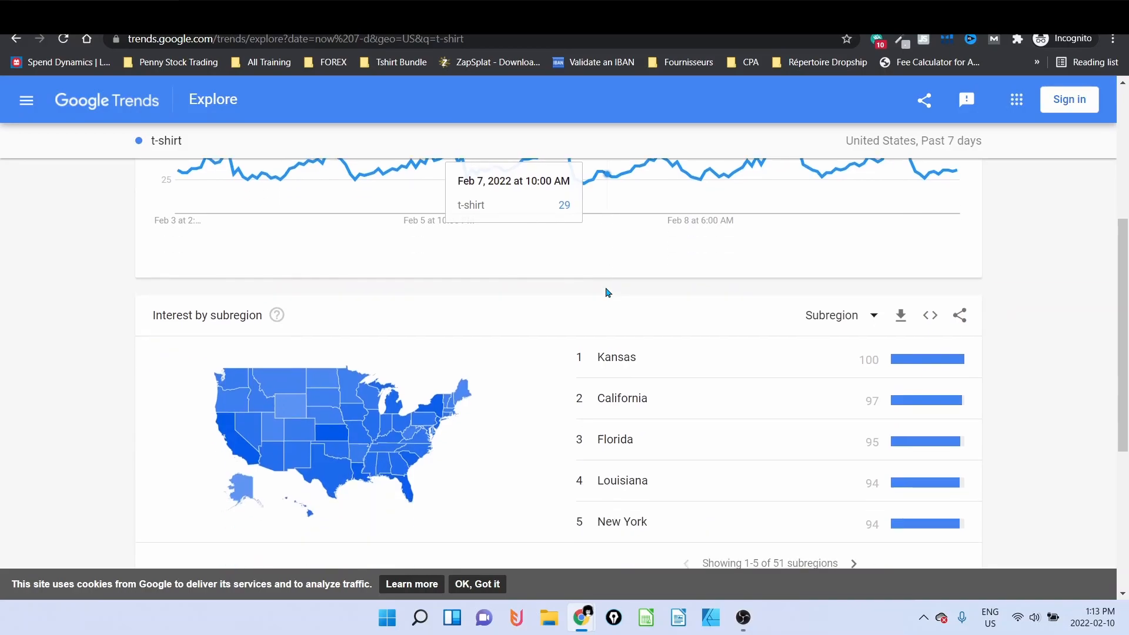
pyautogui.scroll(-3)
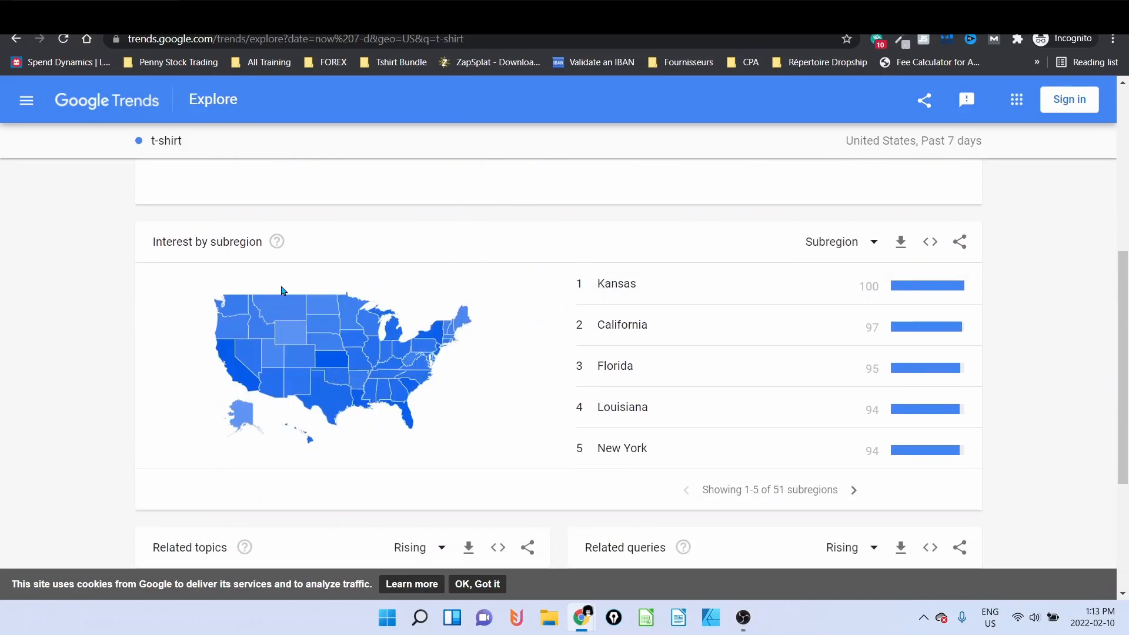
pyautogui.moveTo(501, 431)
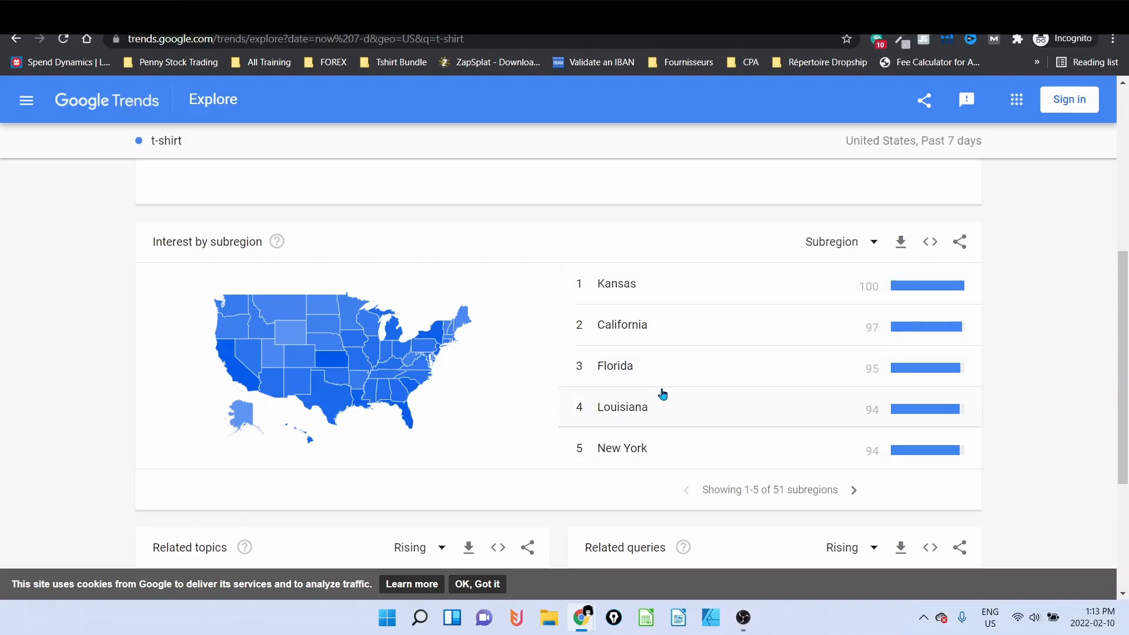
pyautogui.moveTo(791, 271)
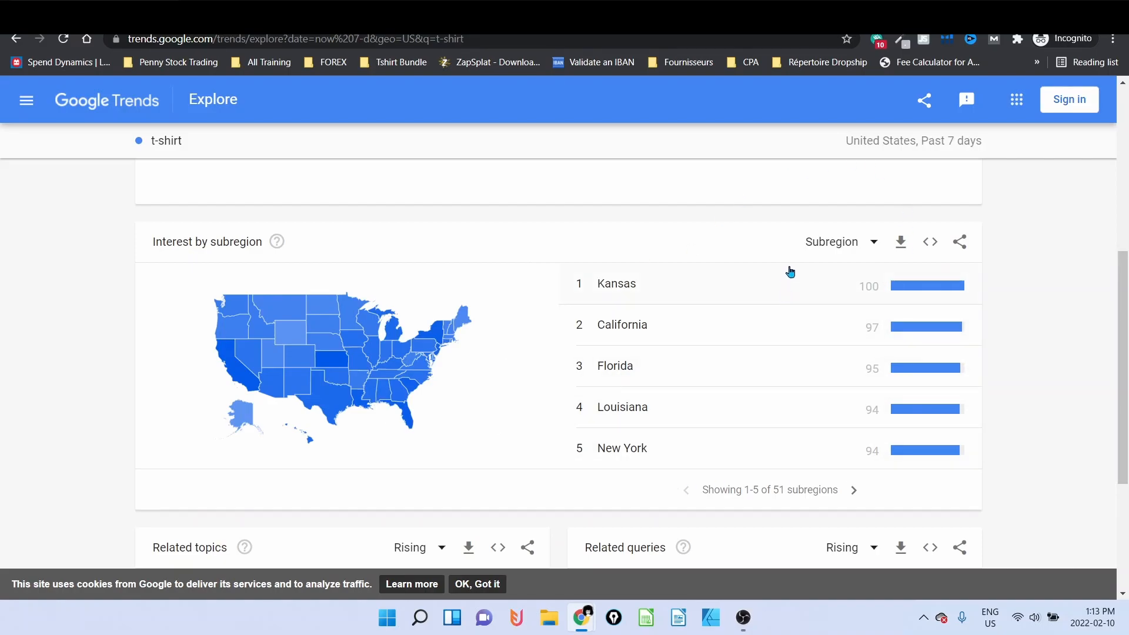
pyautogui.moveTo(182, 143)
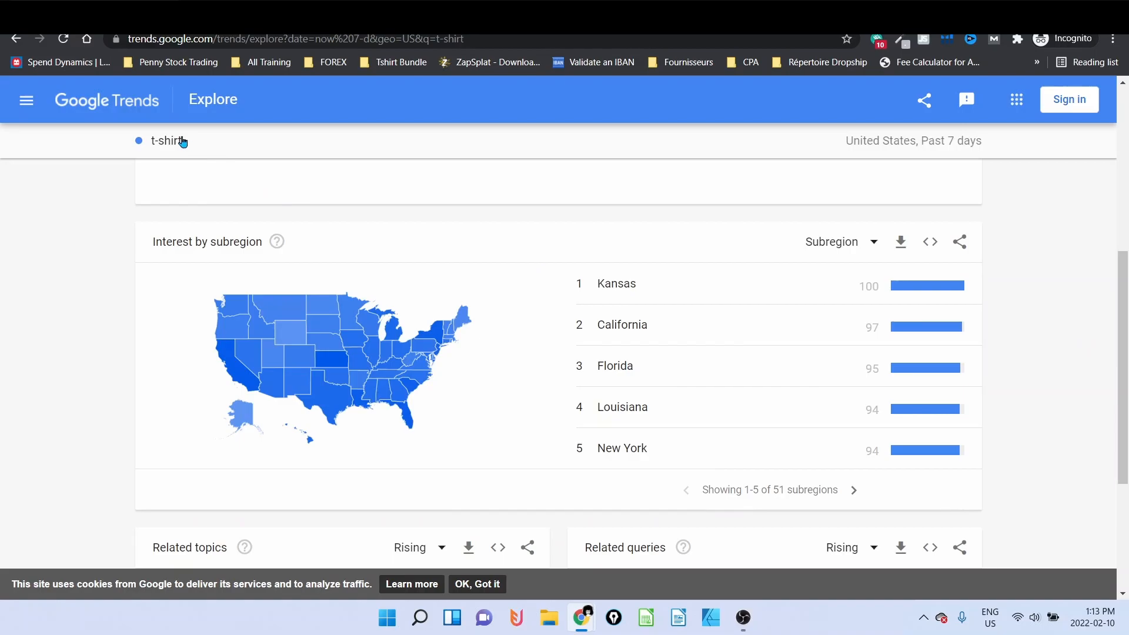
pyautogui.moveTo(649, 298)
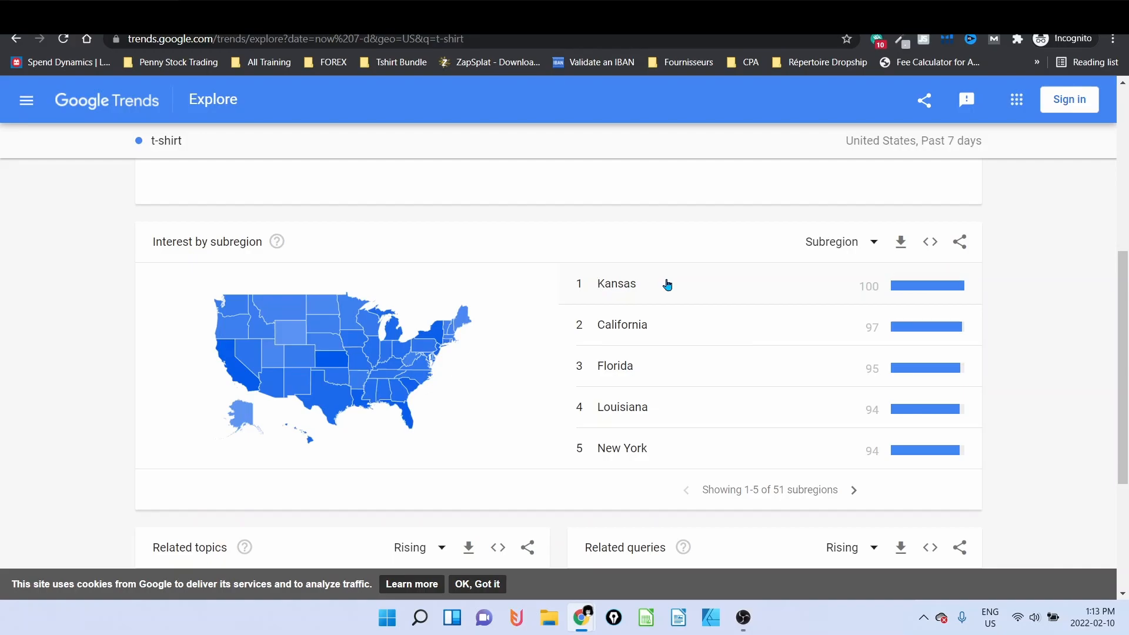
pyautogui.moveTo(189, 195)
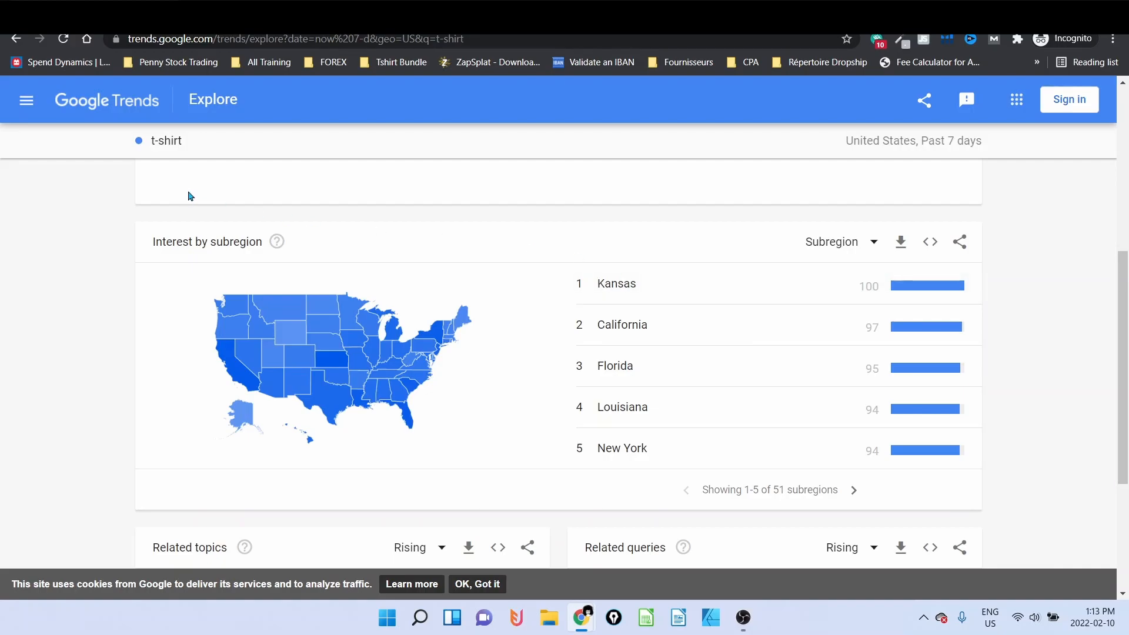
pyautogui.moveTo(157, 269)
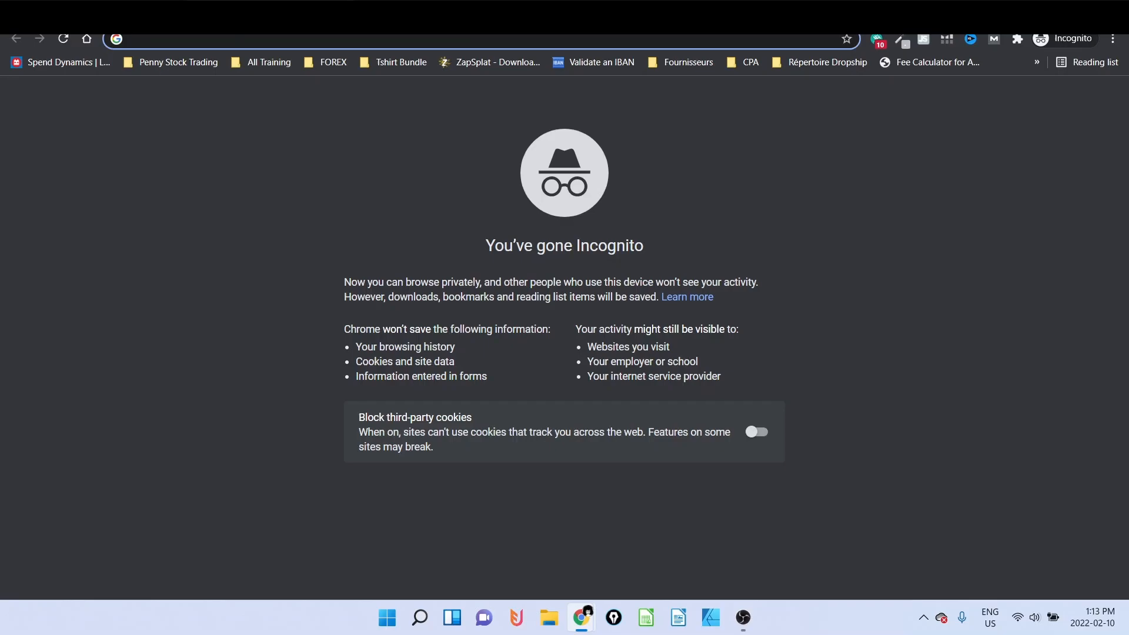
# - Go to amazon.com and switch the delivery location to US ZIP 10011
pyautogui.write('amazon.com')
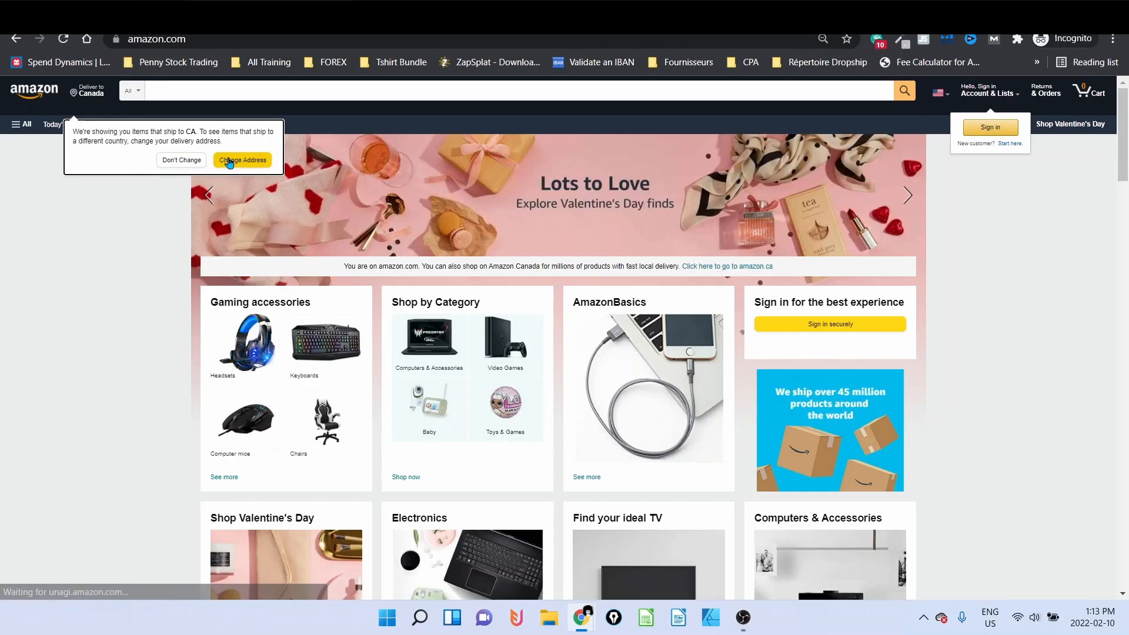
pyautogui.click(243, 160)
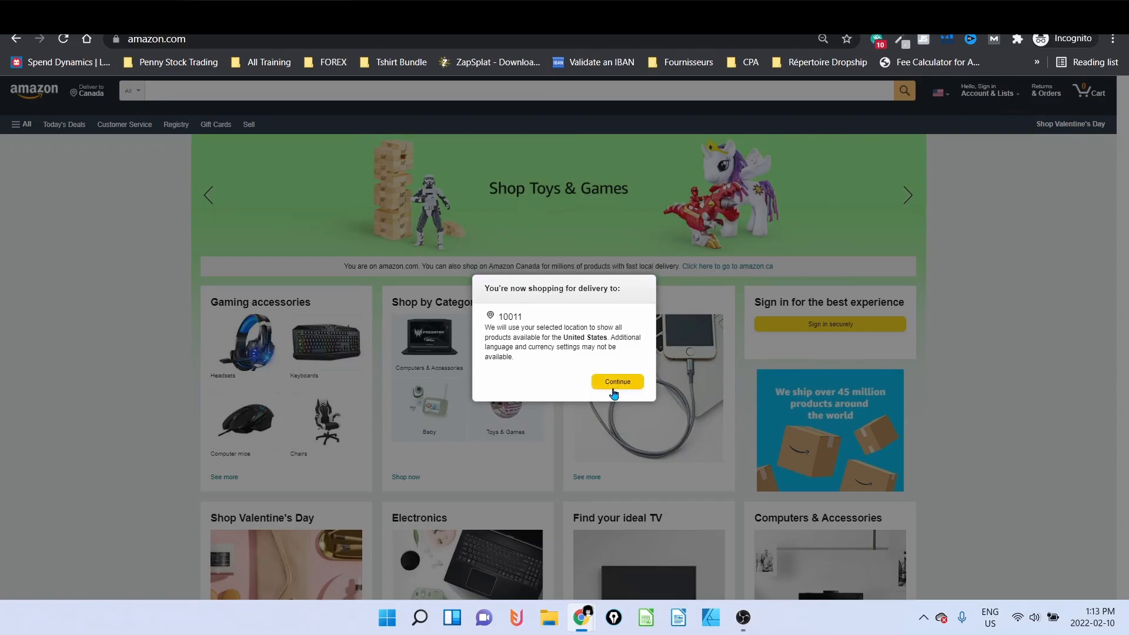
pyautogui.click(617, 381)
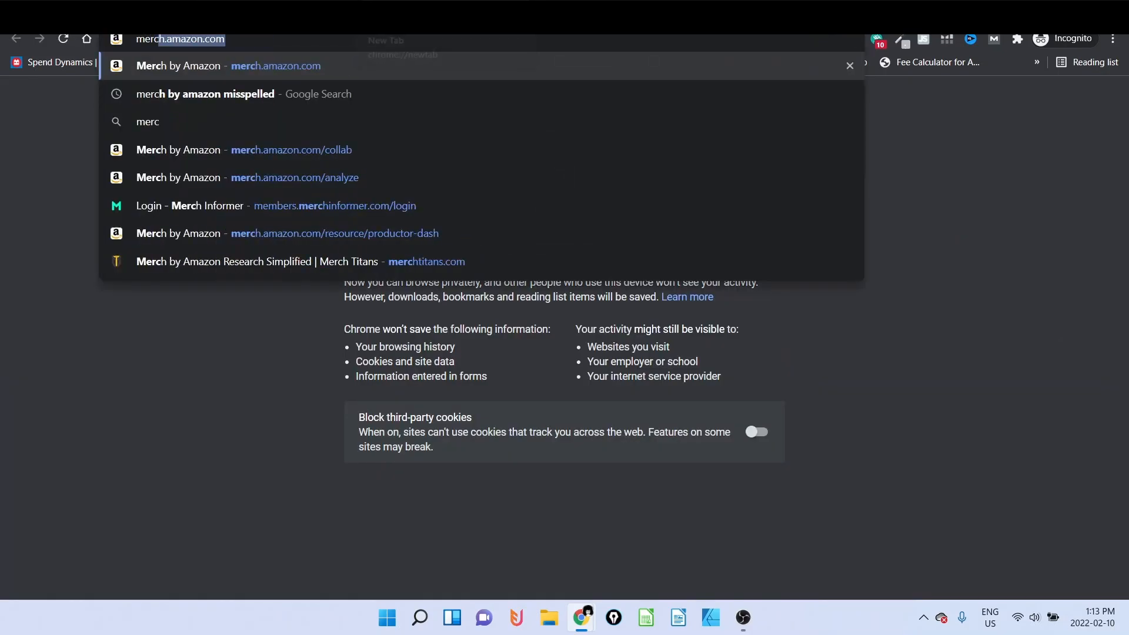
# - Go to Merch Informer's Merch listings page and search US t-shirts for 'kansas'
pyautogui.write('merchinf')
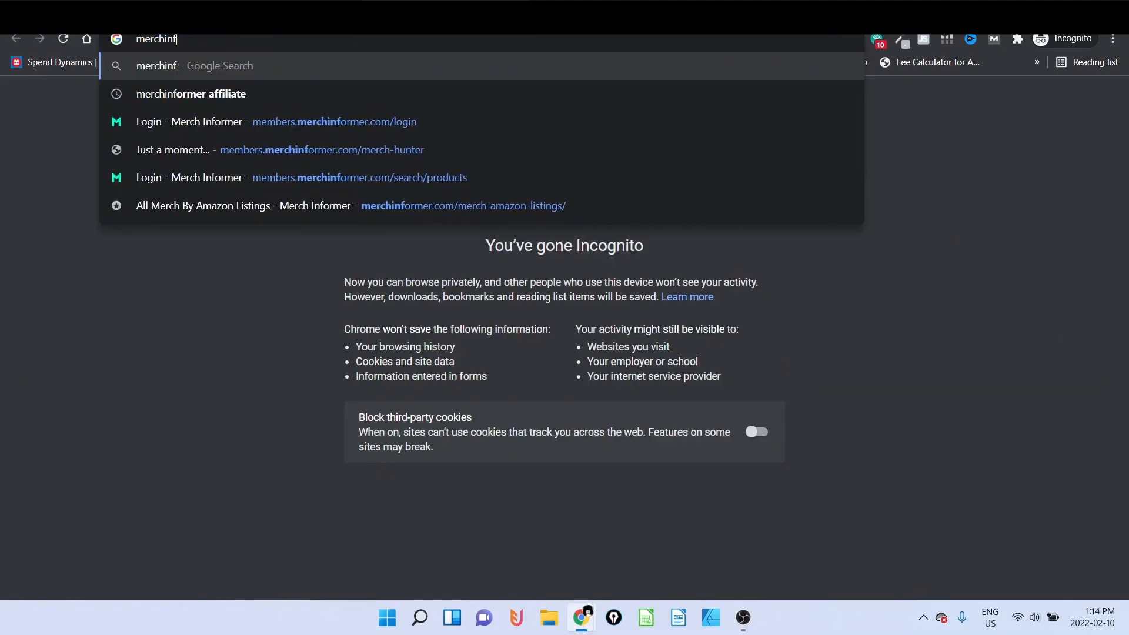
pyautogui.click(245, 204)
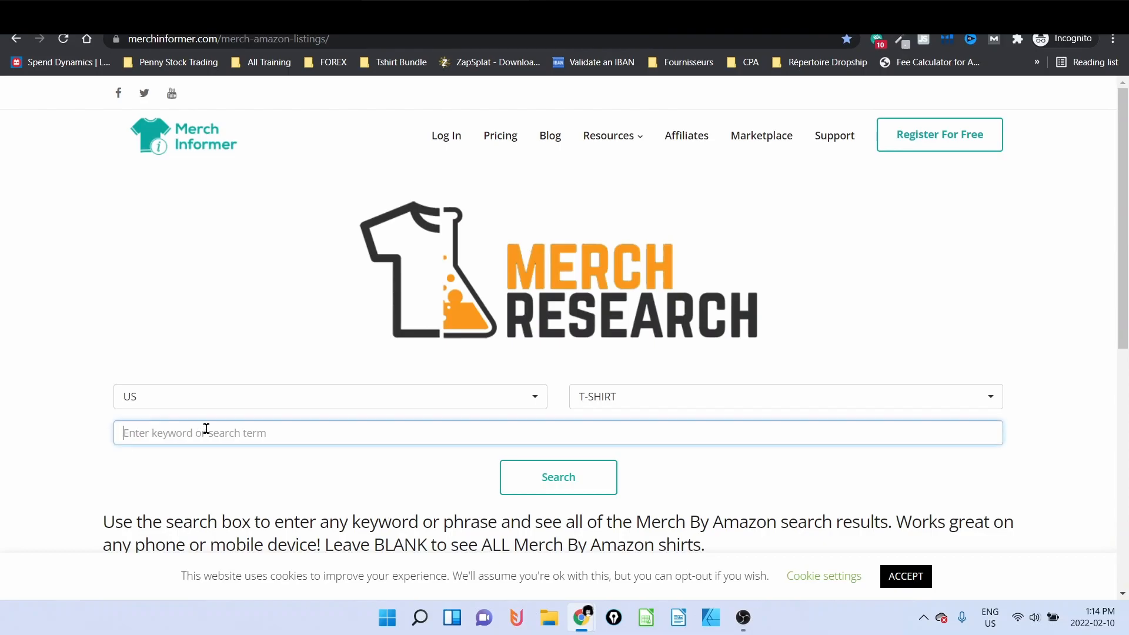
pyautogui.write('kansas')
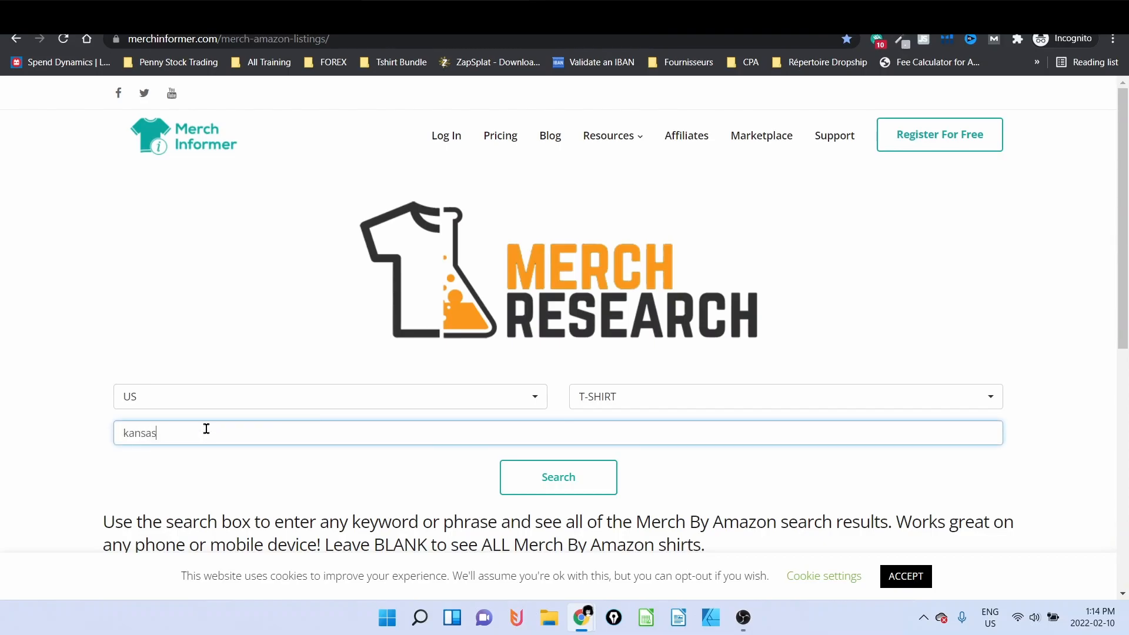
pyautogui.click(557, 477)
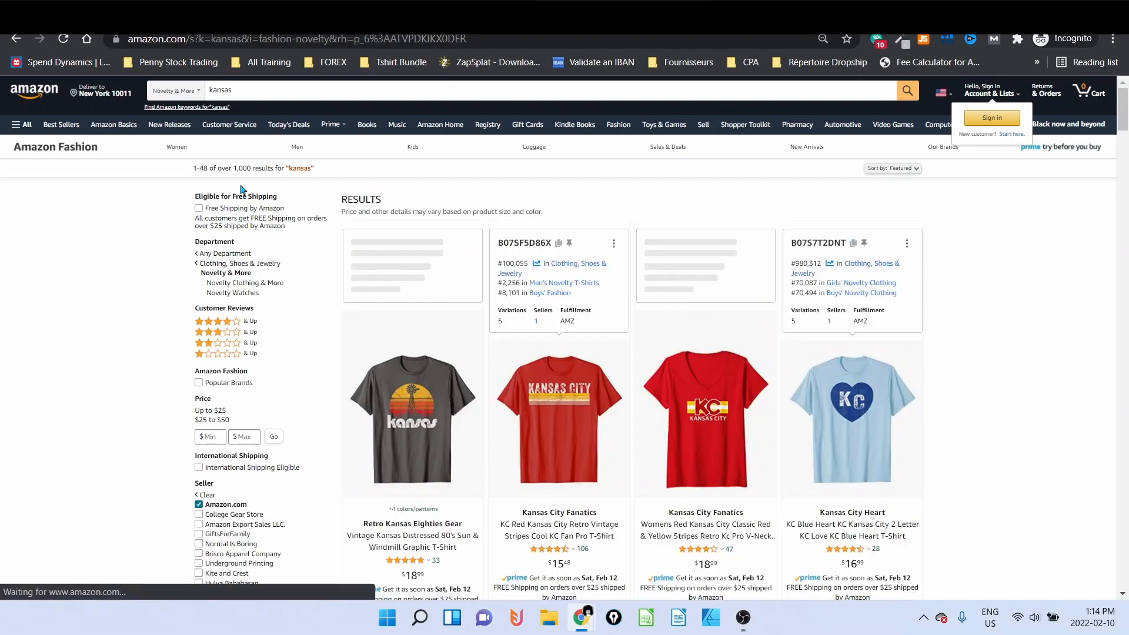
# - Scroll the Amazon Kansas t-shirt results, reading each shirt's sales rank and variation details
pyautogui.scroll(-3)
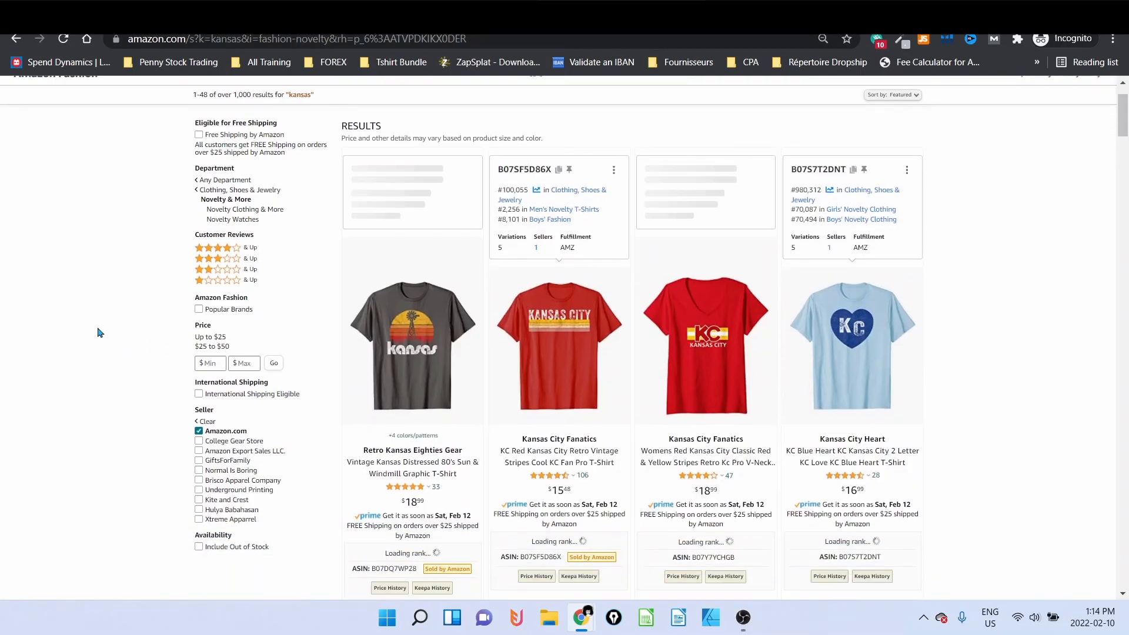
pyautogui.scroll(-3)
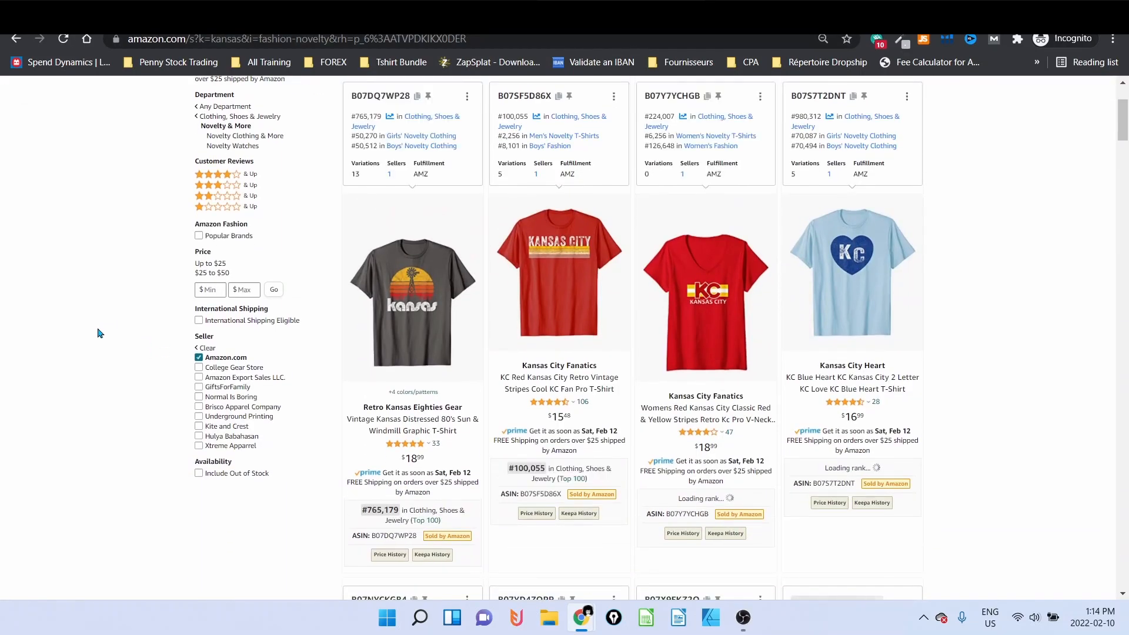
pyautogui.scroll(-3)
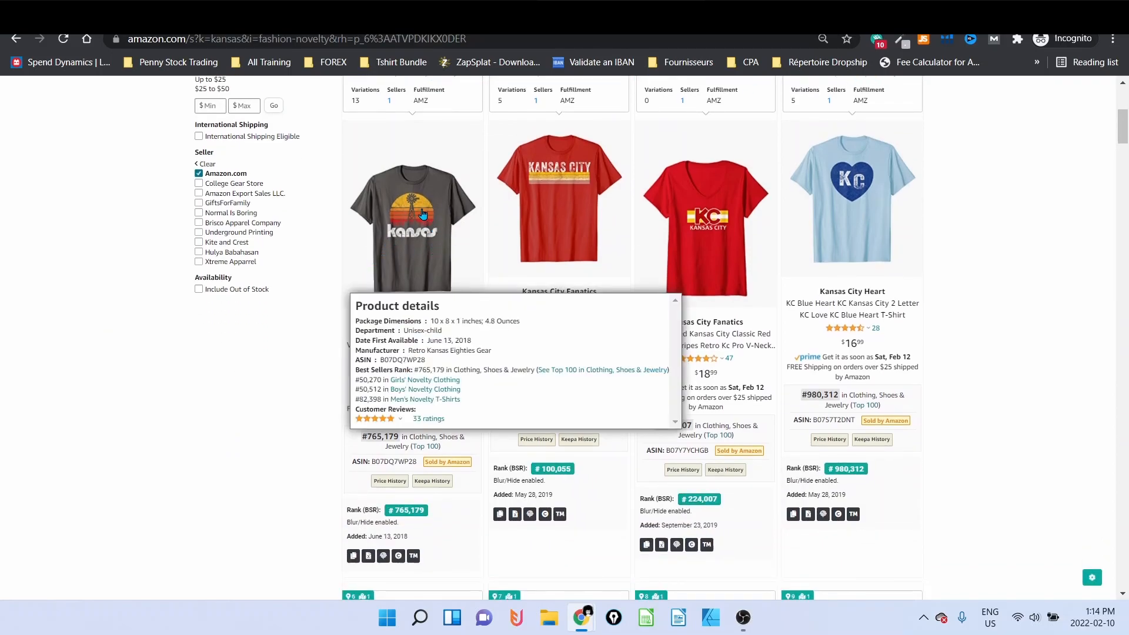
pyautogui.moveTo(534, 376)
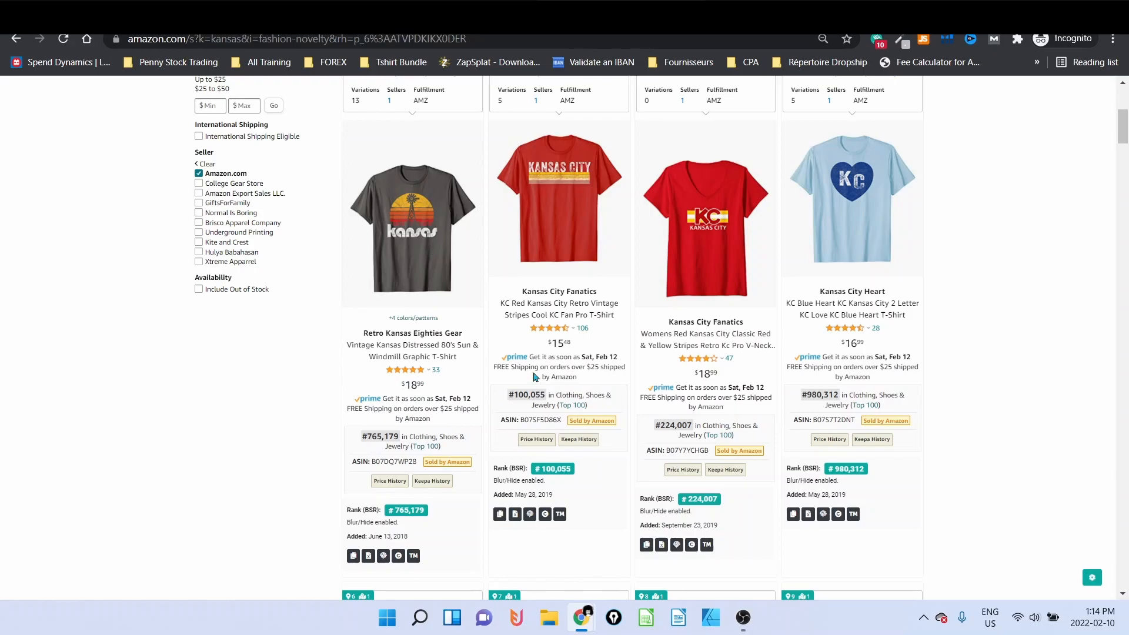
pyautogui.moveTo(511, 418)
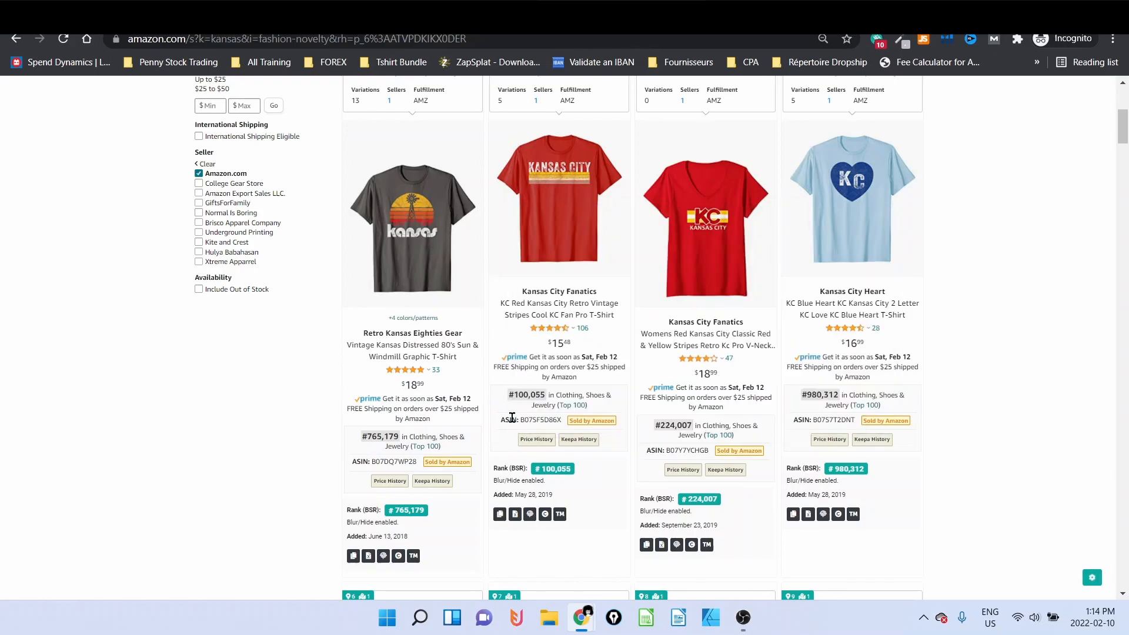
pyautogui.moveTo(509, 405)
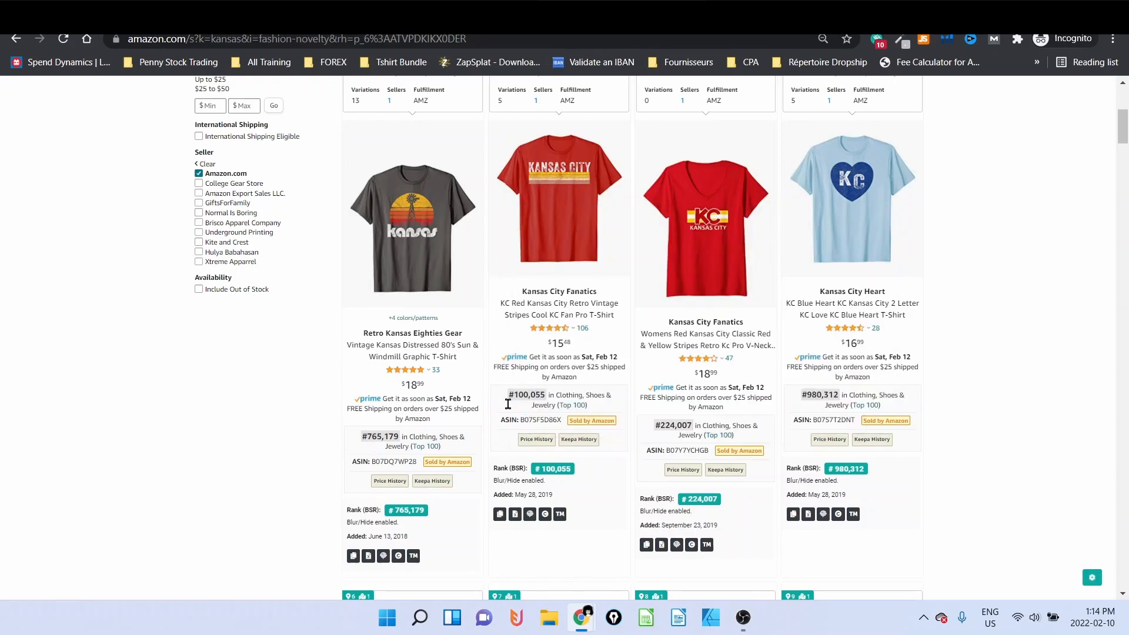
pyautogui.moveTo(602, 329)
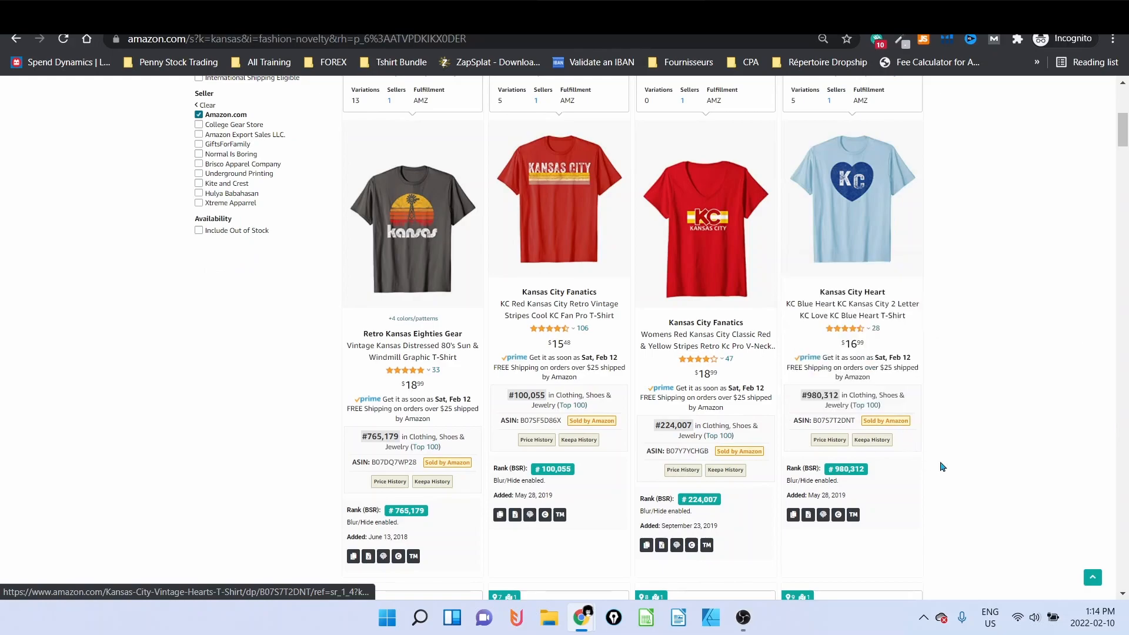
pyautogui.moveTo(750, 508)
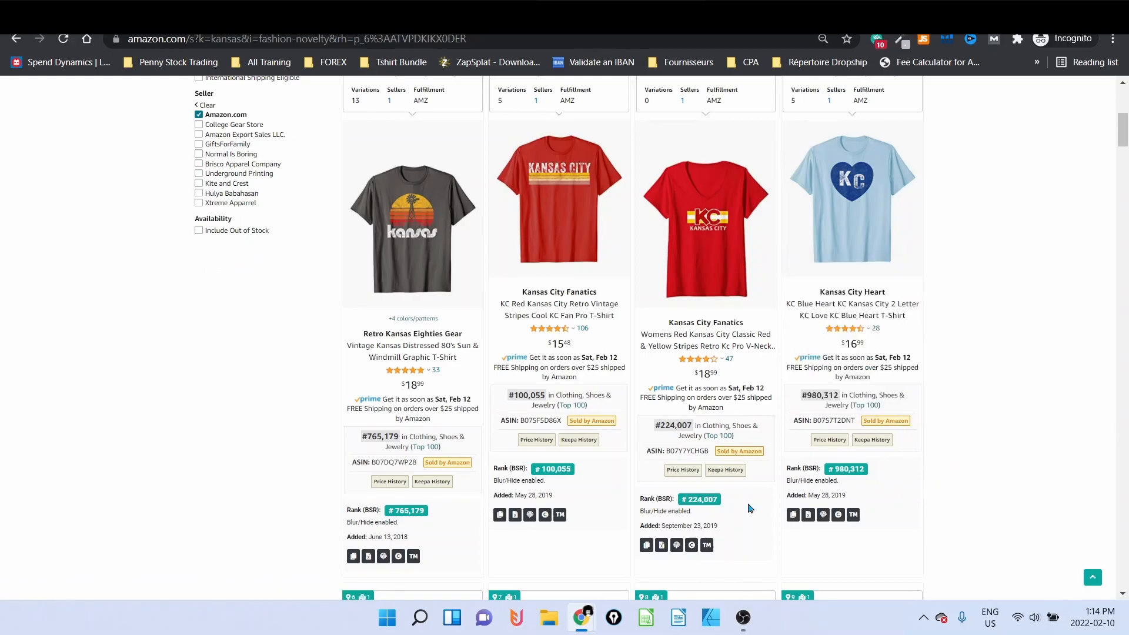
pyautogui.scroll(-3)
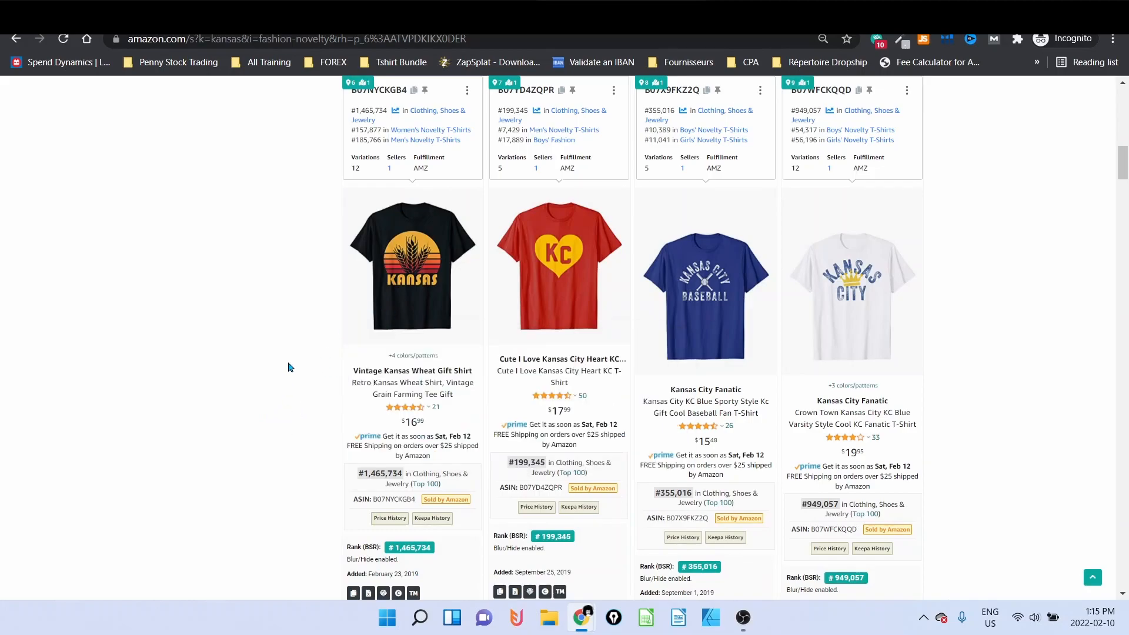
pyautogui.scroll(-3)
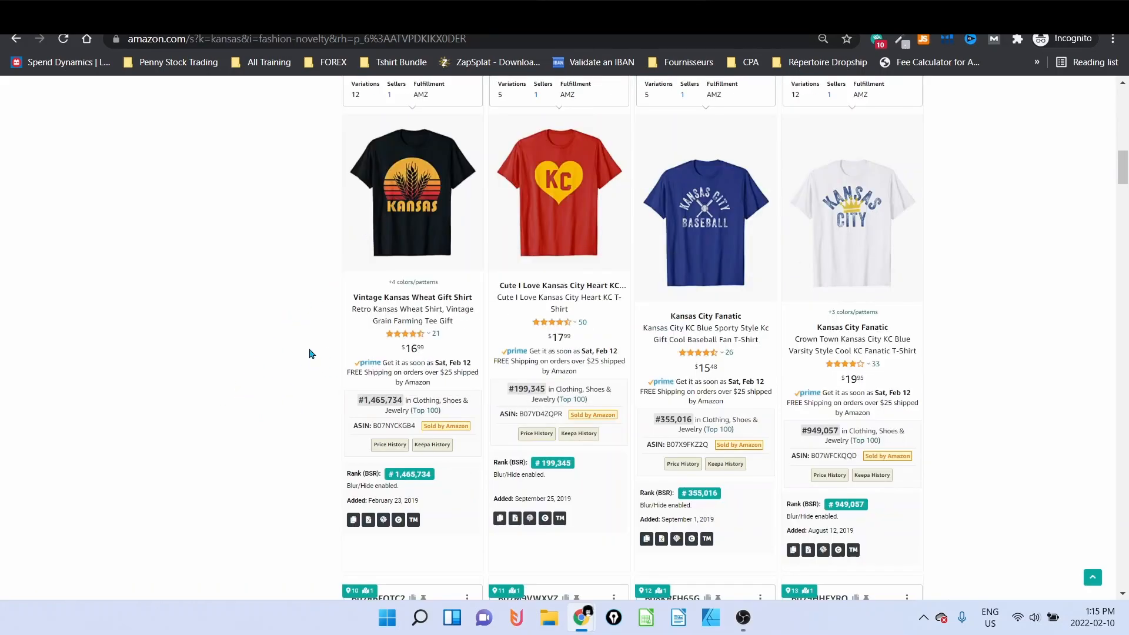
pyautogui.moveTo(425, 348)
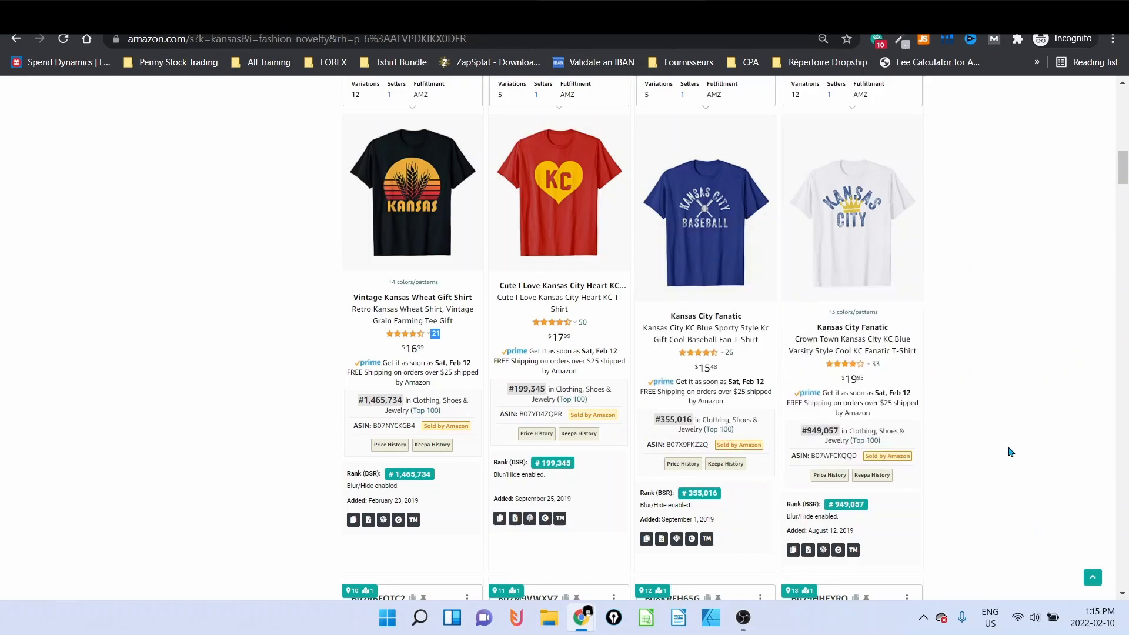
pyautogui.scroll(-3)
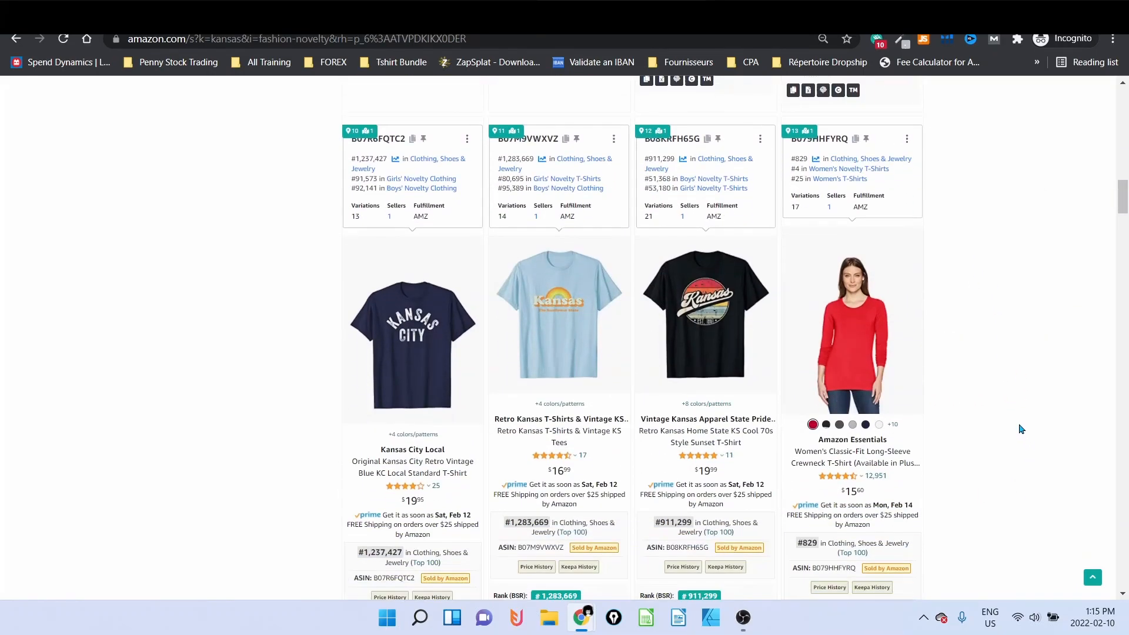
pyautogui.scroll(-3)
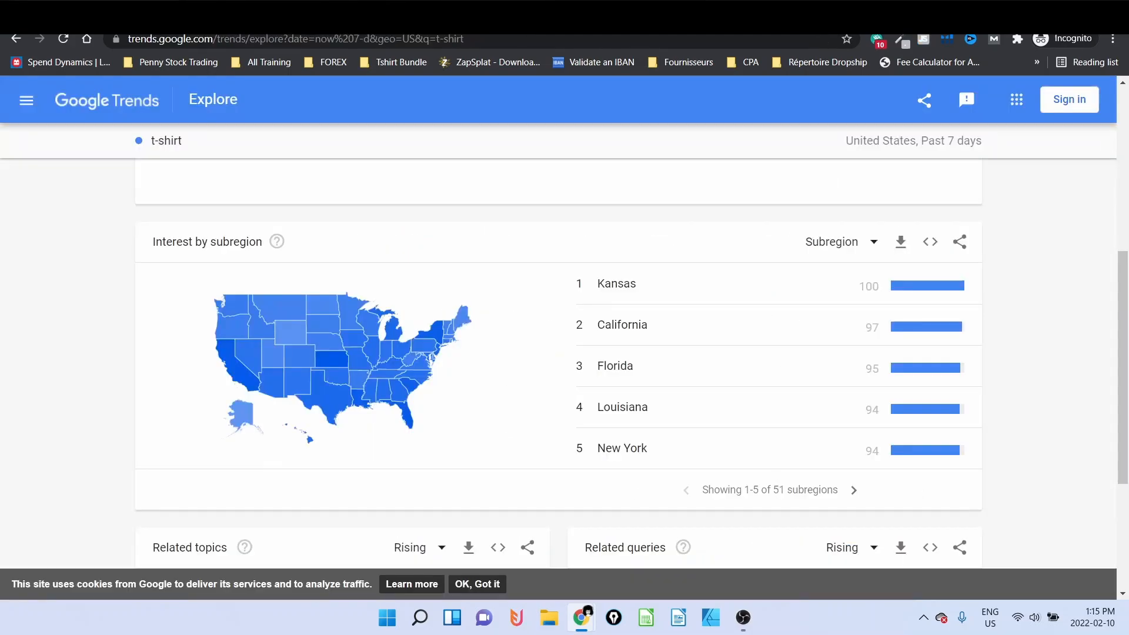
pyautogui.moveTo(493, 308)
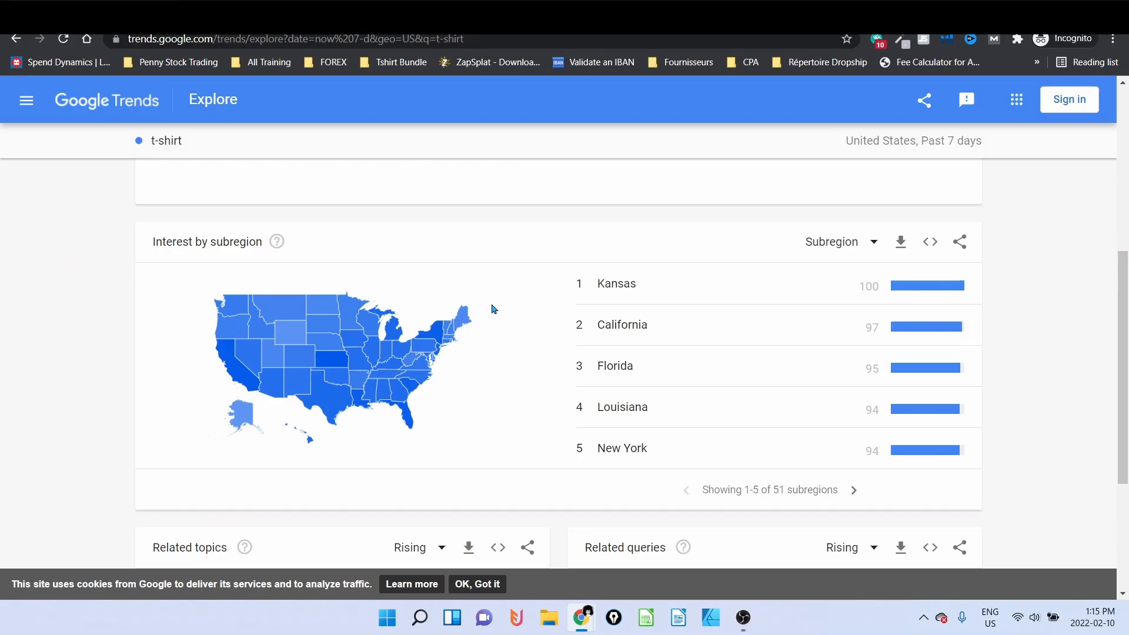
pyautogui.moveTo(661, 278)
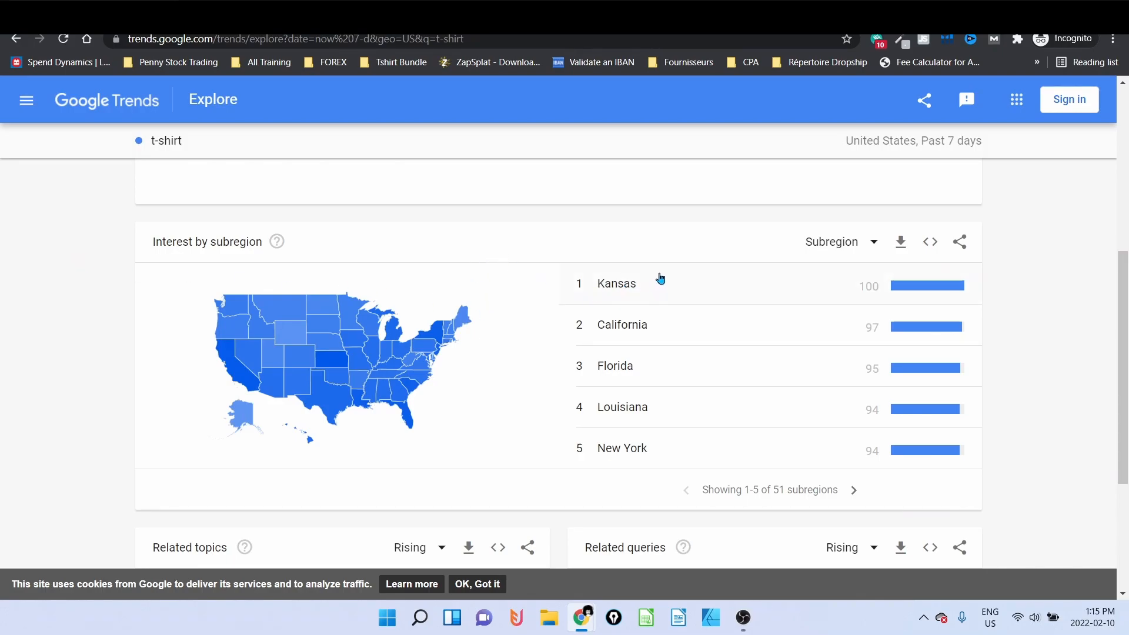
pyautogui.moveTo(661, 282)
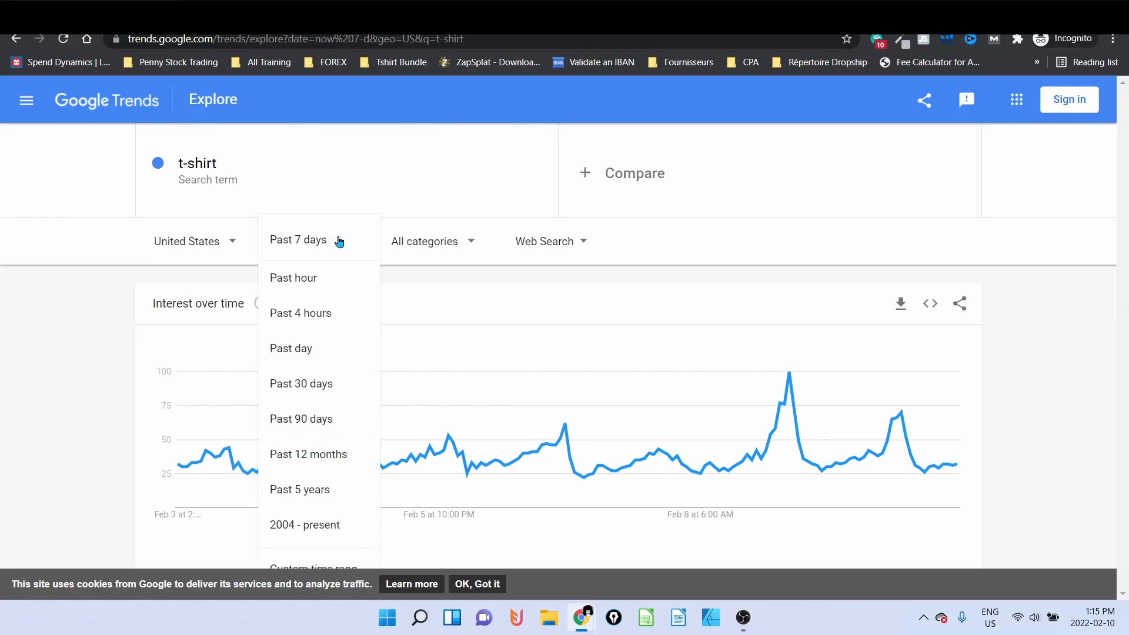
# - Limit the t-shirt trend to the past 4 hours
pyautogui.click(300, 313)
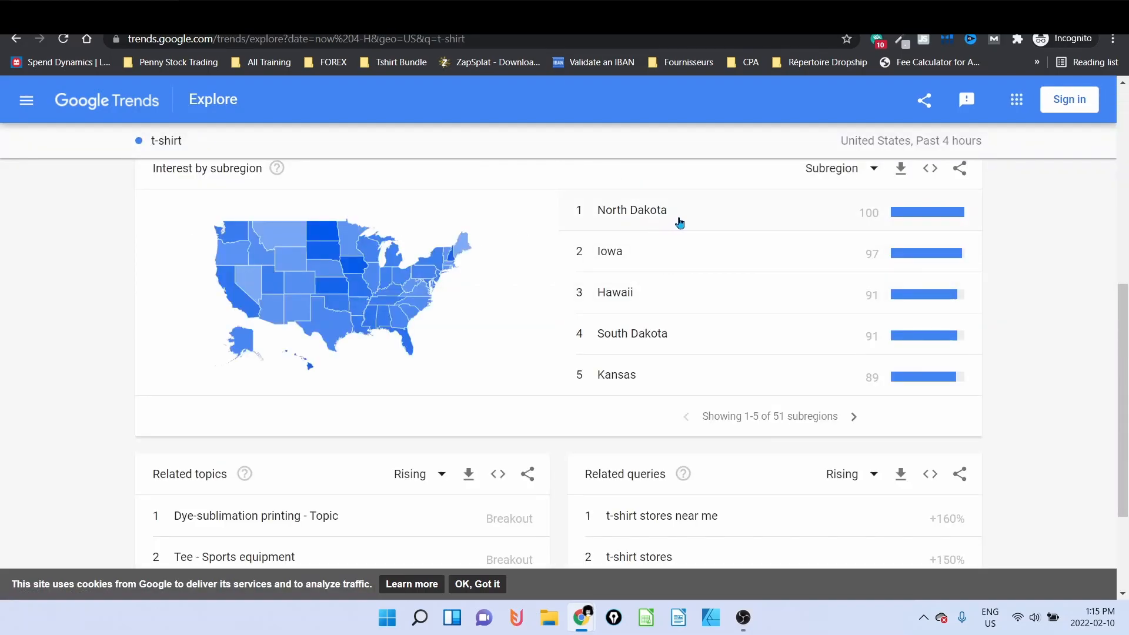
pyautogui.moveTo(685, 216)
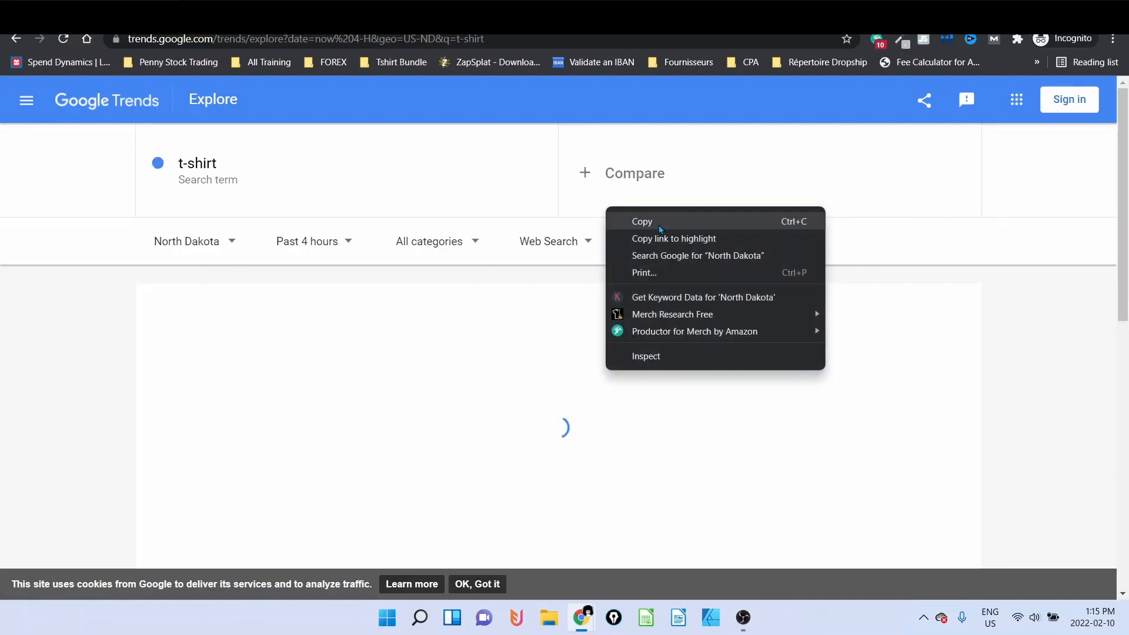
# - Copy North Dakota from Trends and search Merch Informer US t-shirts for 'north Dakota'
pyautogui.click(672, 314)
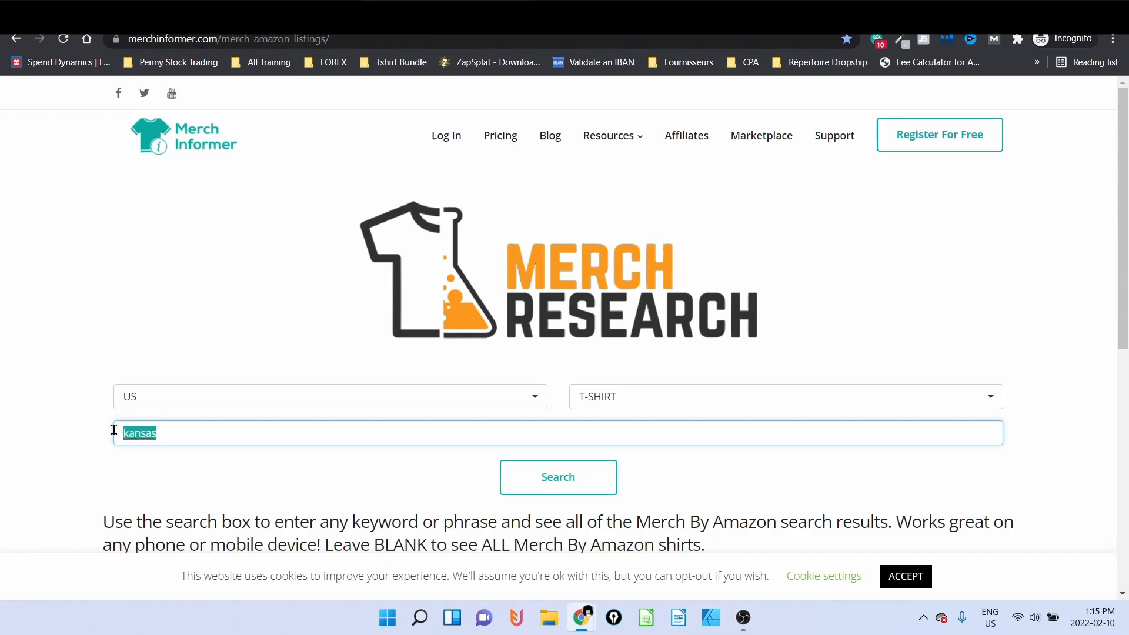
pyautogui.write('an Maremmano-Abruzzese Sheepdog Grand Anglo-Français Blanc Et Noir Nova Scotia Duck Tolling Retriever Grand Anglo-Français Blanc Et Orange Pastore Della Lessinia E Del Lagora')
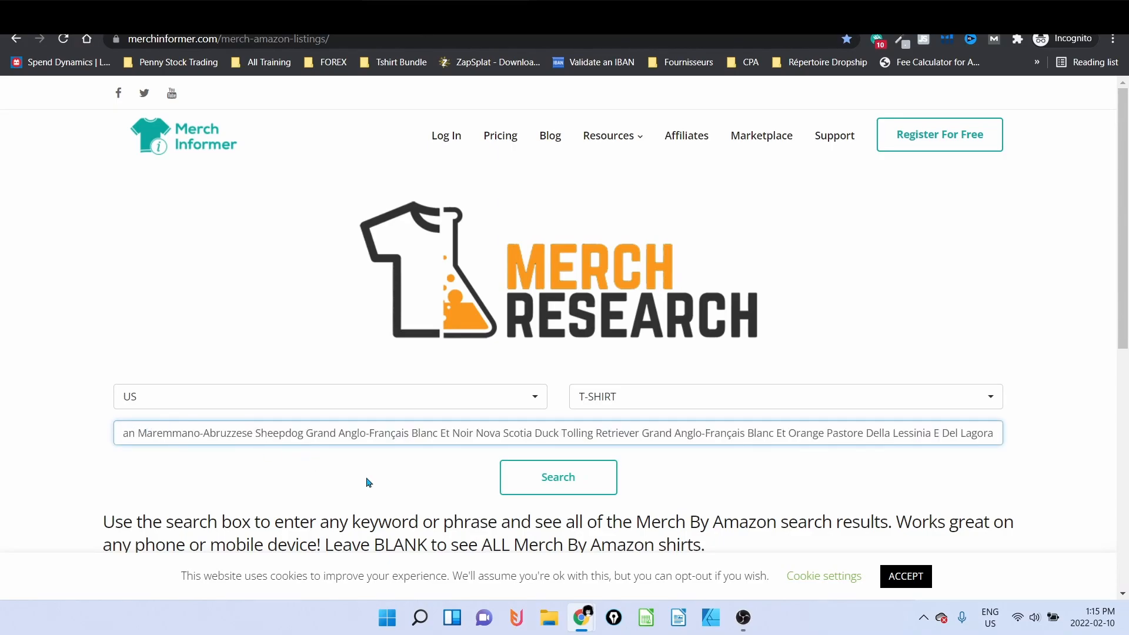
pyautogui.write('north')
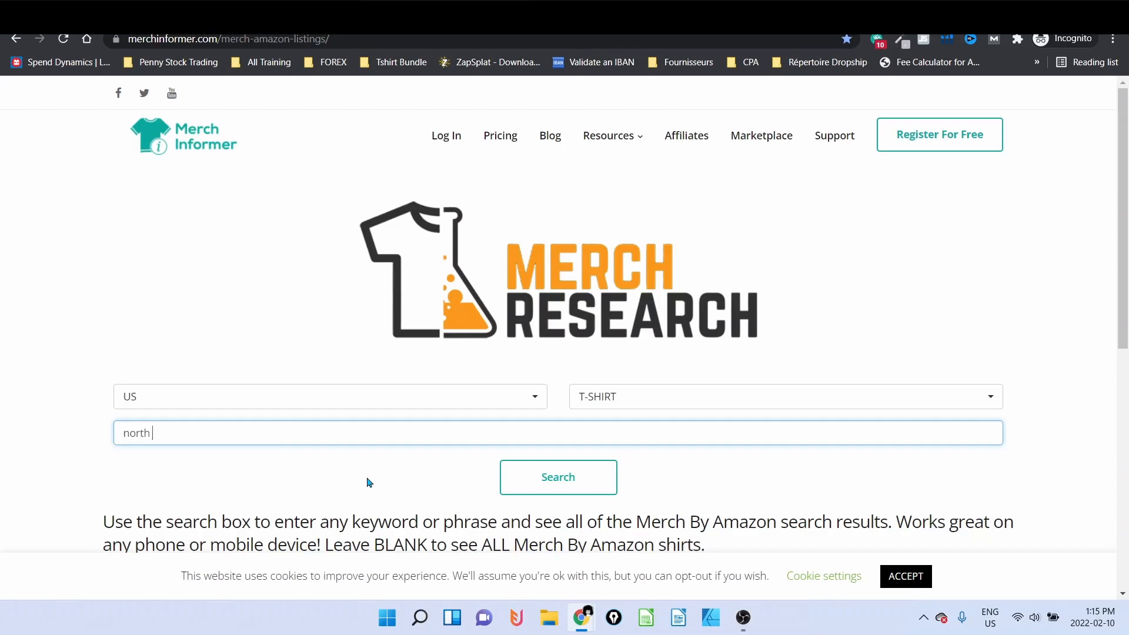
pyautogui.write('Dakota')
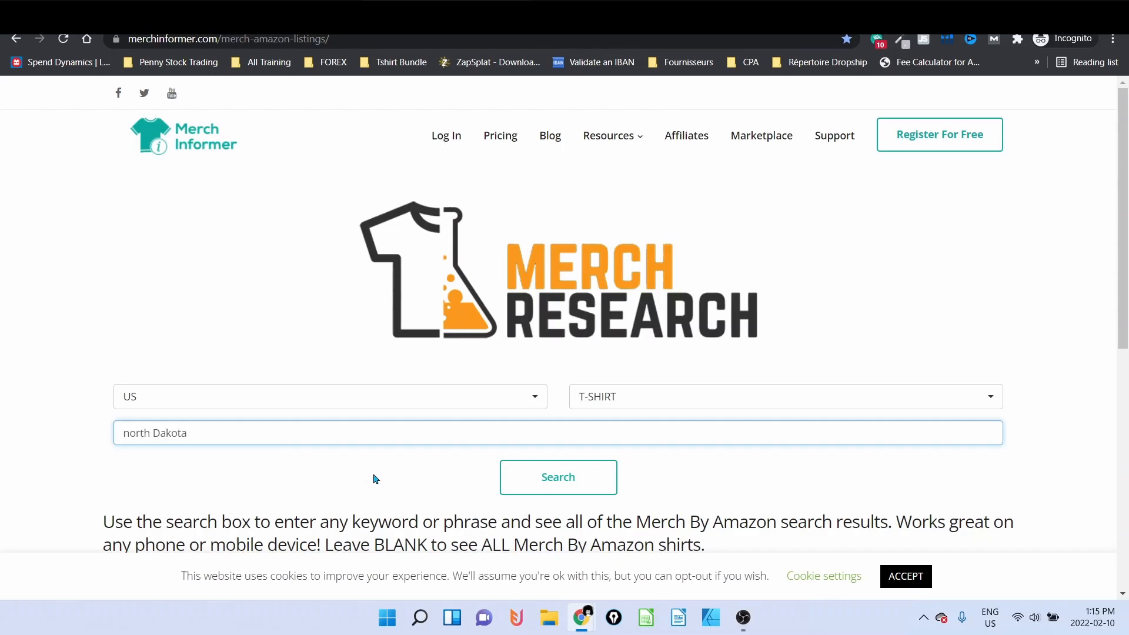
pyautogui.click(558, 478)
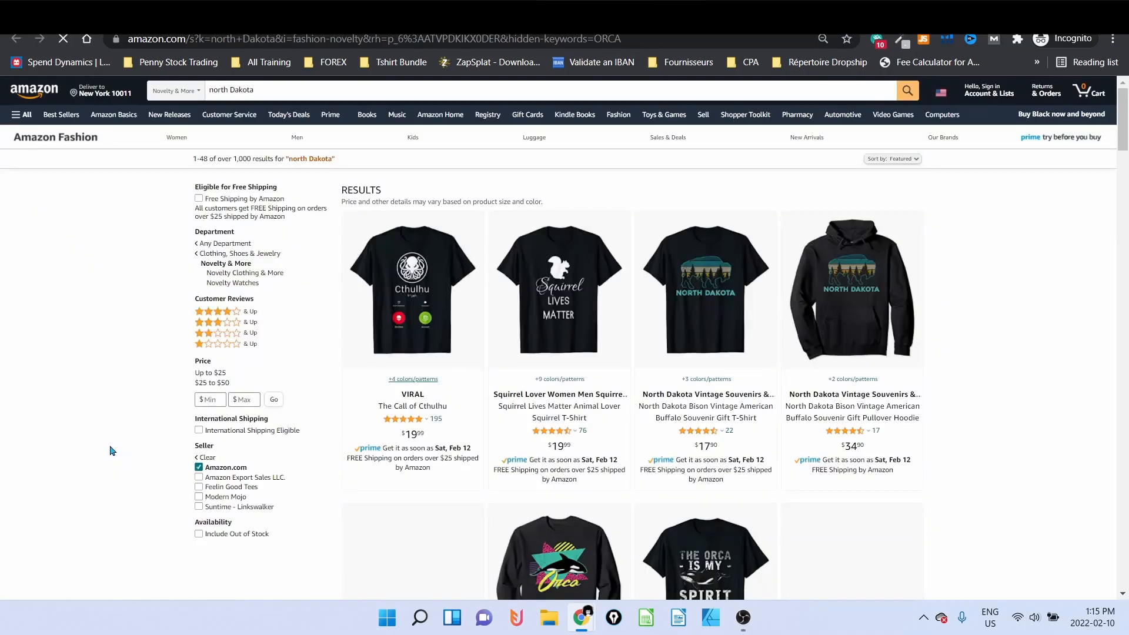
# - Scroll the Amazon North Dakota results, reading BSR ranks and Added dates of the shirts
pyautogui.scroll(-3)
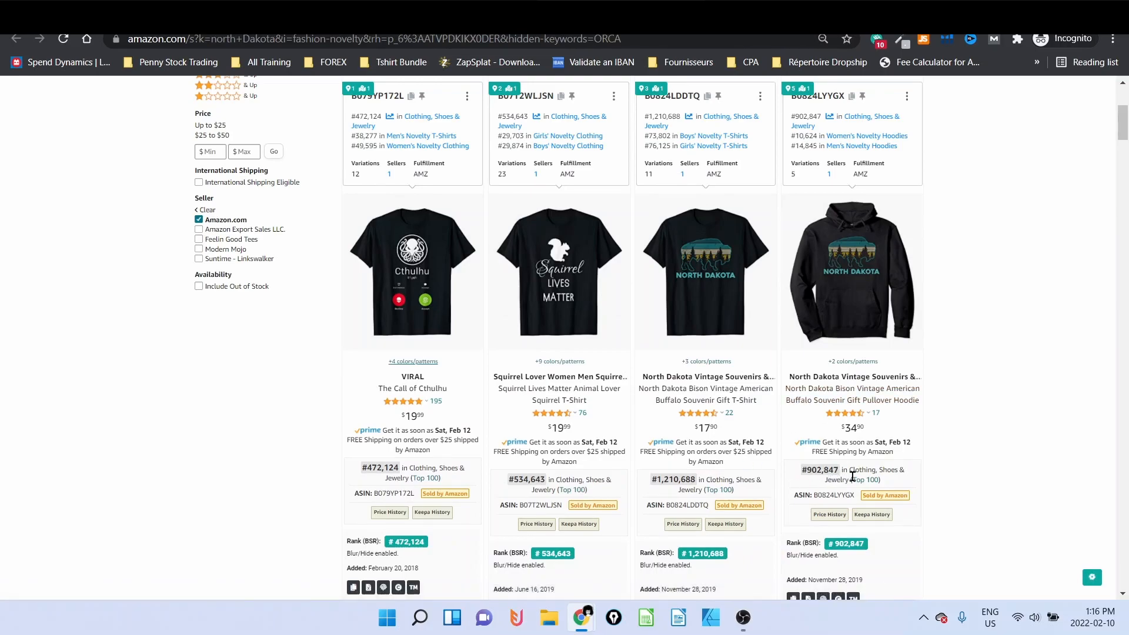
pyautogui.scroll(-3)
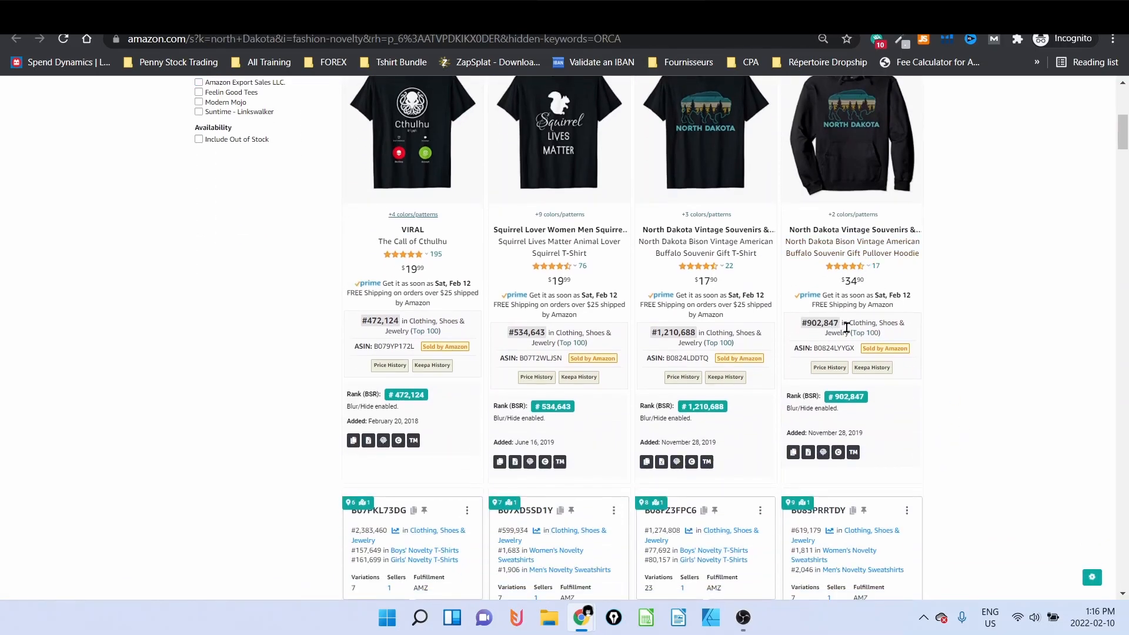
pyautogui.scroll(-3)
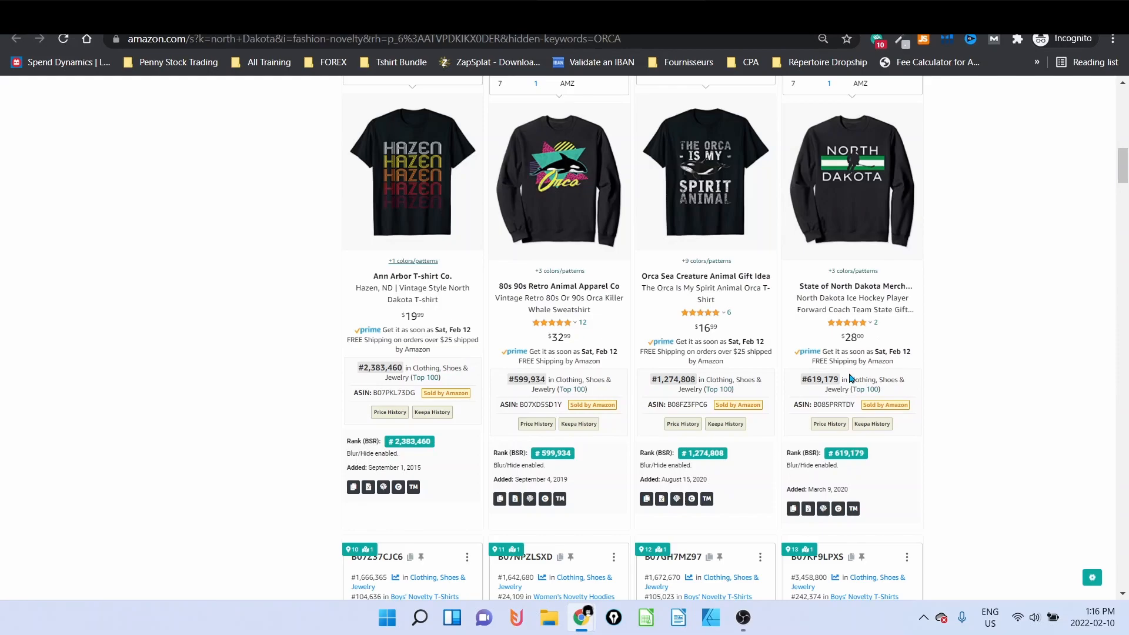
pyautogui.scroll(-3)
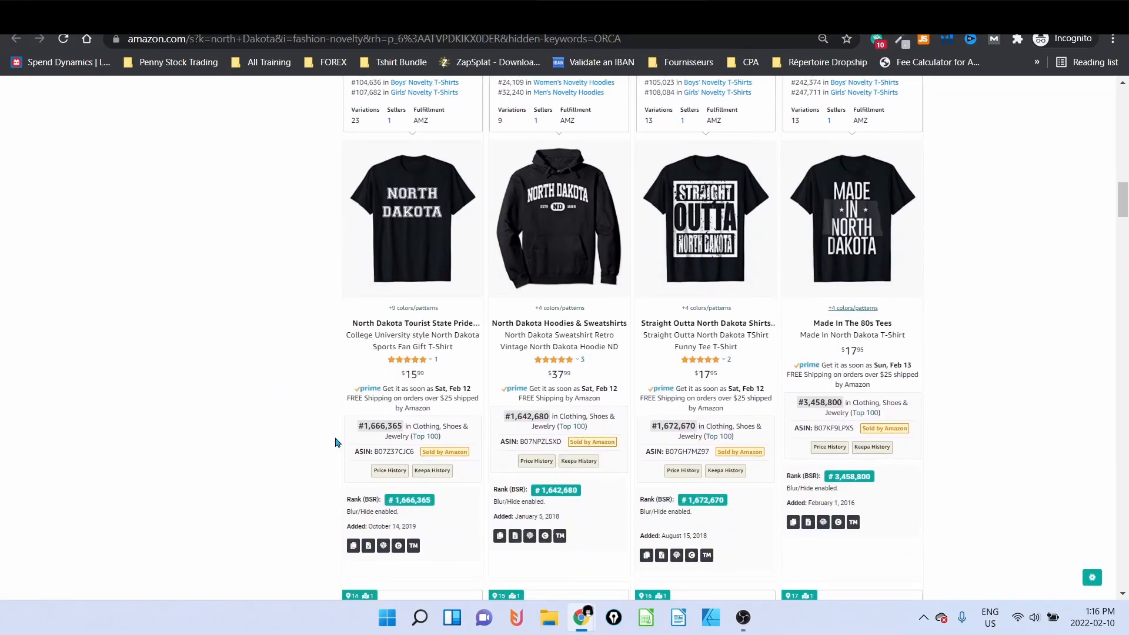
pyautogui.moveTo(574, 437)
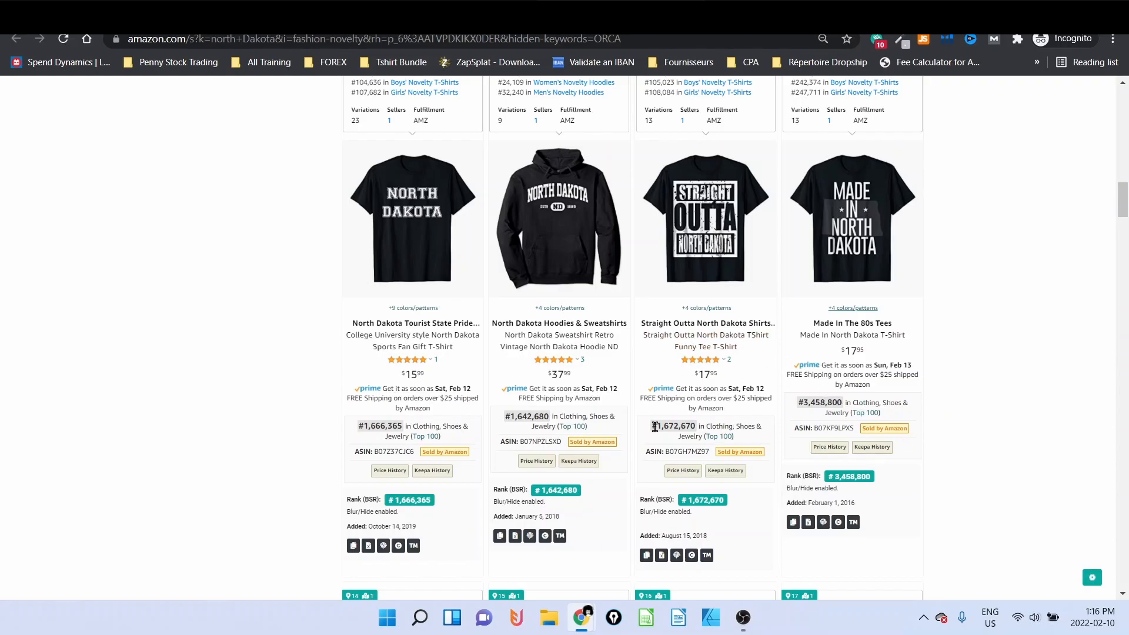
pyautogui.scroll(-3)
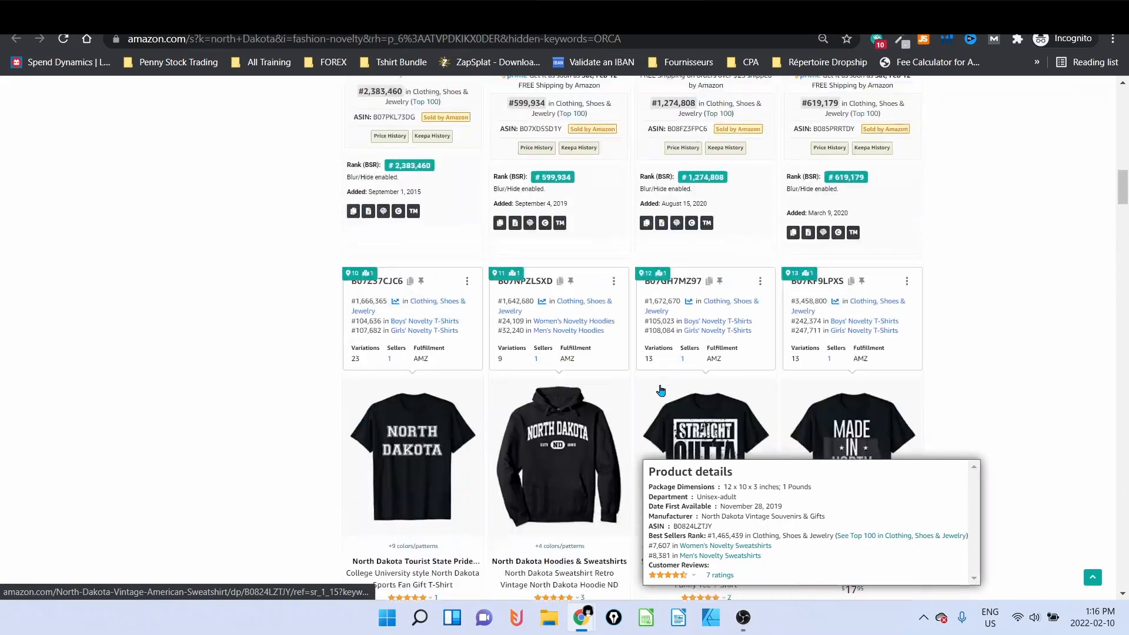
pyautogui.scroll(3)
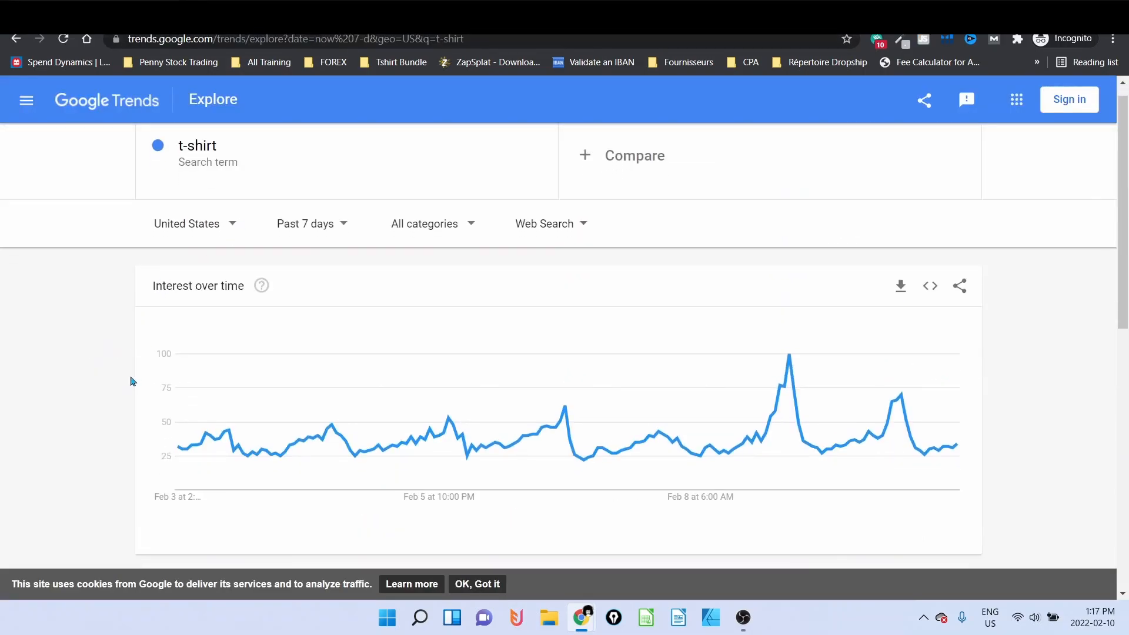
# - Scroll to the Related queries panel showing rising t-shirt queries
pyautogui.scroll(-3)
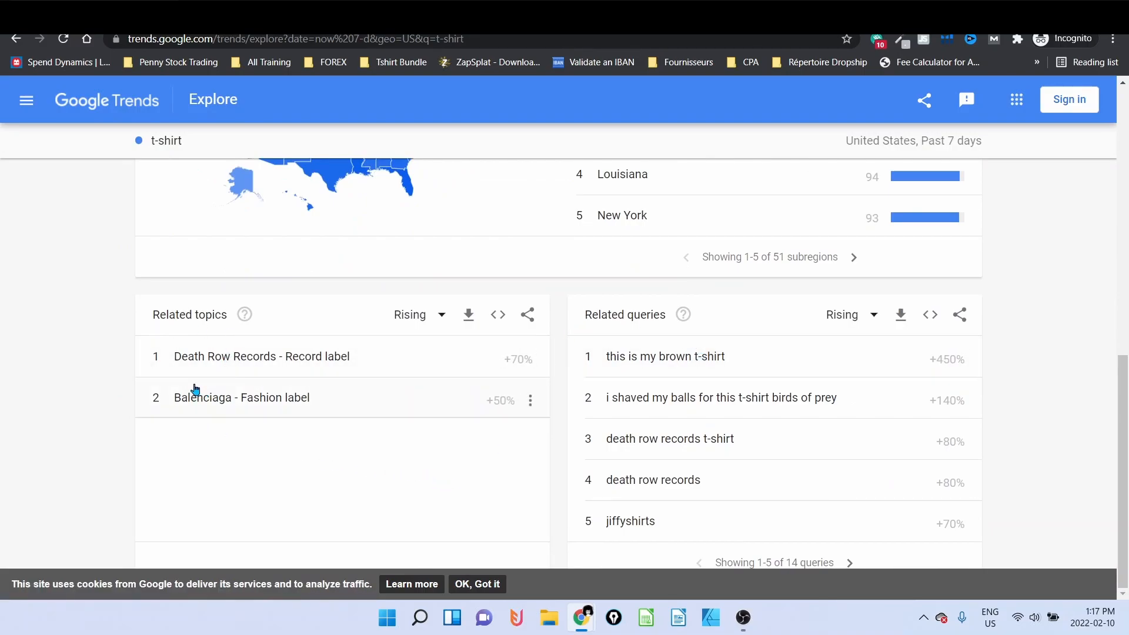
pyautogui.moveTo(221, 369)
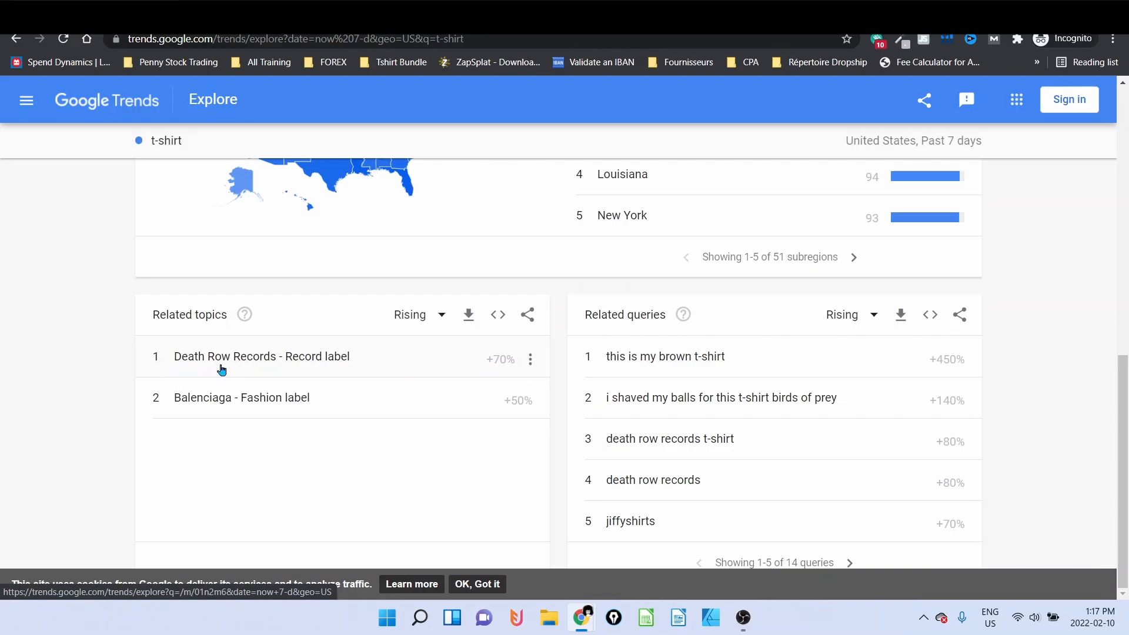
pyautogui.moveTo(300, 367)
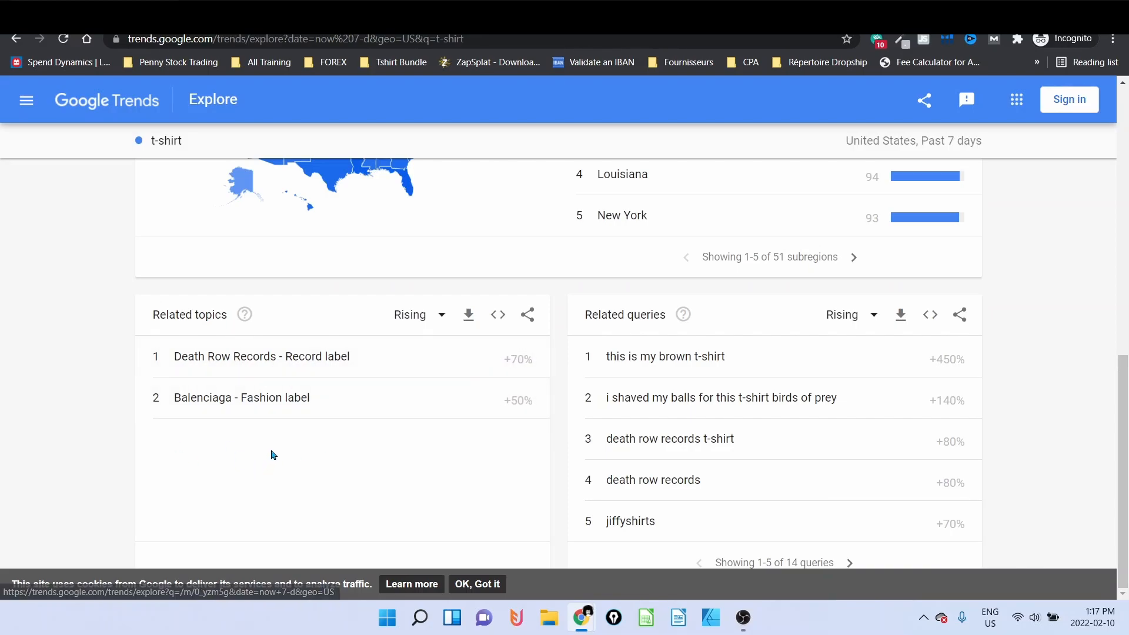
pyautogui.moveTo(595, 332)
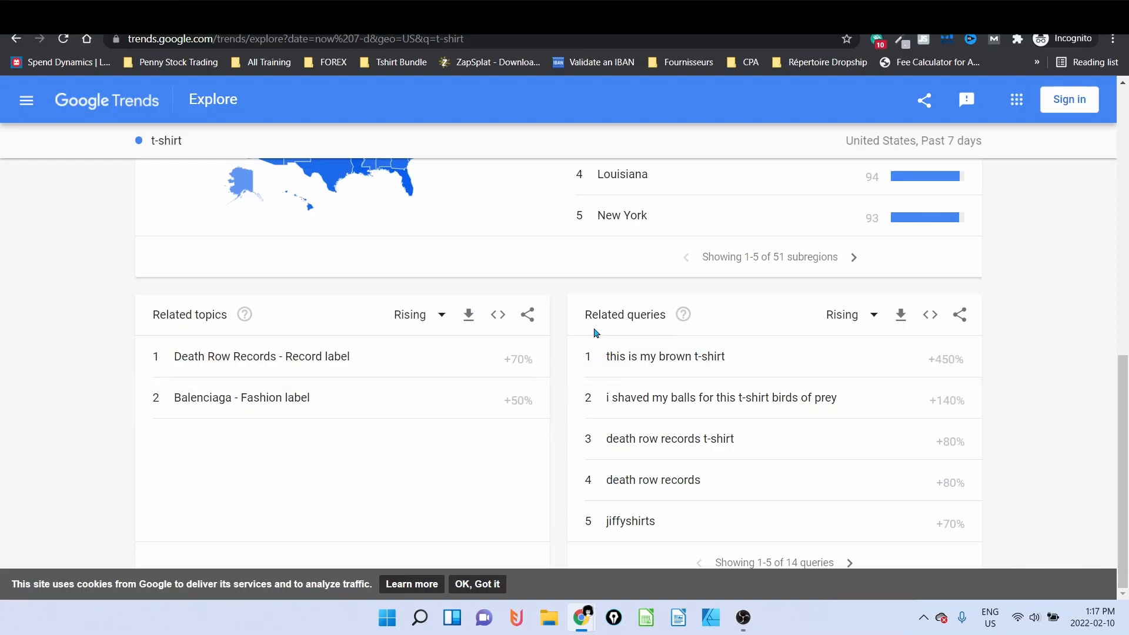
pyautogui.moveTo(667, 330)
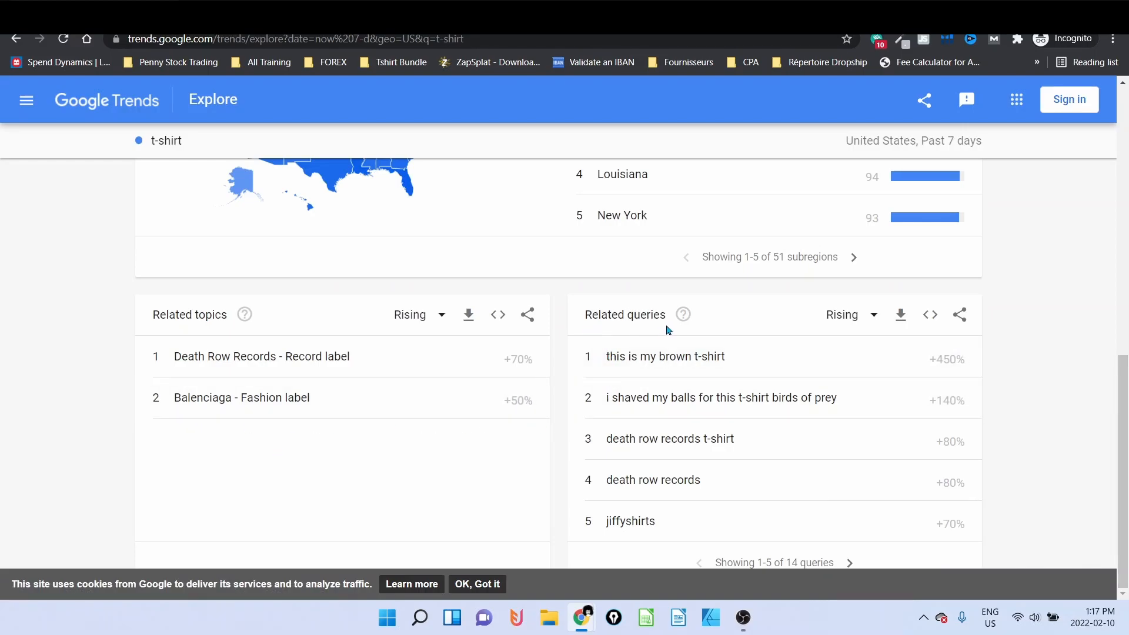
pyautogui.moveTo(570, 403)
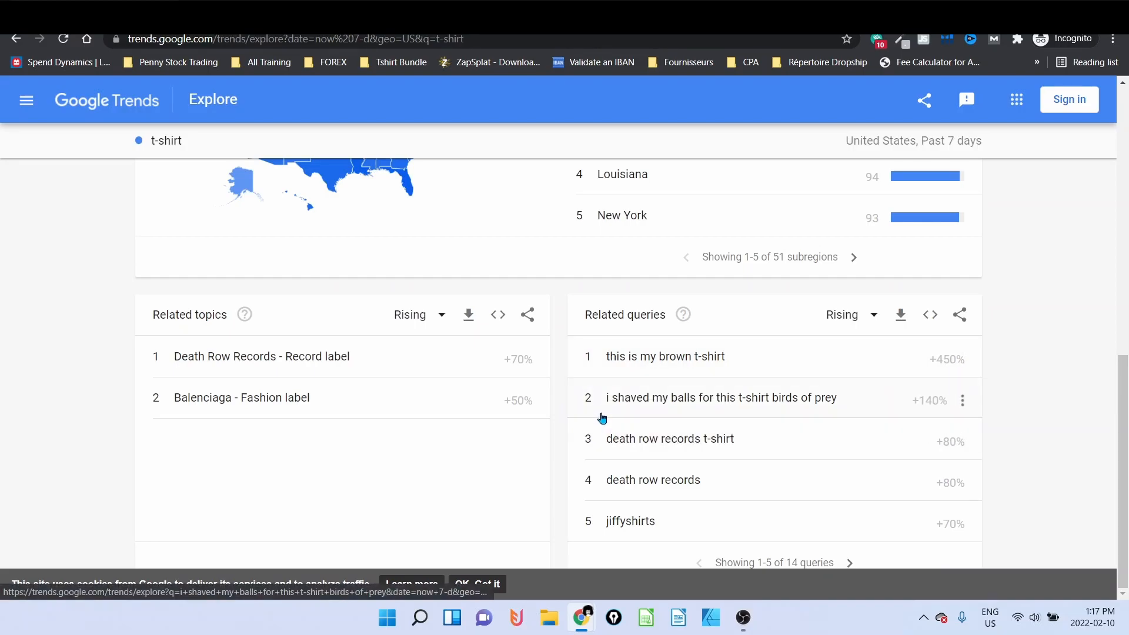
pyautogui.moveTo(715, 415)
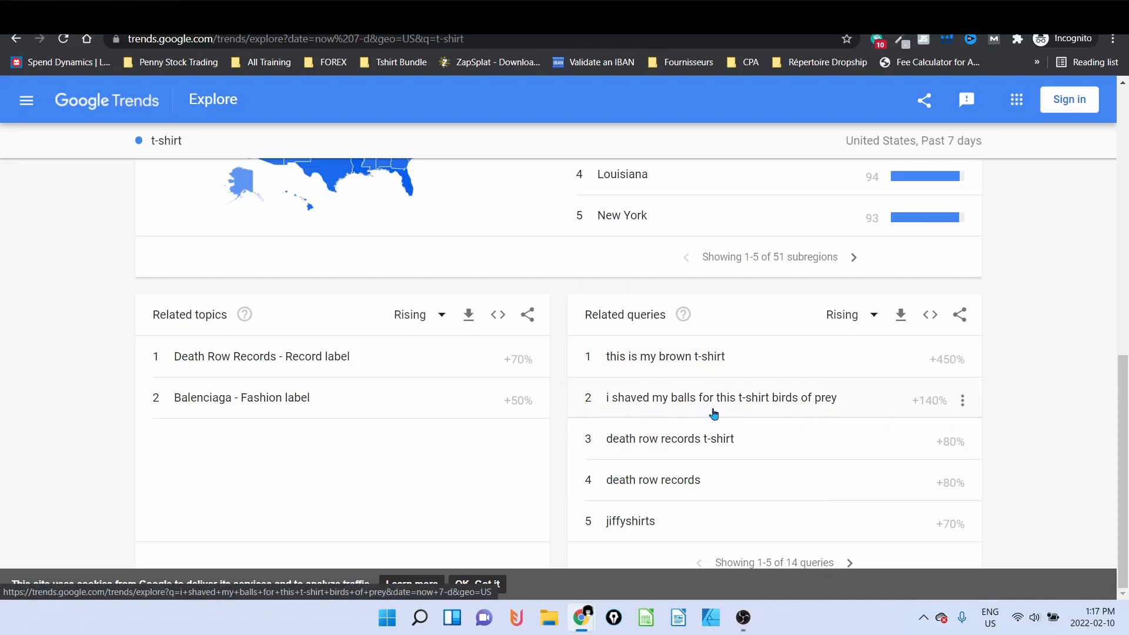
pyautogui.moveTo(788, 412)
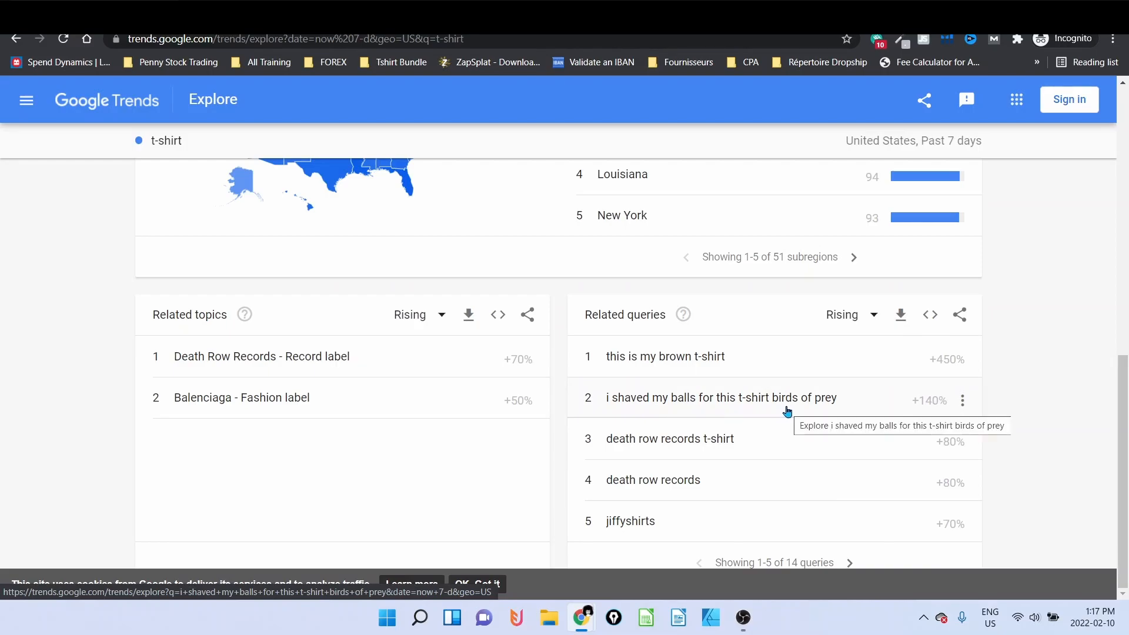
pyautogui.moveTo(770, 444)
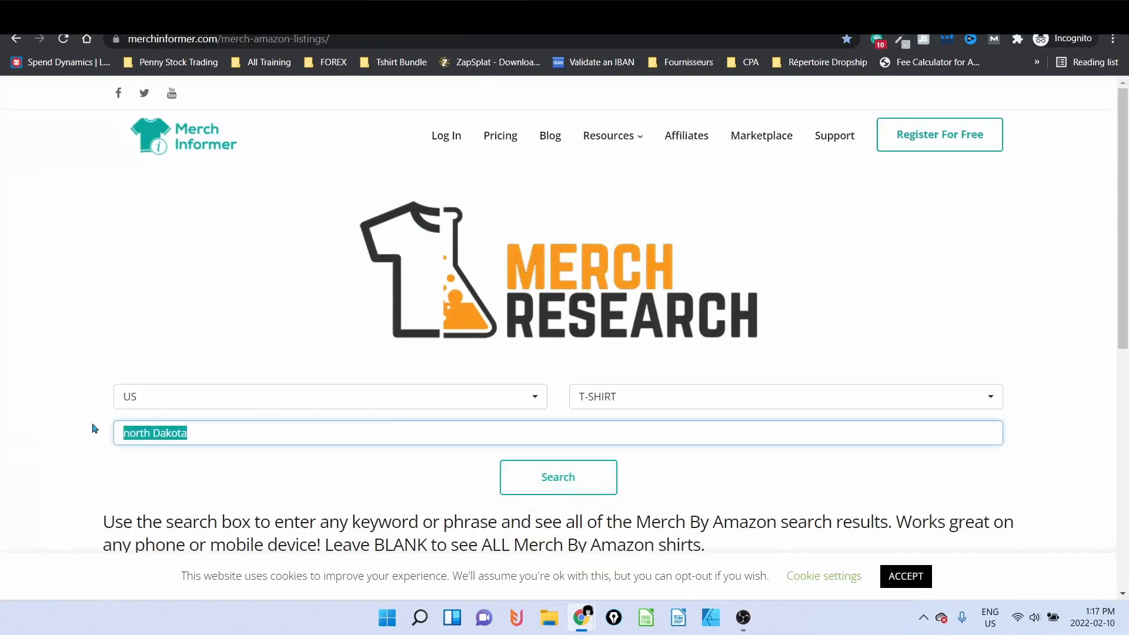
# - Search Merch Informer's US T-shirt listings for 'this is my brown t-shirt'
pyautogui.write('t')
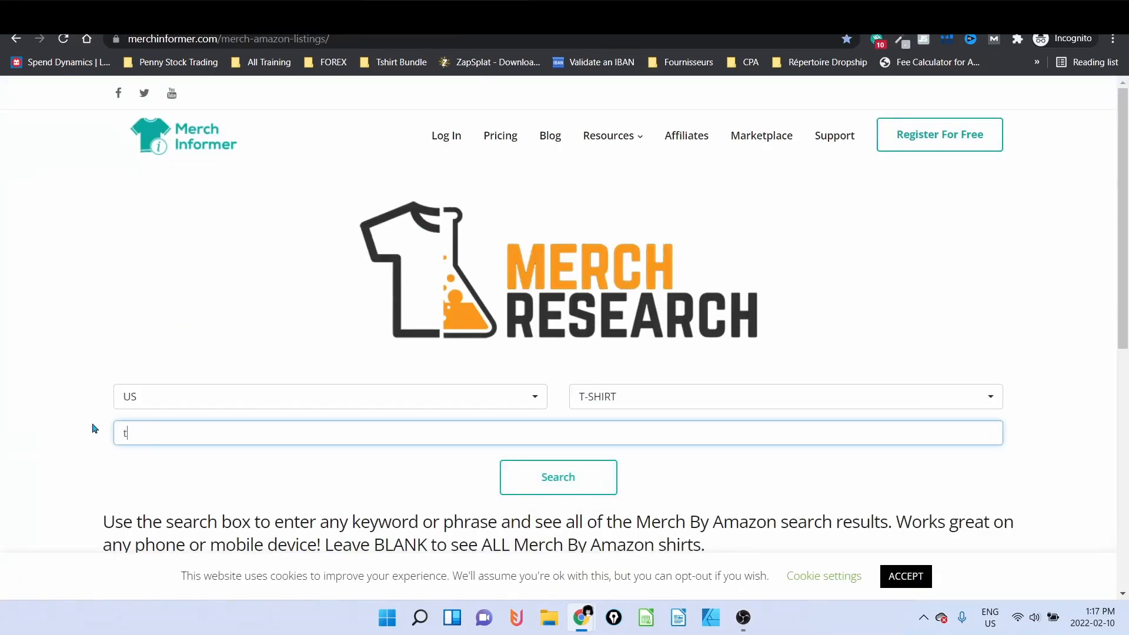
pyautogui.write('his is my b')
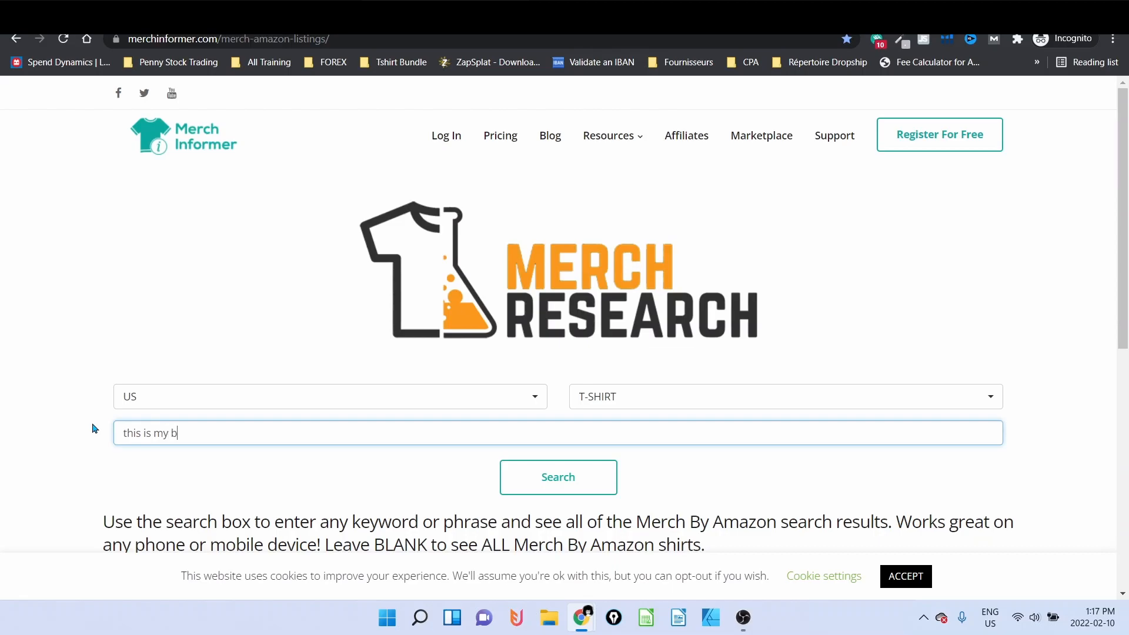
pyautogui.write('rown t-')
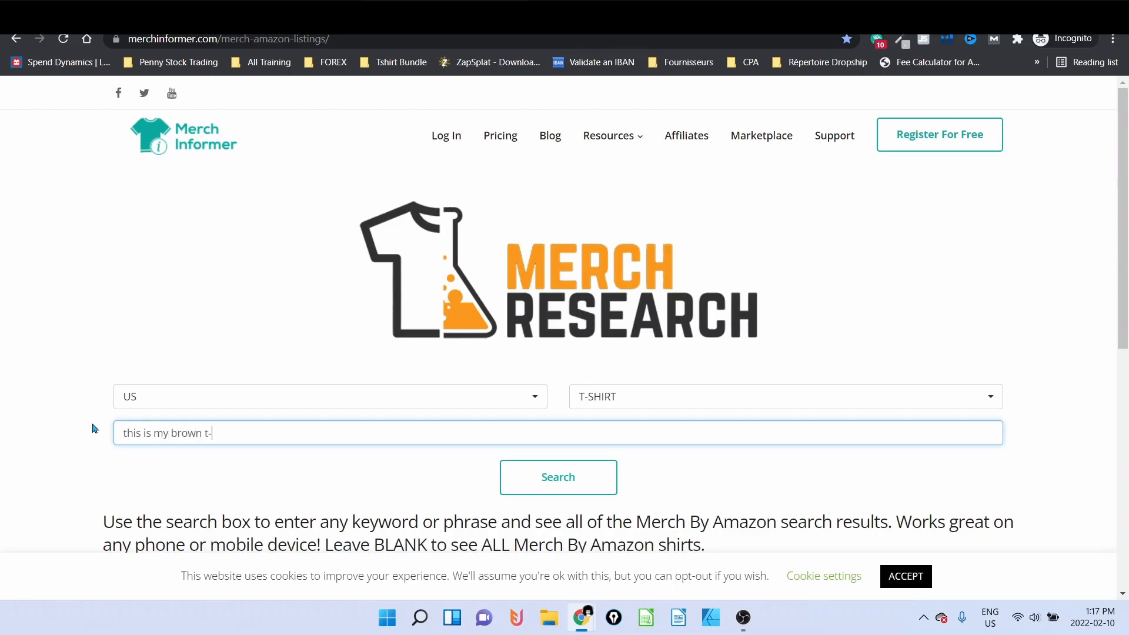
pyautogui.click(557, 478)
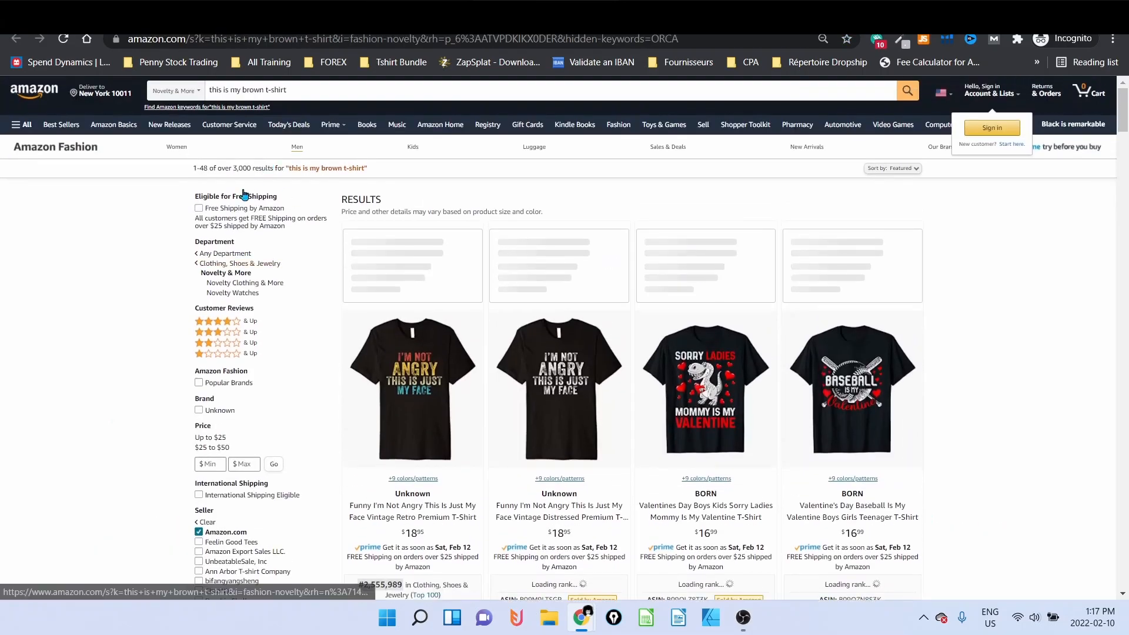
# - Find 'this is my brown' on the Amazon results and select the This is My Brown Shirt listing's February 6, 2022 added date
pyautogui.doubleClick(256, 89)
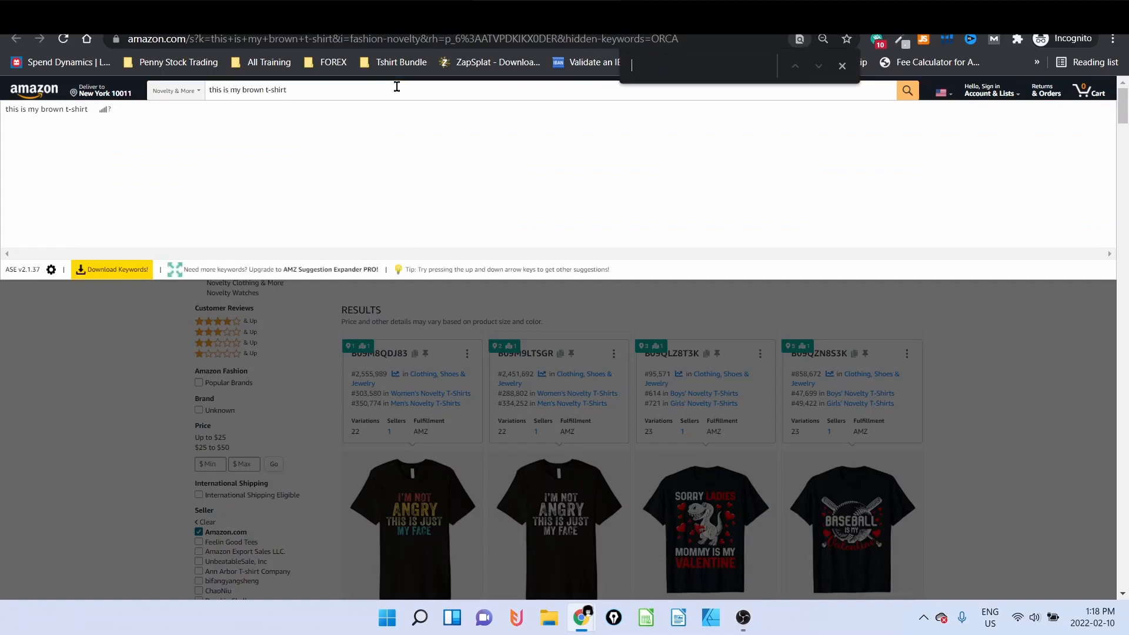
pyautogui.write('this is my brown')
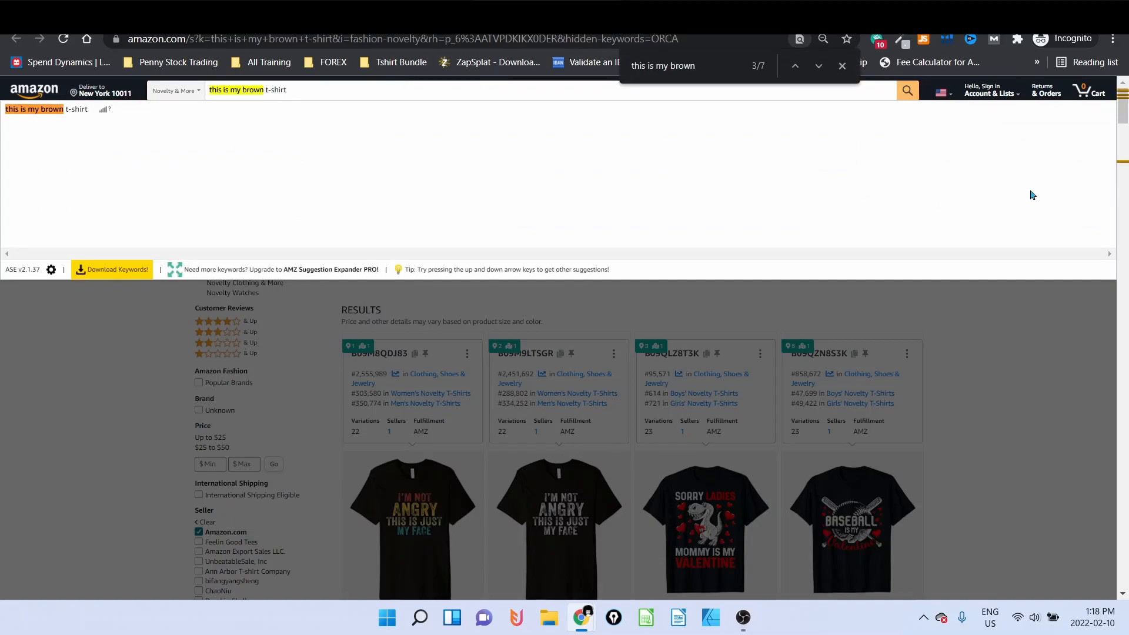
pyautogui.click(819, 65)
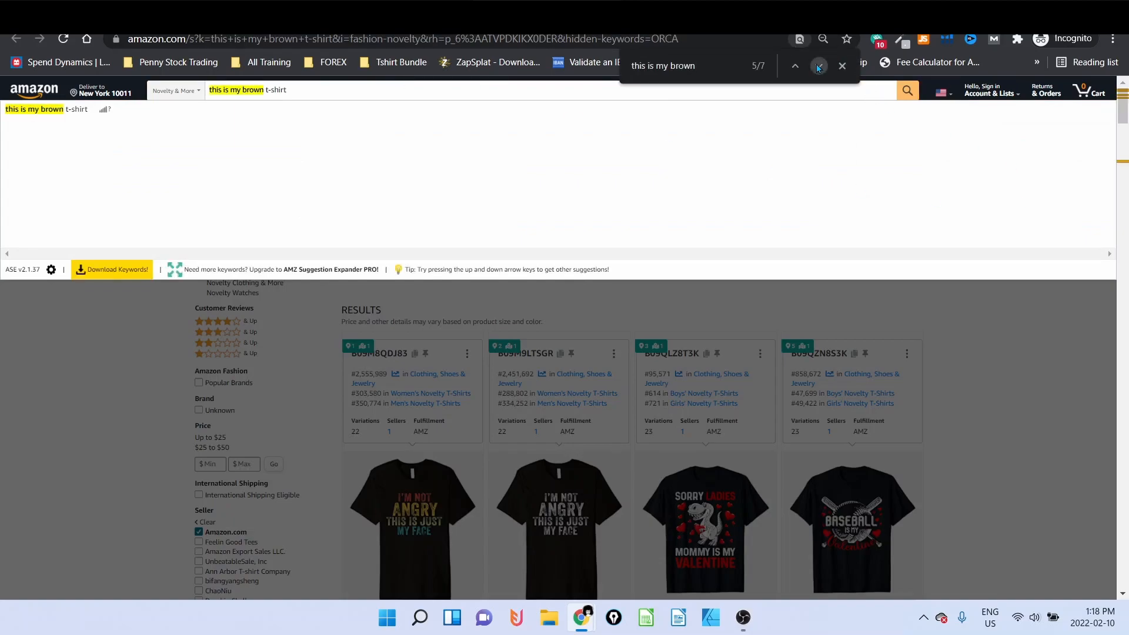
pyautogui.click(819, 66)
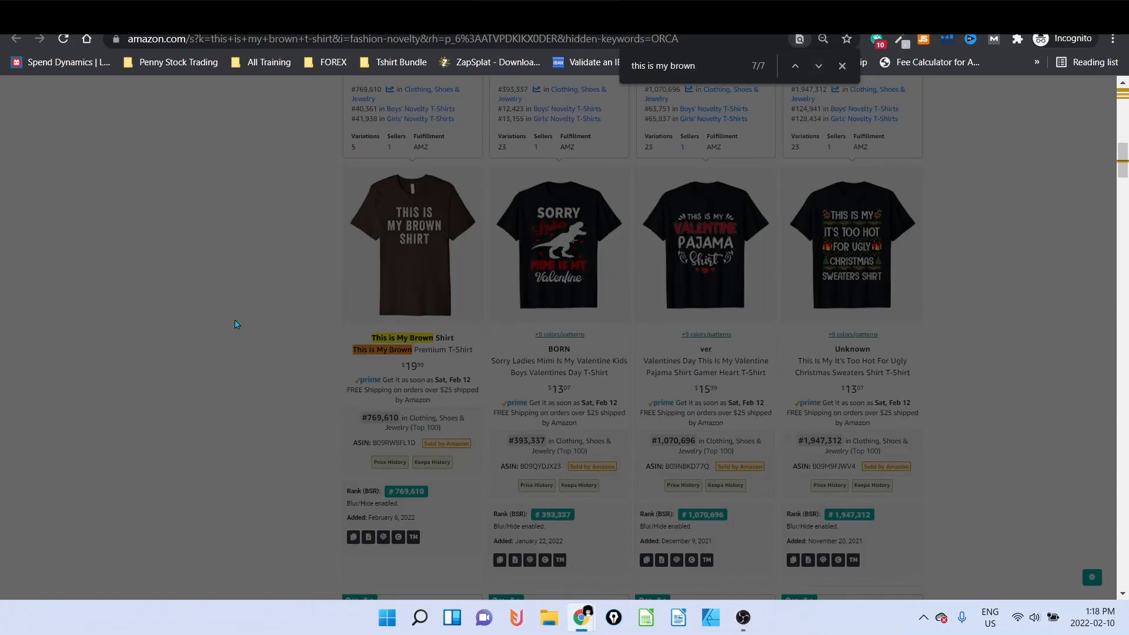
pyautogui.moveTo(434, 233)
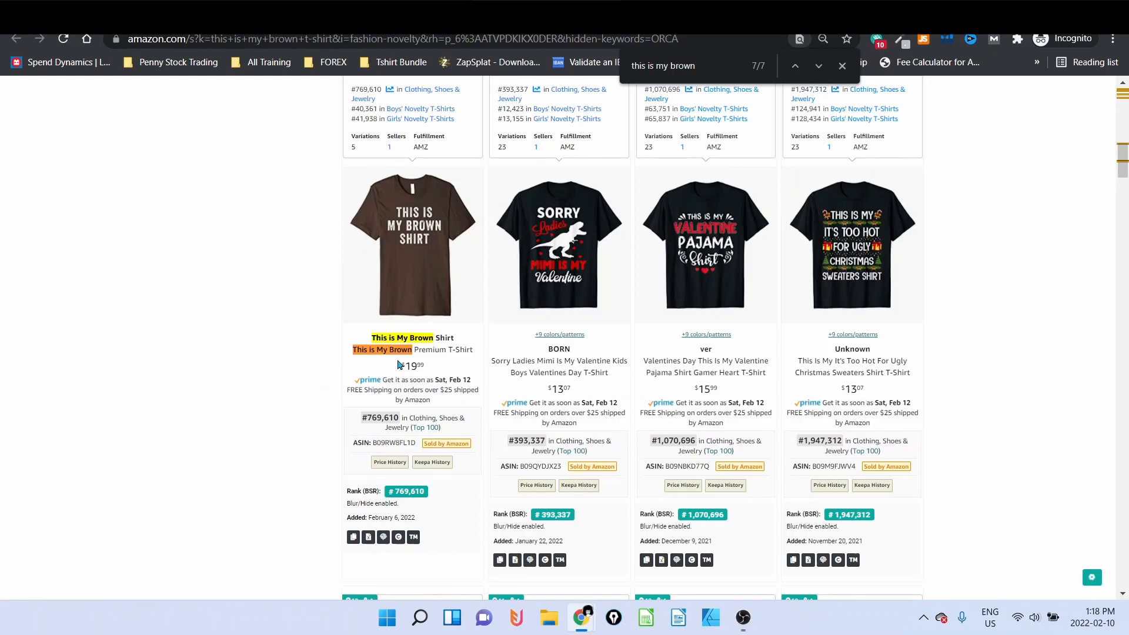
pyautogui.moveTo(297, 470)
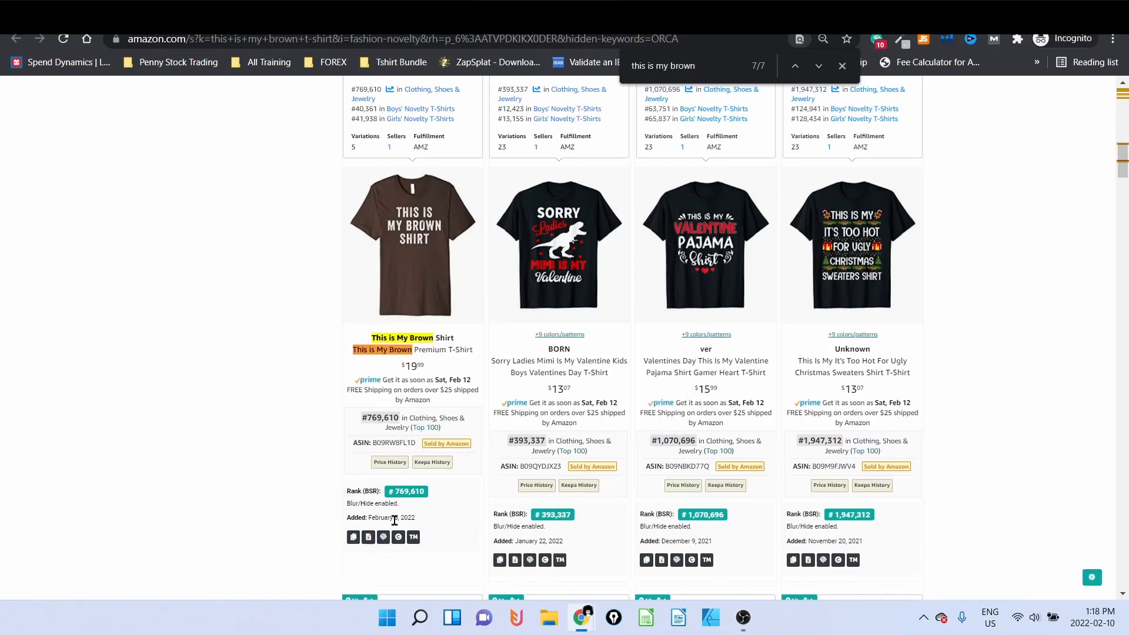
pyautogui.doubleClick(390, 518)
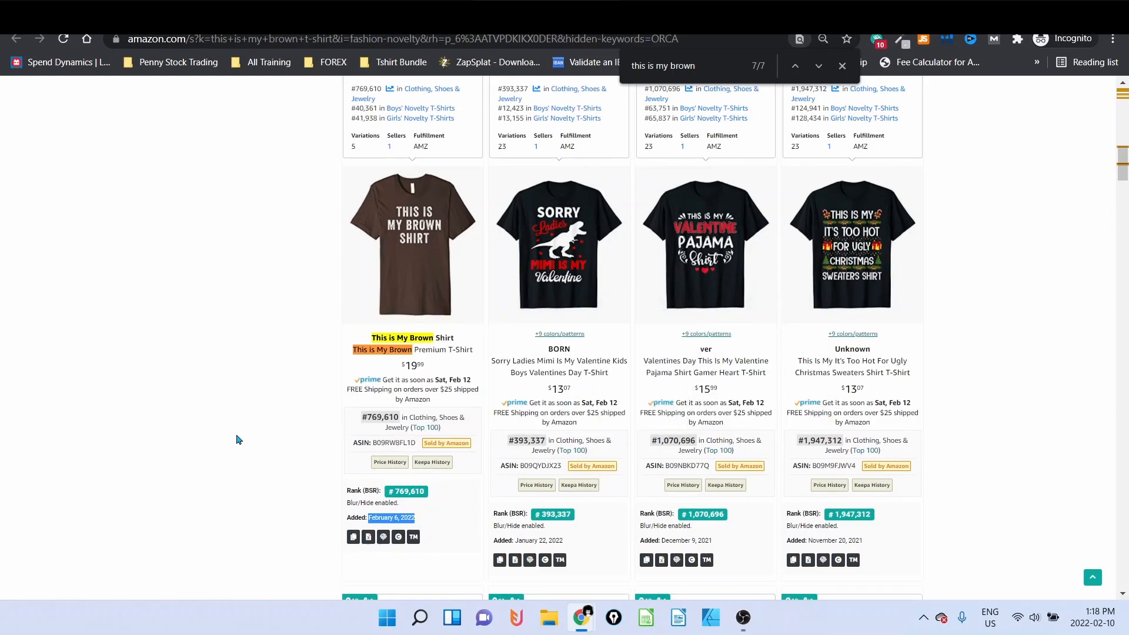
# - Step back through earlier 'this is my brown' matches and review the surrounding listings
pyautogui.scroll(-3)
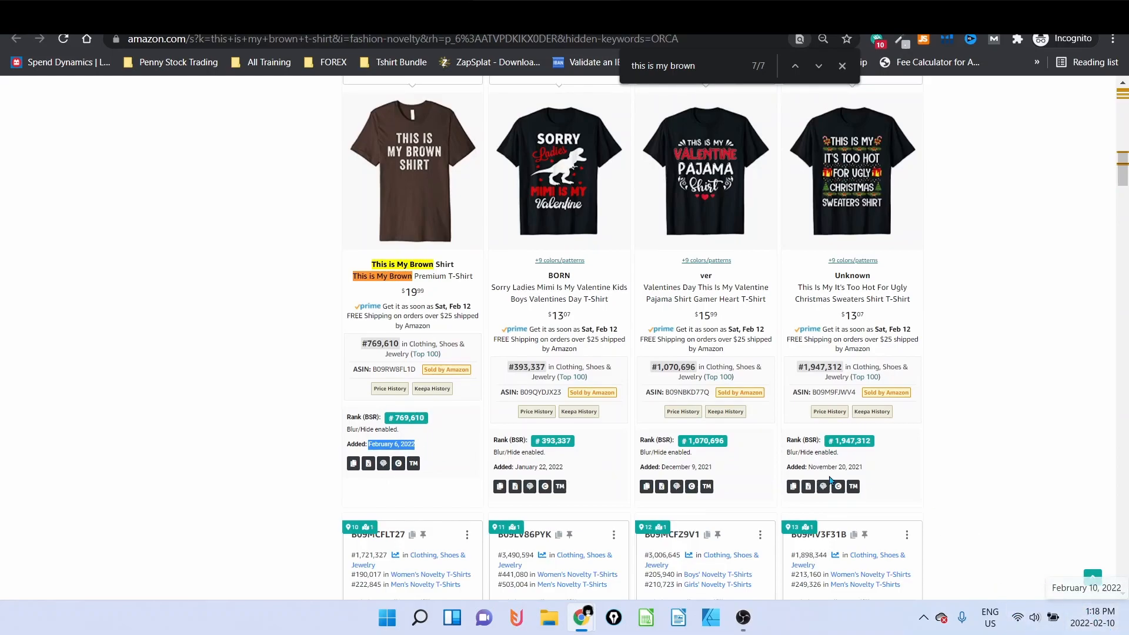
pyautogui.moveTo(430, 179)
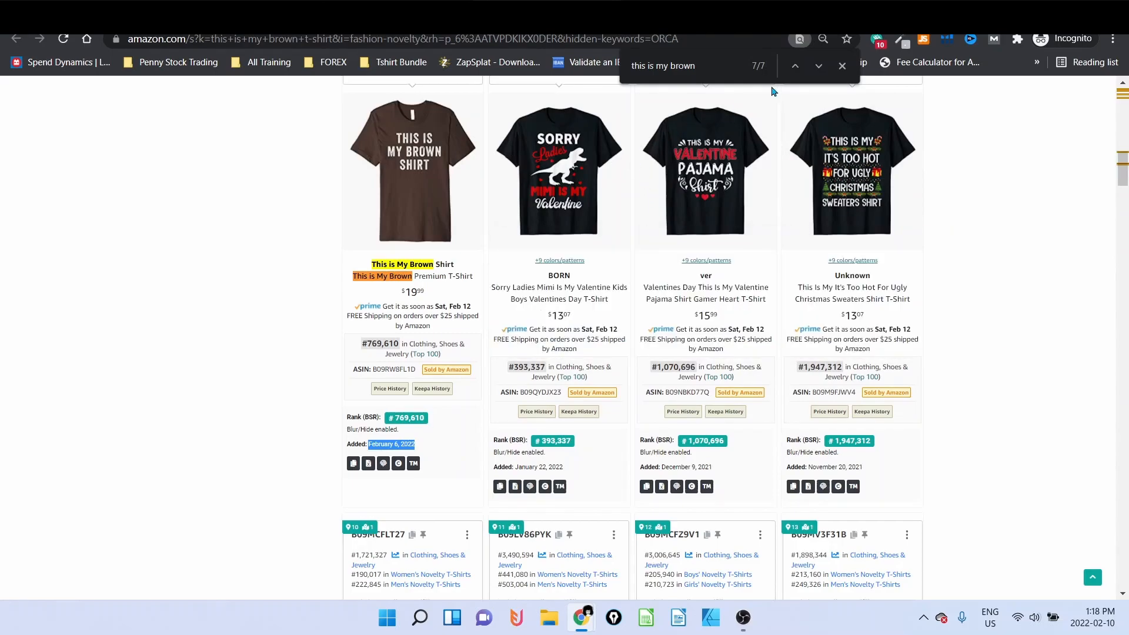
pyautogui.click(796, 66)
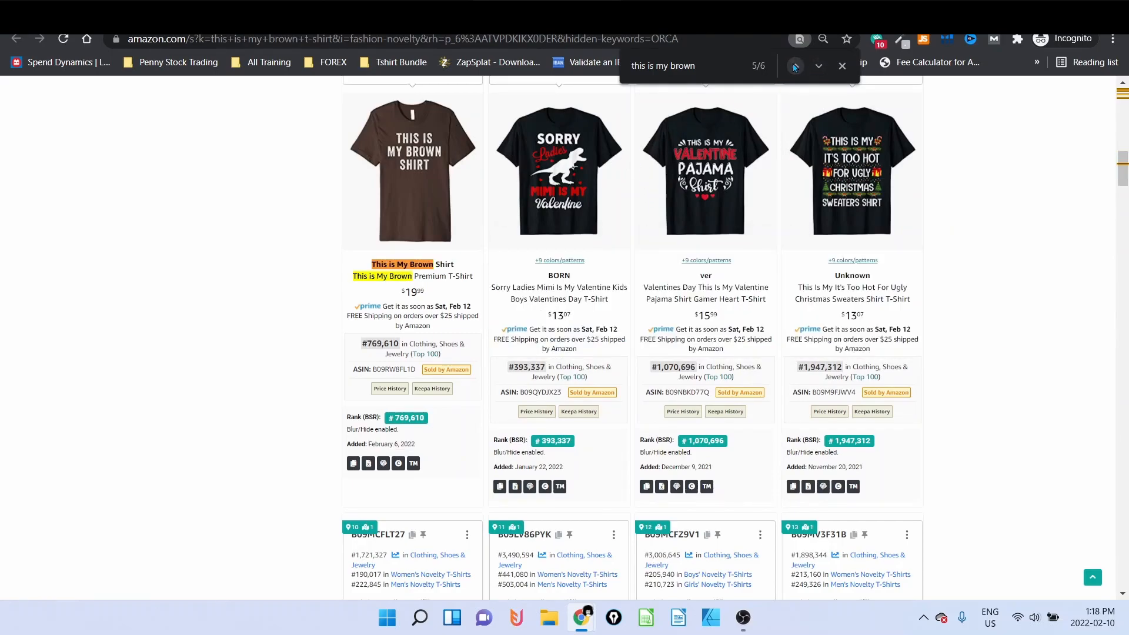
pyautogui.click(796, 66)
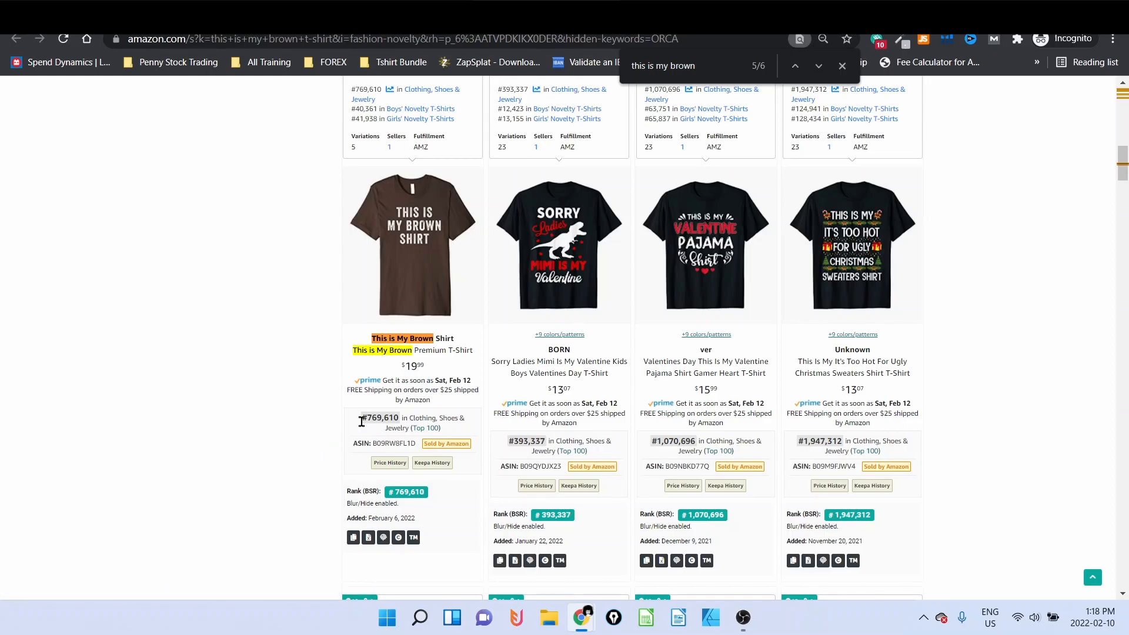
pyautogui.scroll(-3)
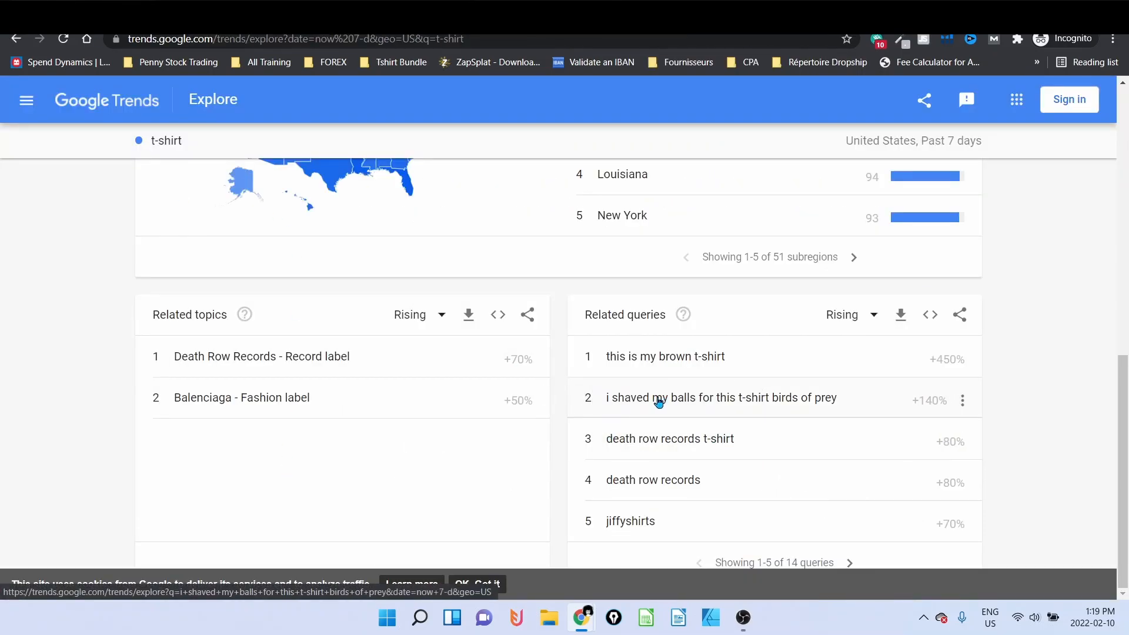
# - Send the second rising query to Merch Research as 'i shaved my balls for this' and run the search
pyautogui.click(721, 398)
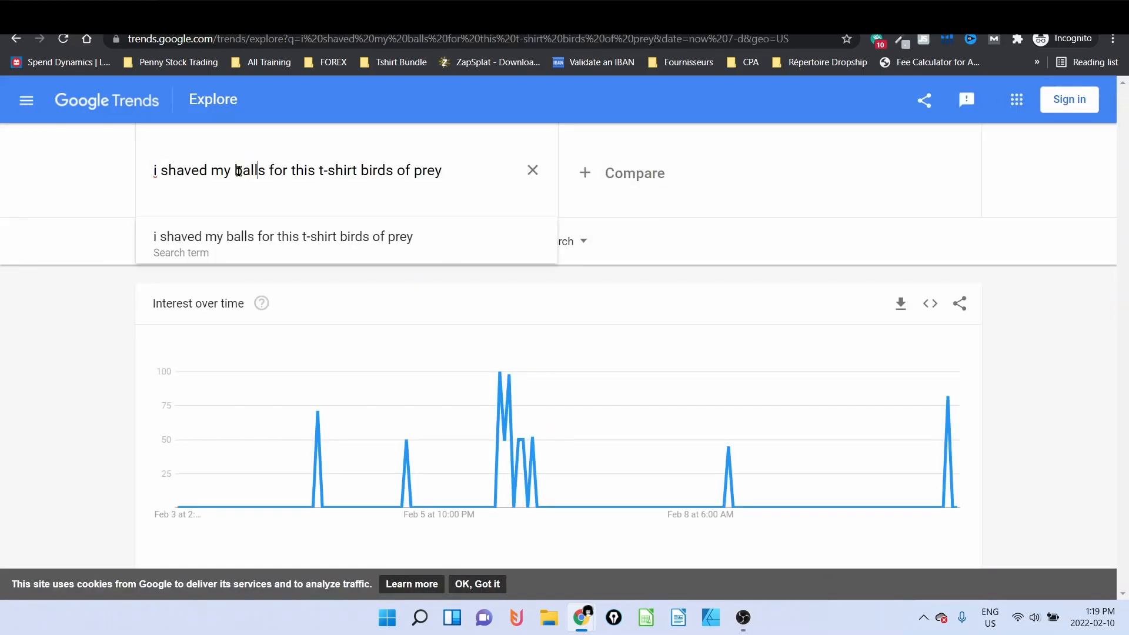
pyautogui.moveTo(153, 169); pyautogui.dragTo(354, 169)
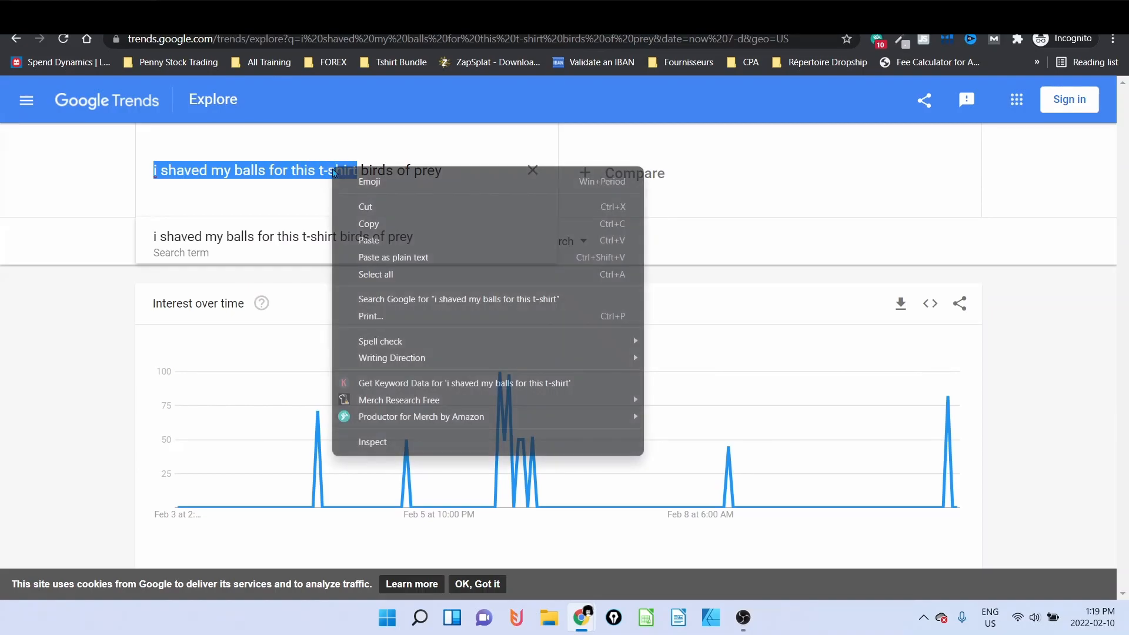
pyautogui.click(399, 400)
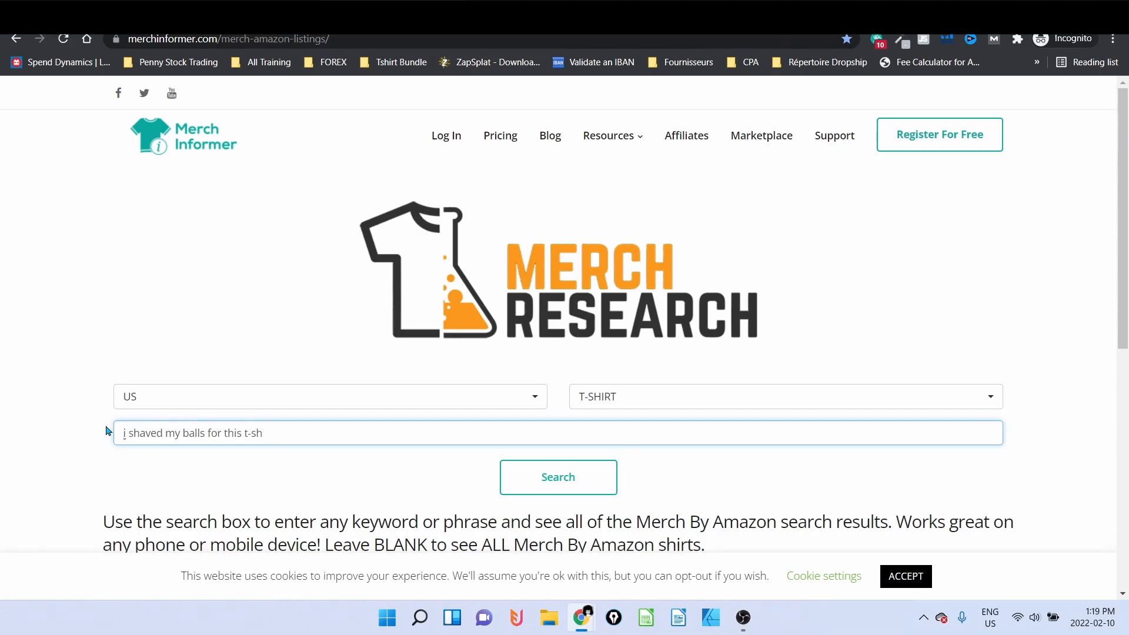
pyautogui.press('Backspace')
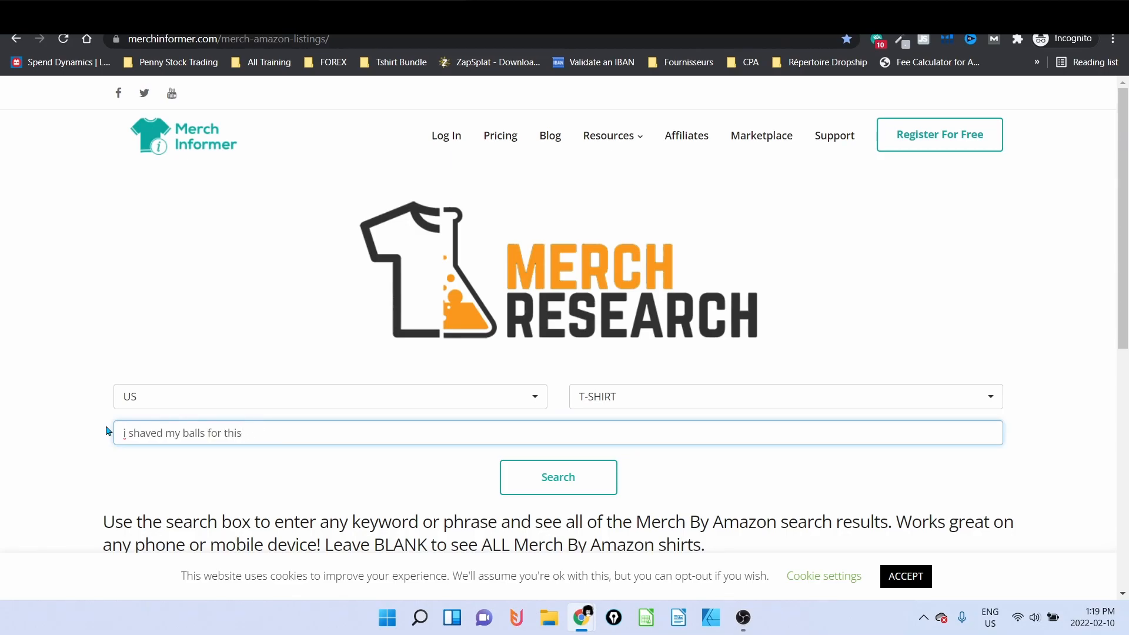
pyautogui.click(558, 477)
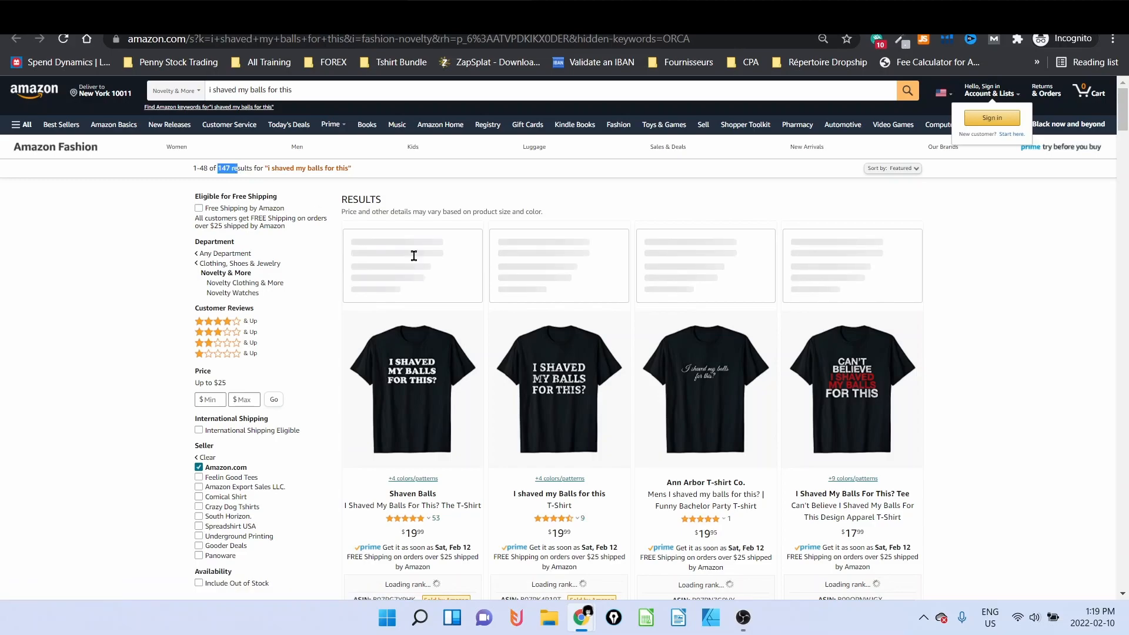
# - Review the first listings' BSR and Added dates in the 'I shaved my balls for this' results
pyautogui.scroll(-3)
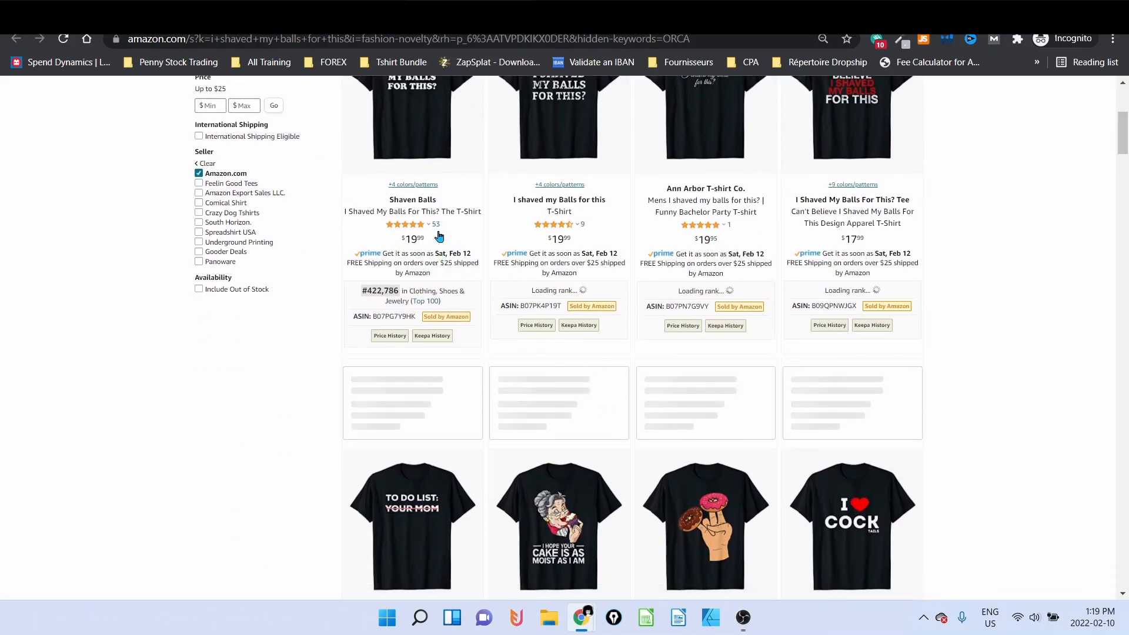
pyautogui.scroll(-3)
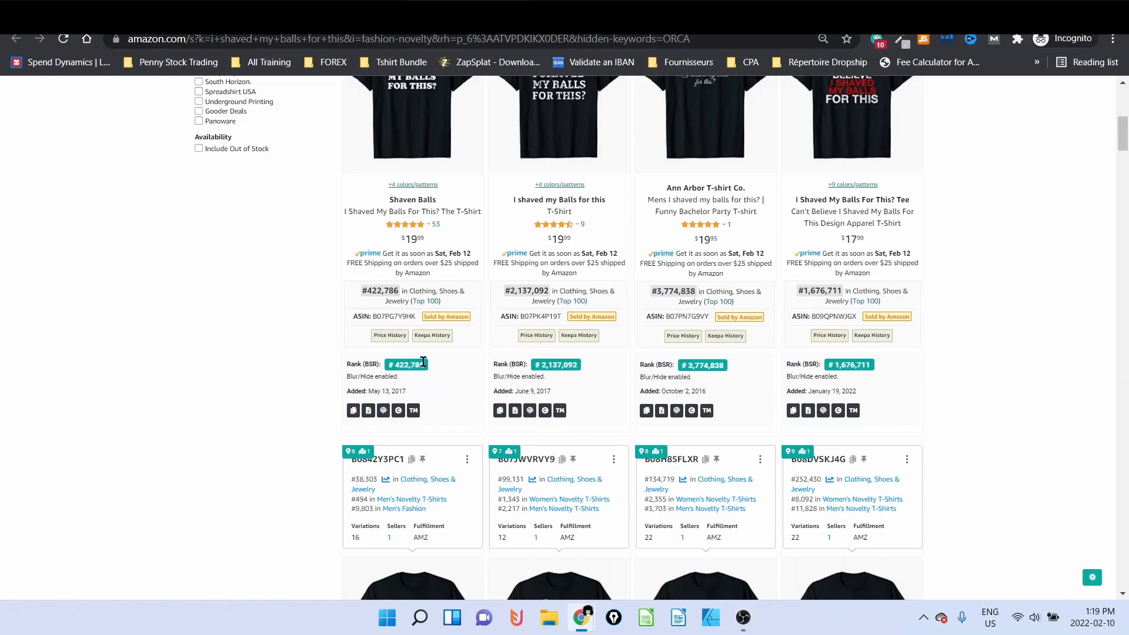
pyautogui.moveTo(762, 365)
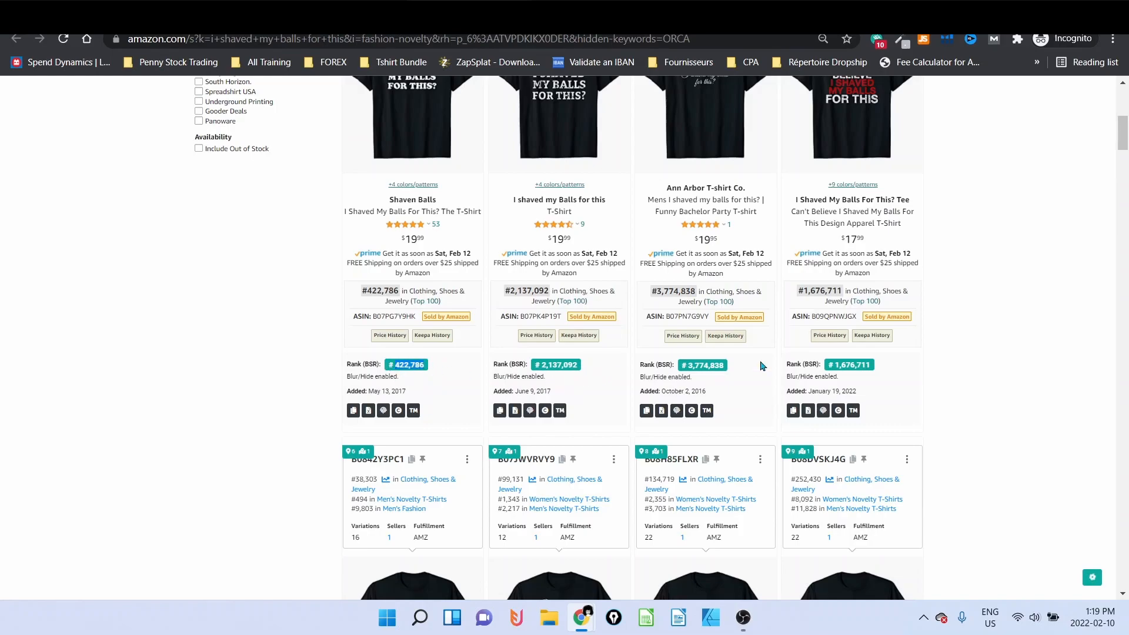
pyautogui.moveTo(392, 385)
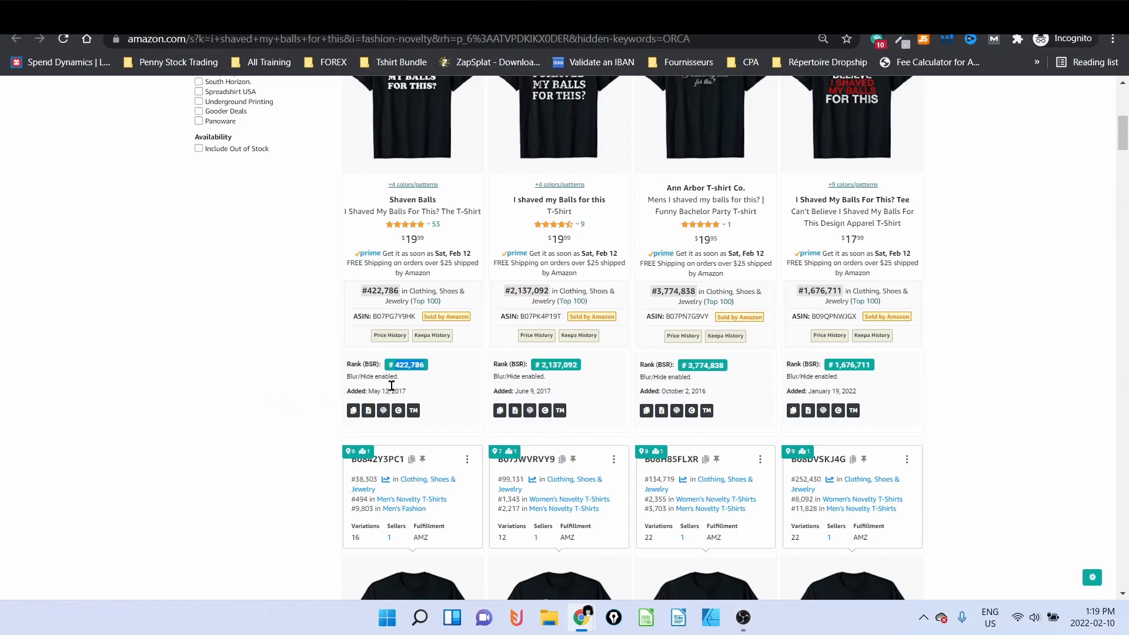
pyautogui.doubleClick(394, 392)
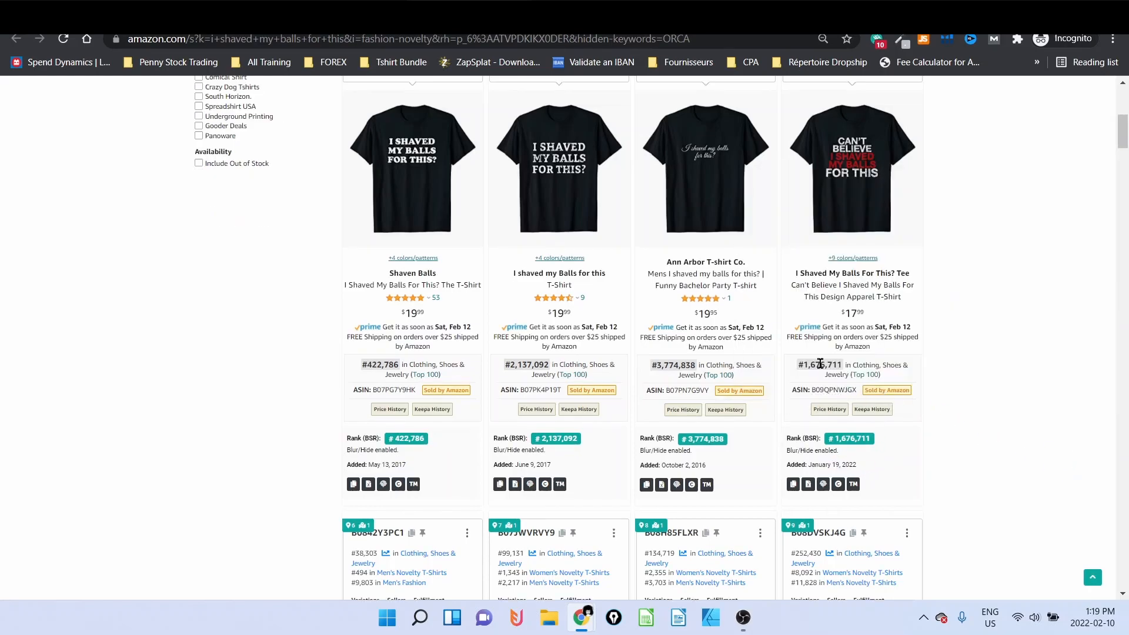
pyautogui.moveTo(1014, 175)
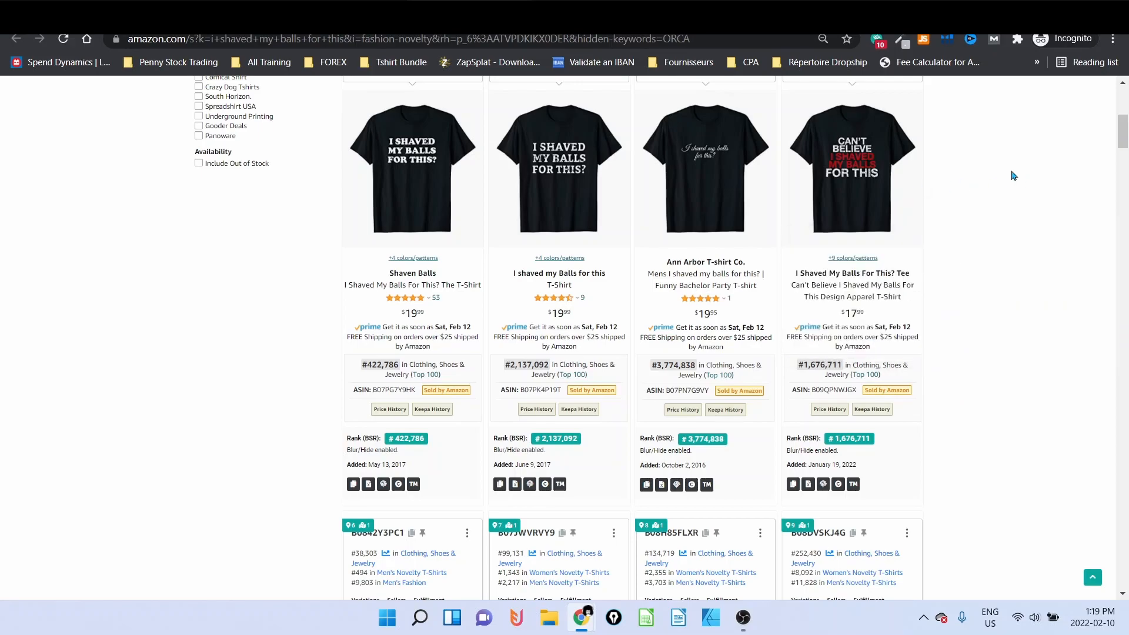
pyautogui.scroll(3)
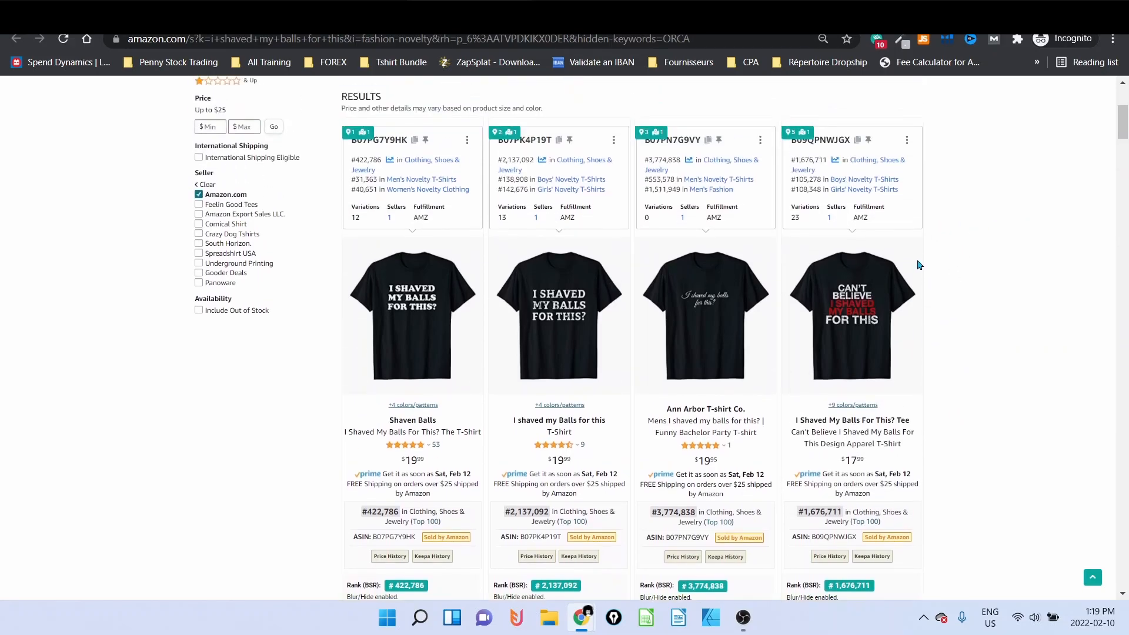
pyautogui.moveTo(1000, 334)
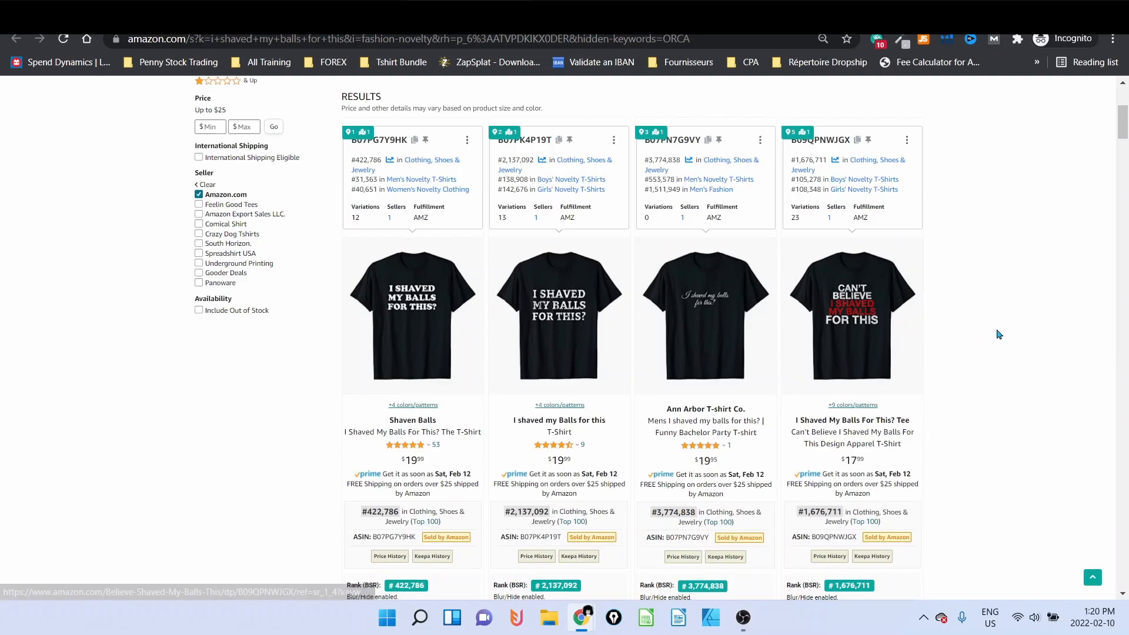
# - Move to page 3 of the results to review more listings' ranks and dates
pyautogui.scroll(-3)
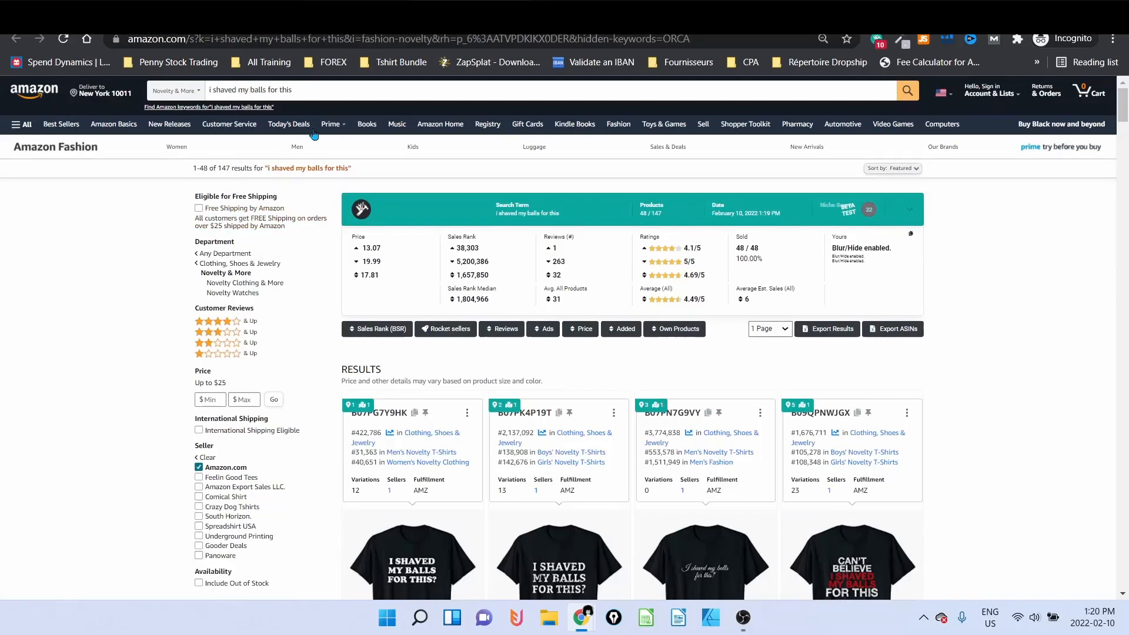
pyautogui.scroll(-3)
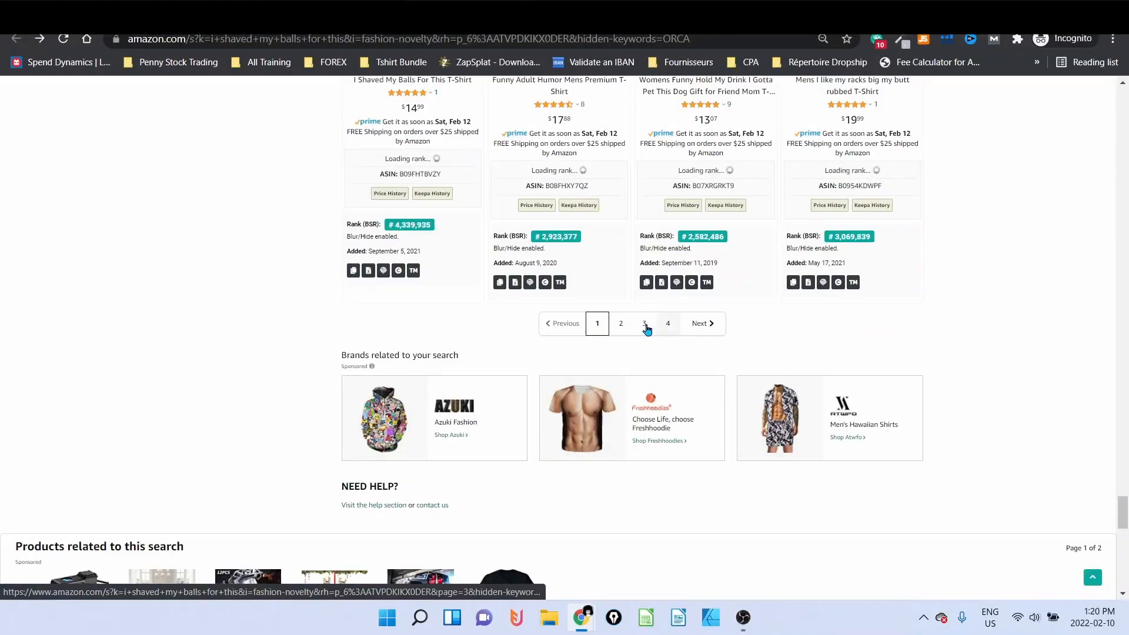
pyautogui.click(644, 324)
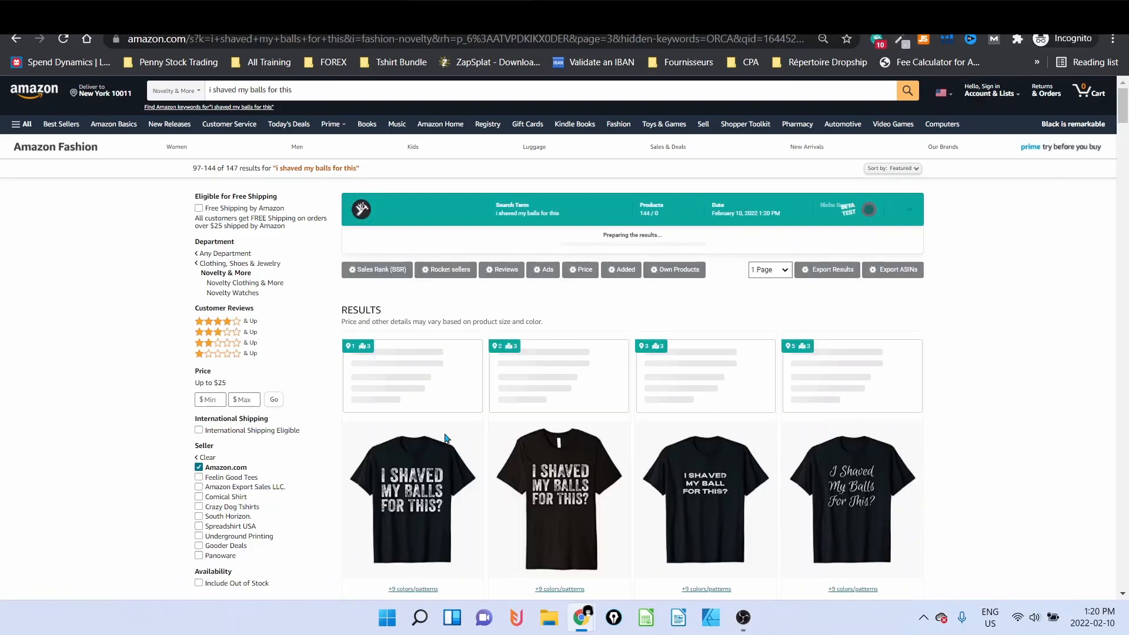
pyautogui.scroll(-3)
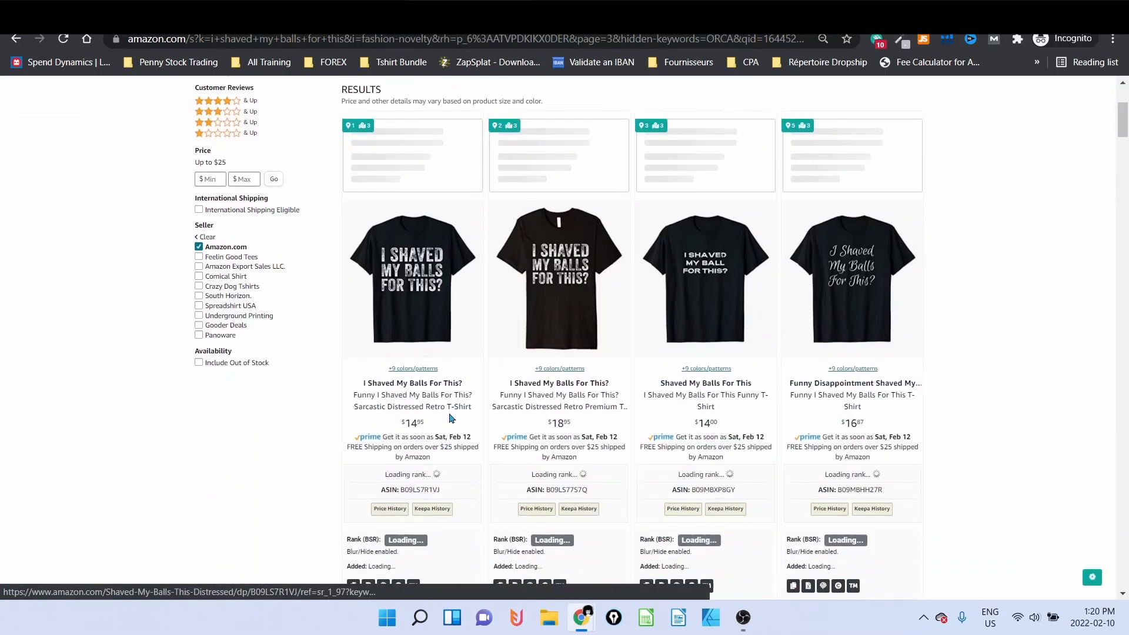
pyautogui.moveTo(411, 396)
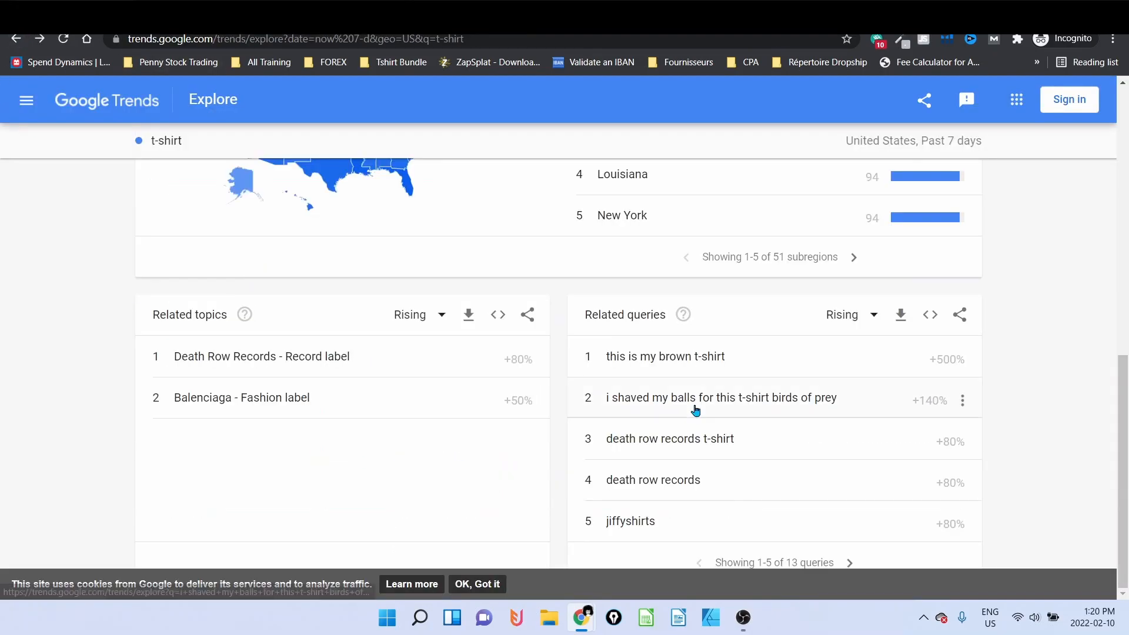
pyautogui.moveTo(687, 454)
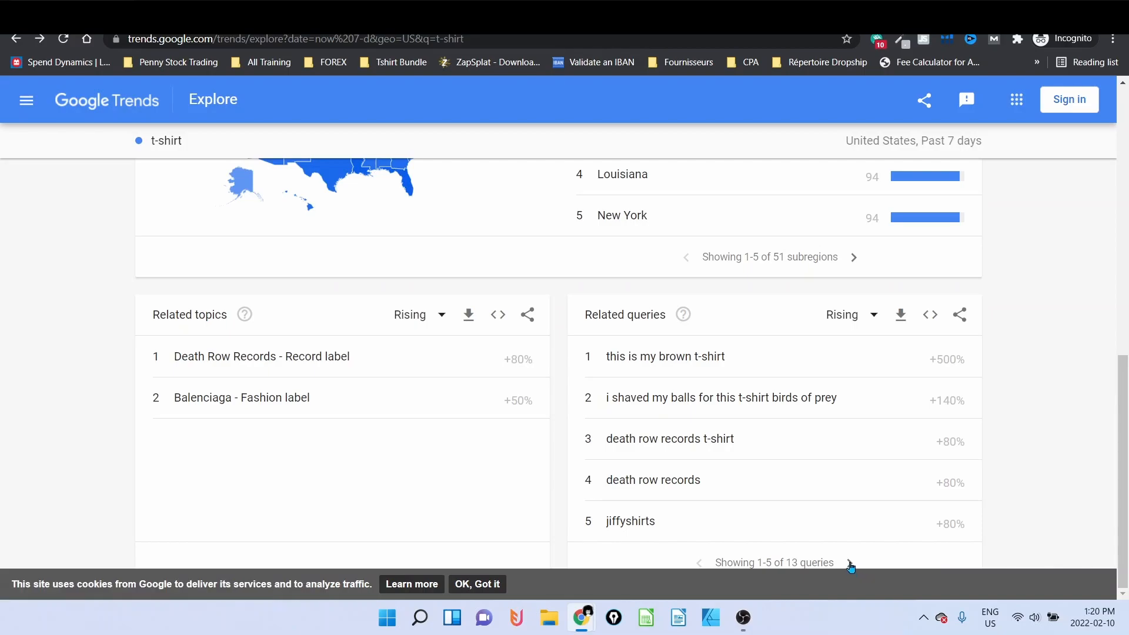
pyautogui.click(852, 562)
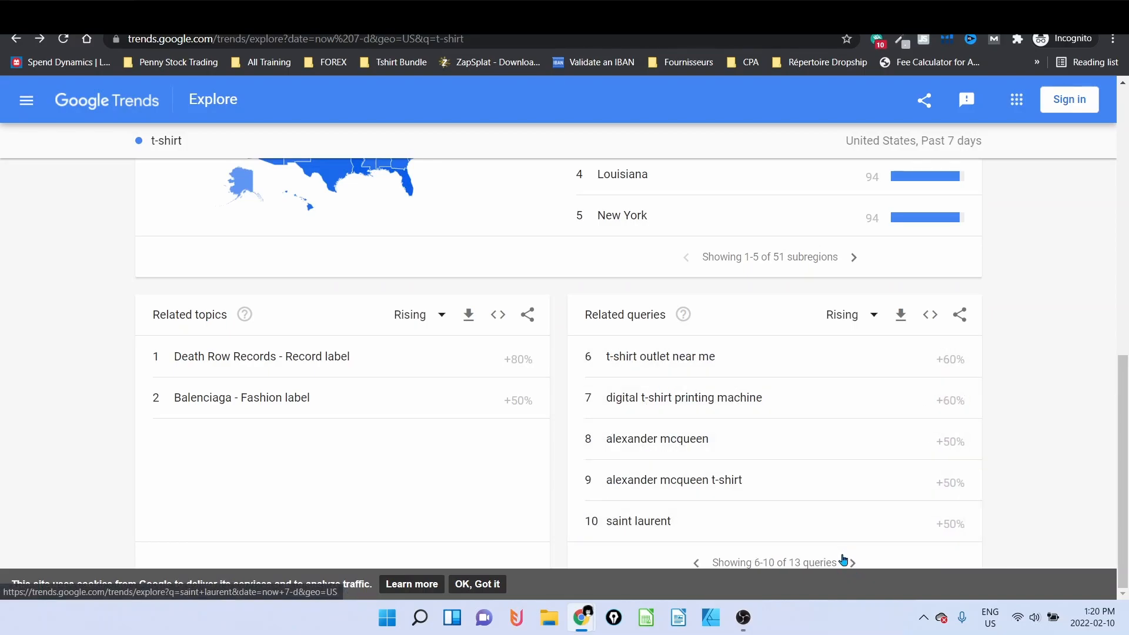
pyautogui.click(854, 562)
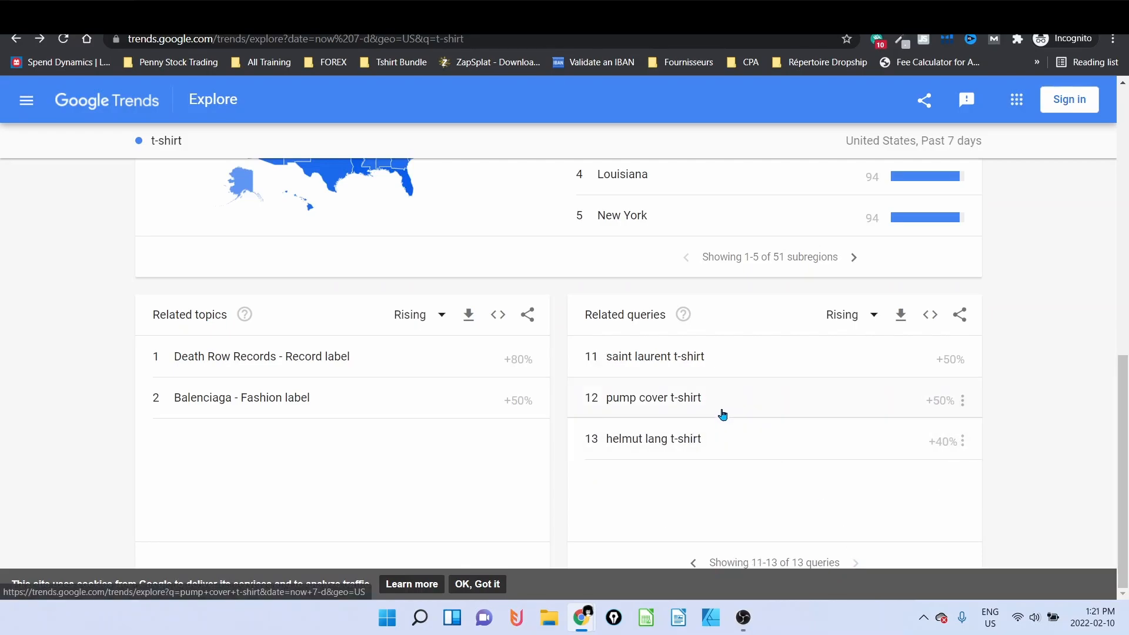
pyautogui.moveTo(752, 501)
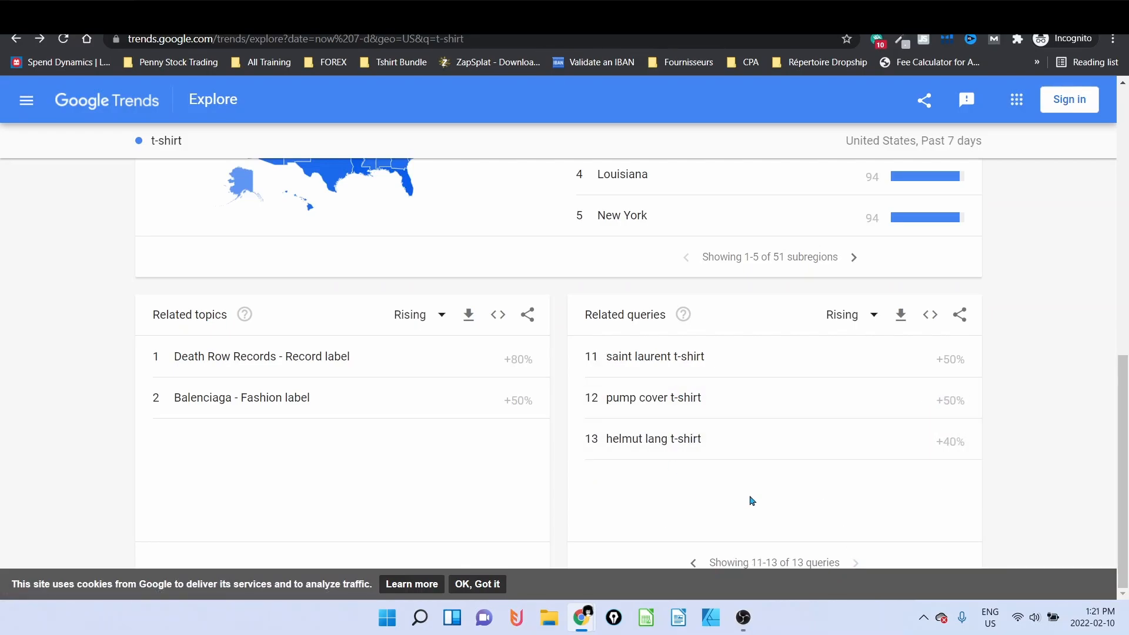
pyautogui.moveTo(734, 499)
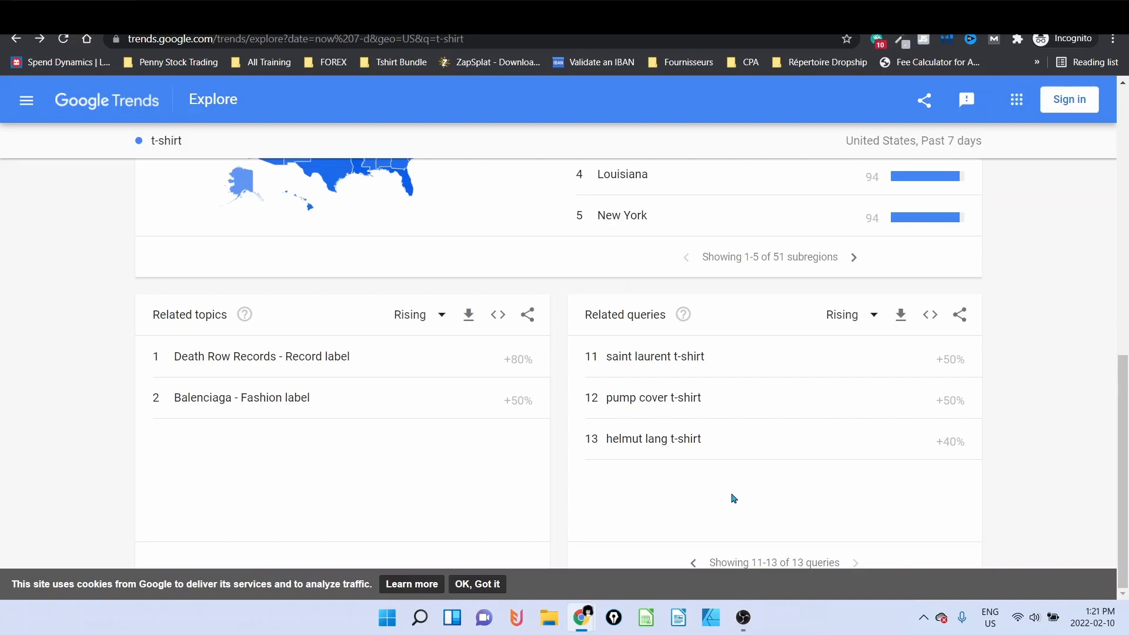
pyautogui.click(694, 562)
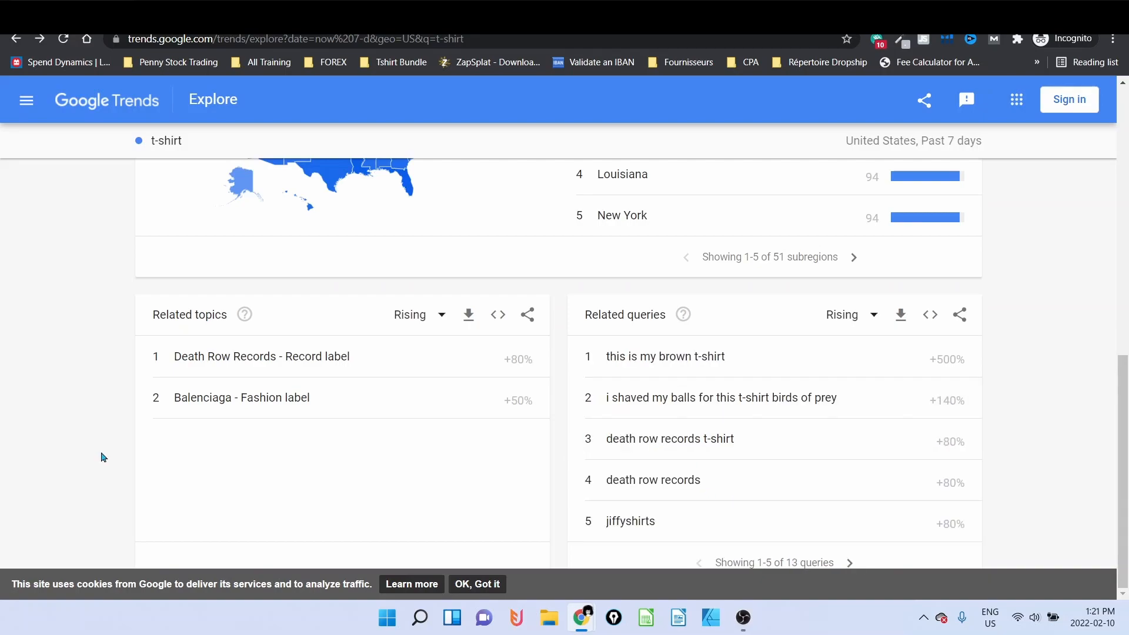
pyautogui.moveTo(588, 371)
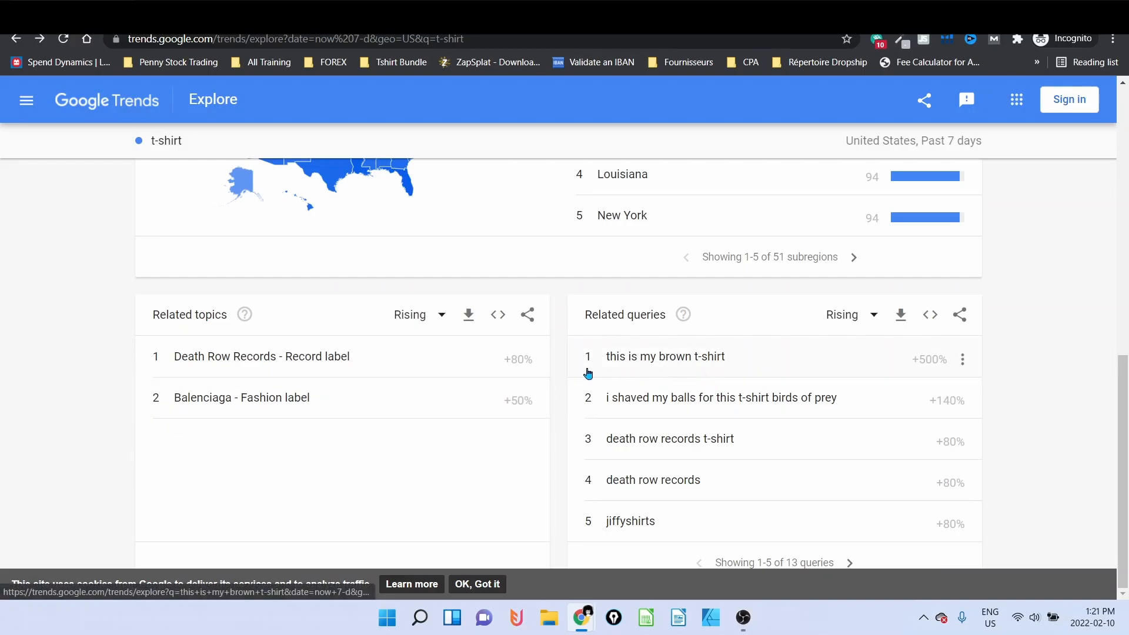
pyautogui.moveTo(626, 370)
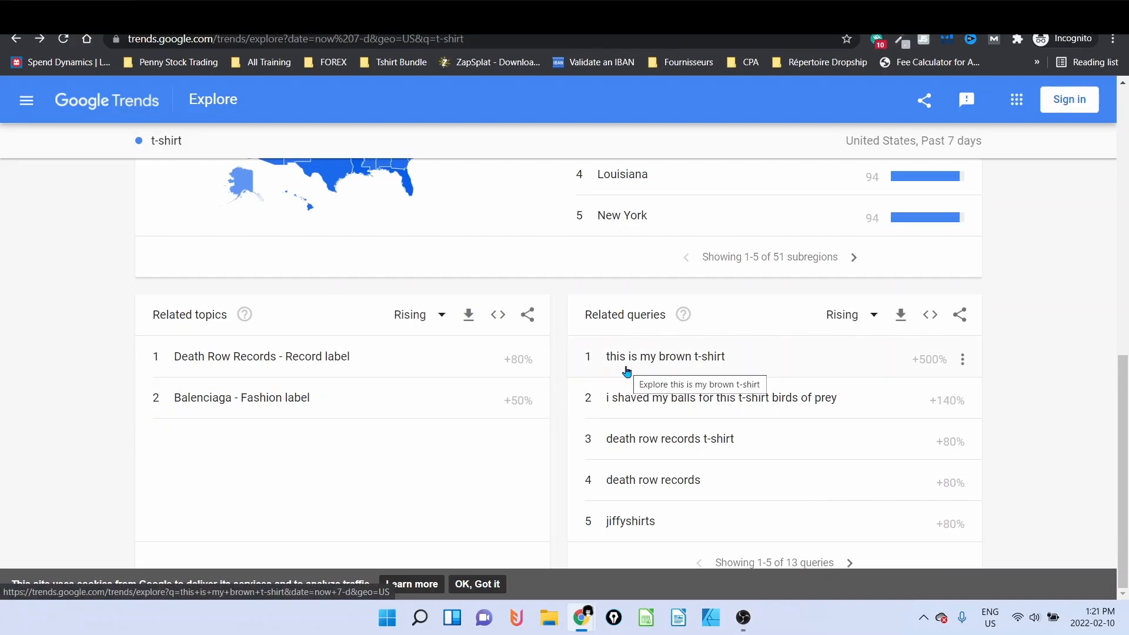
pyautogui.moveTo(703, 367)
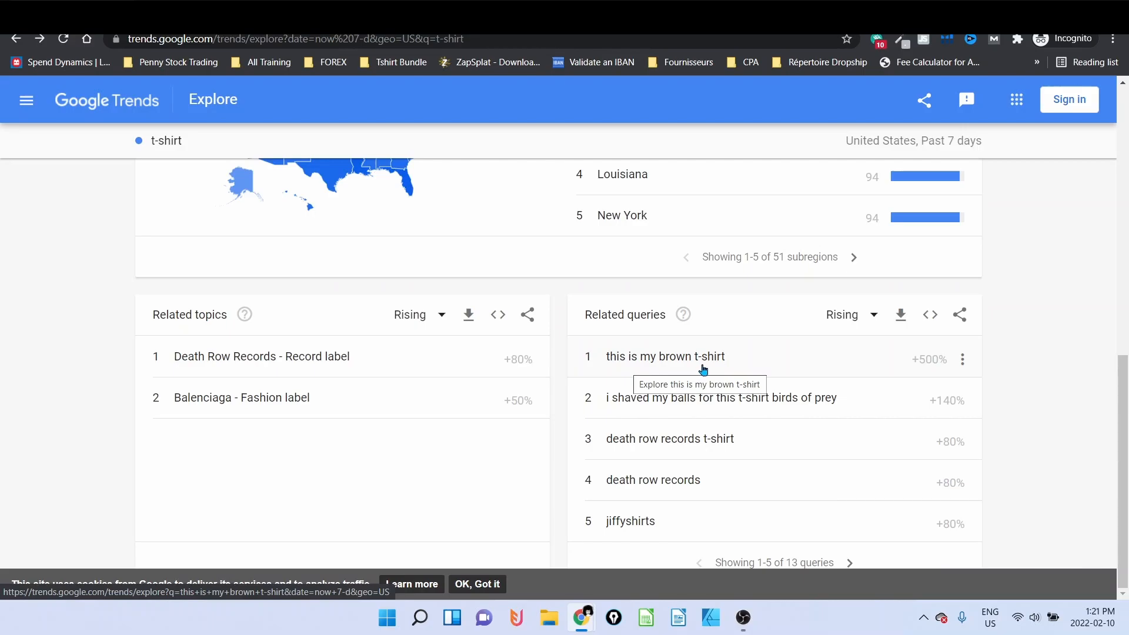
pyautogui.moveTo(772, 363)
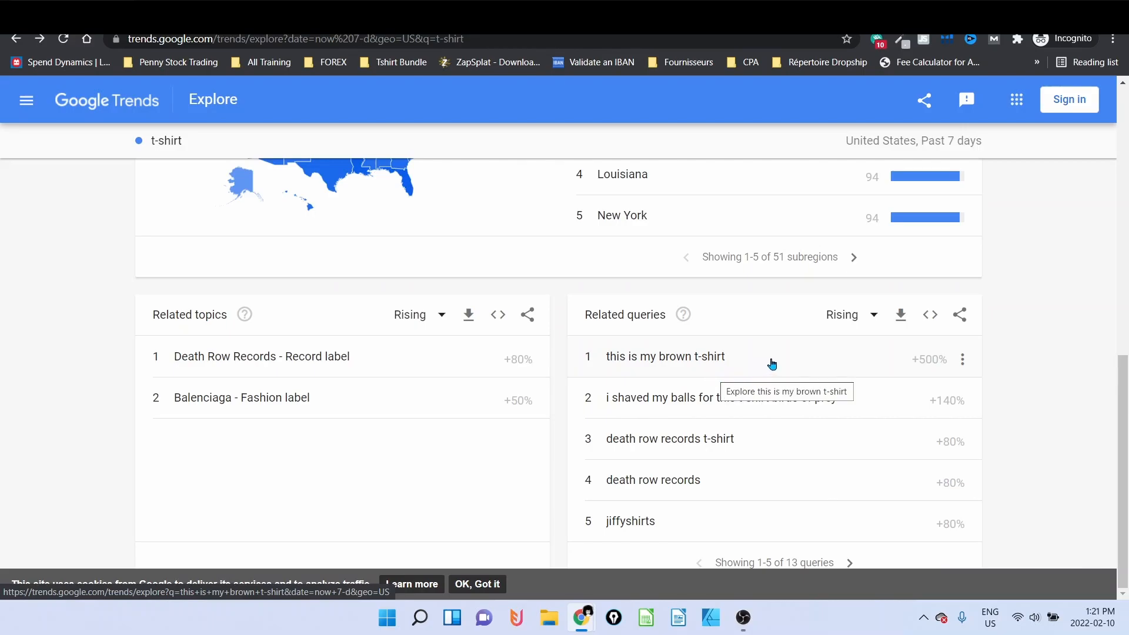
pyautogui.moveTo(762, 377)
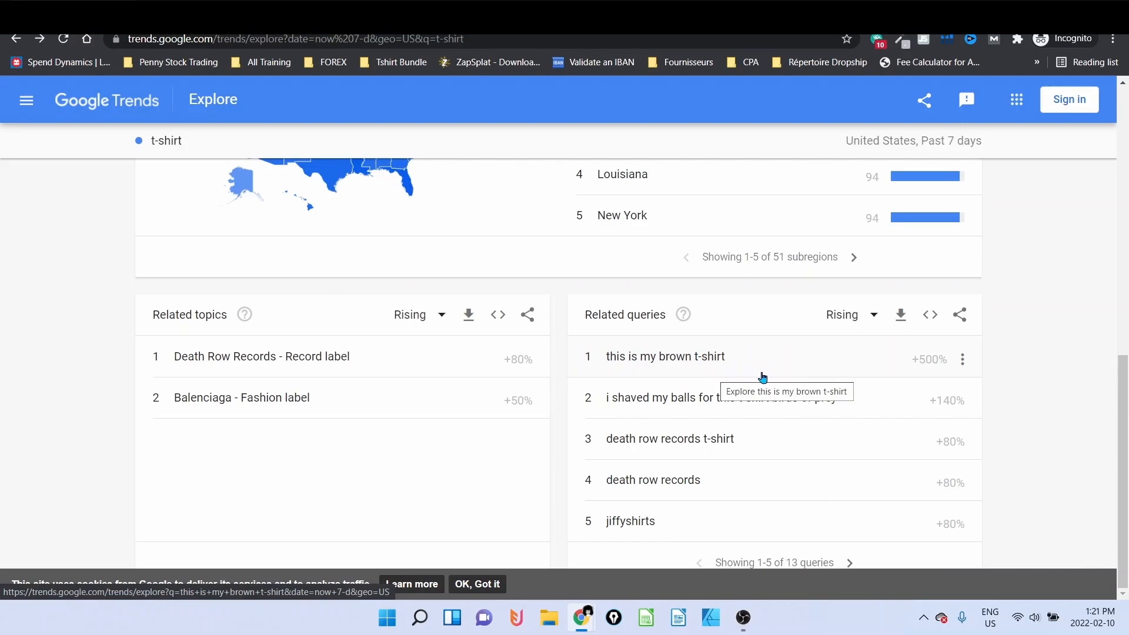
pyautogui.moveTo(707, 375)
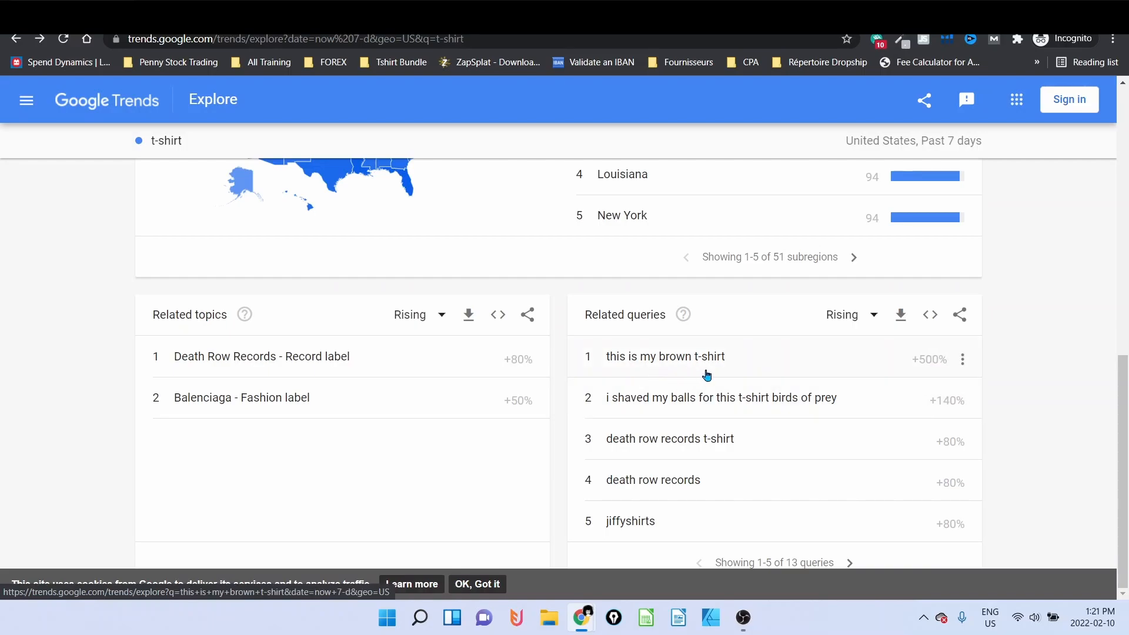
pyautogui.moveTo(667, 372)
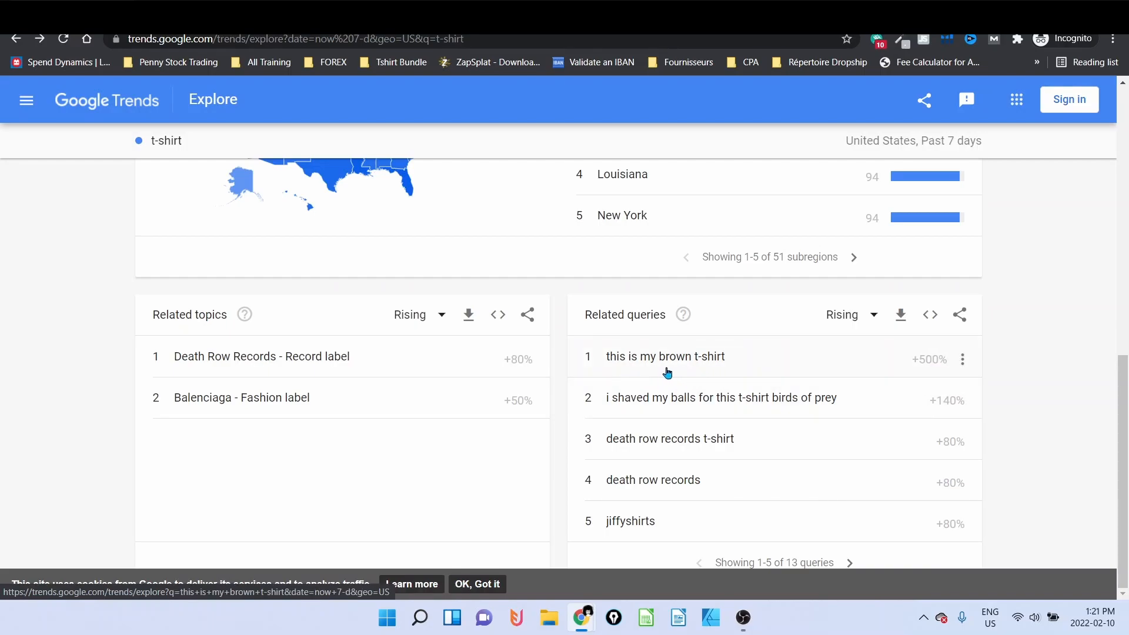
pyautogui.moveTo(753, 376)
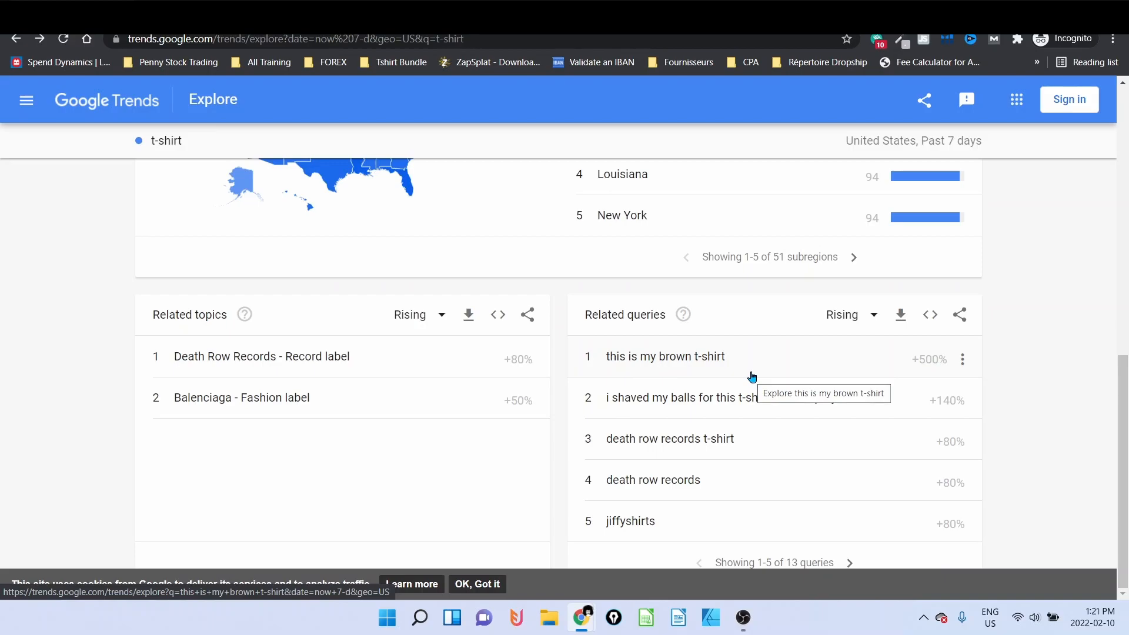
pyautogui.moveTo(755, 362)
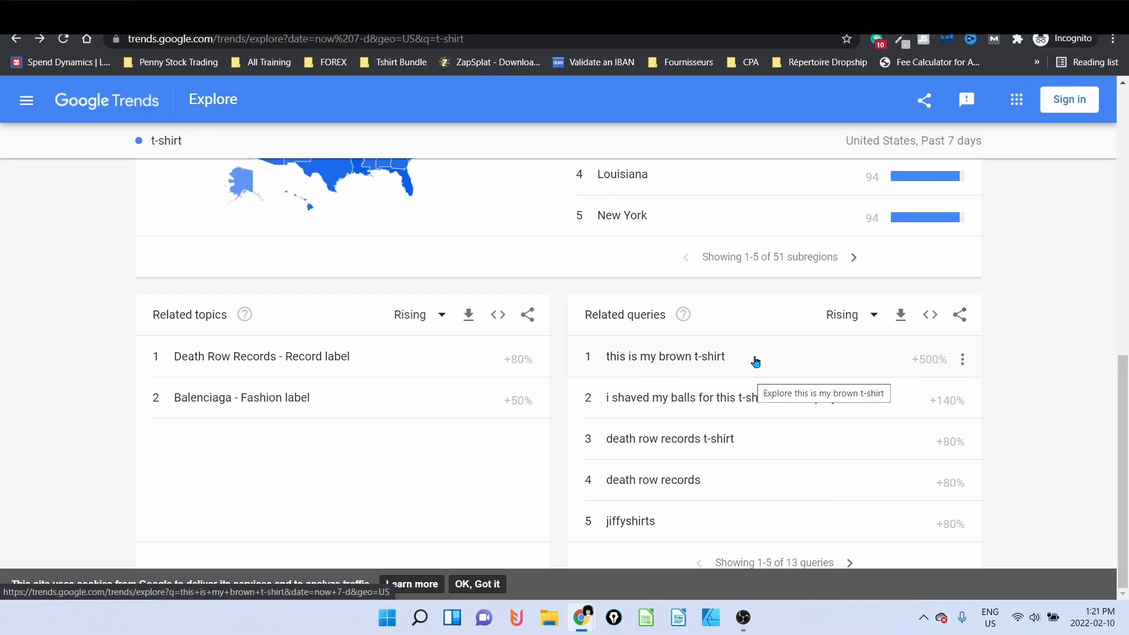